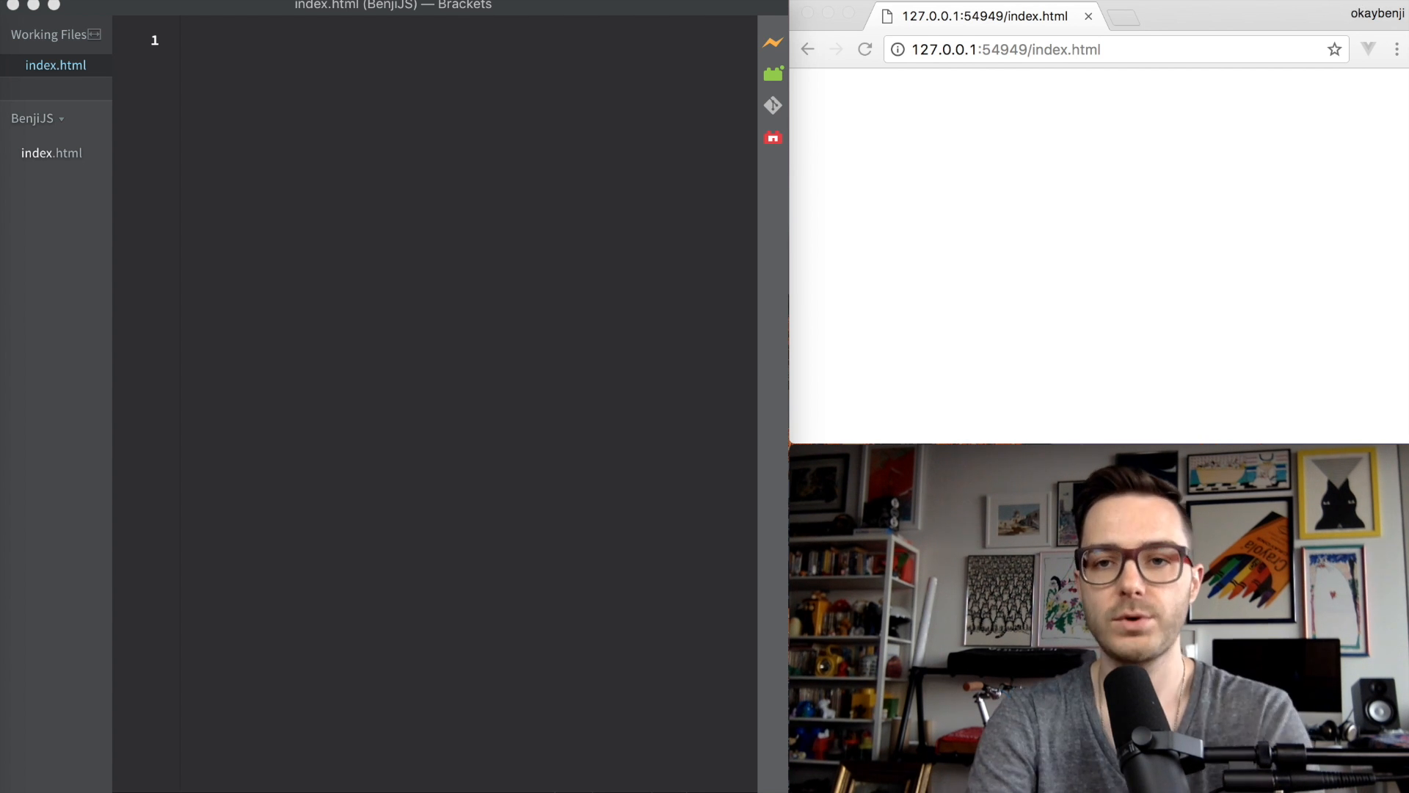
# Step: Browse to aframe.io in a fresh tab and view the Hello WebVR sample scene
pyautogui.click(1119, 16)
pyautogui.write('https://aframe.io')
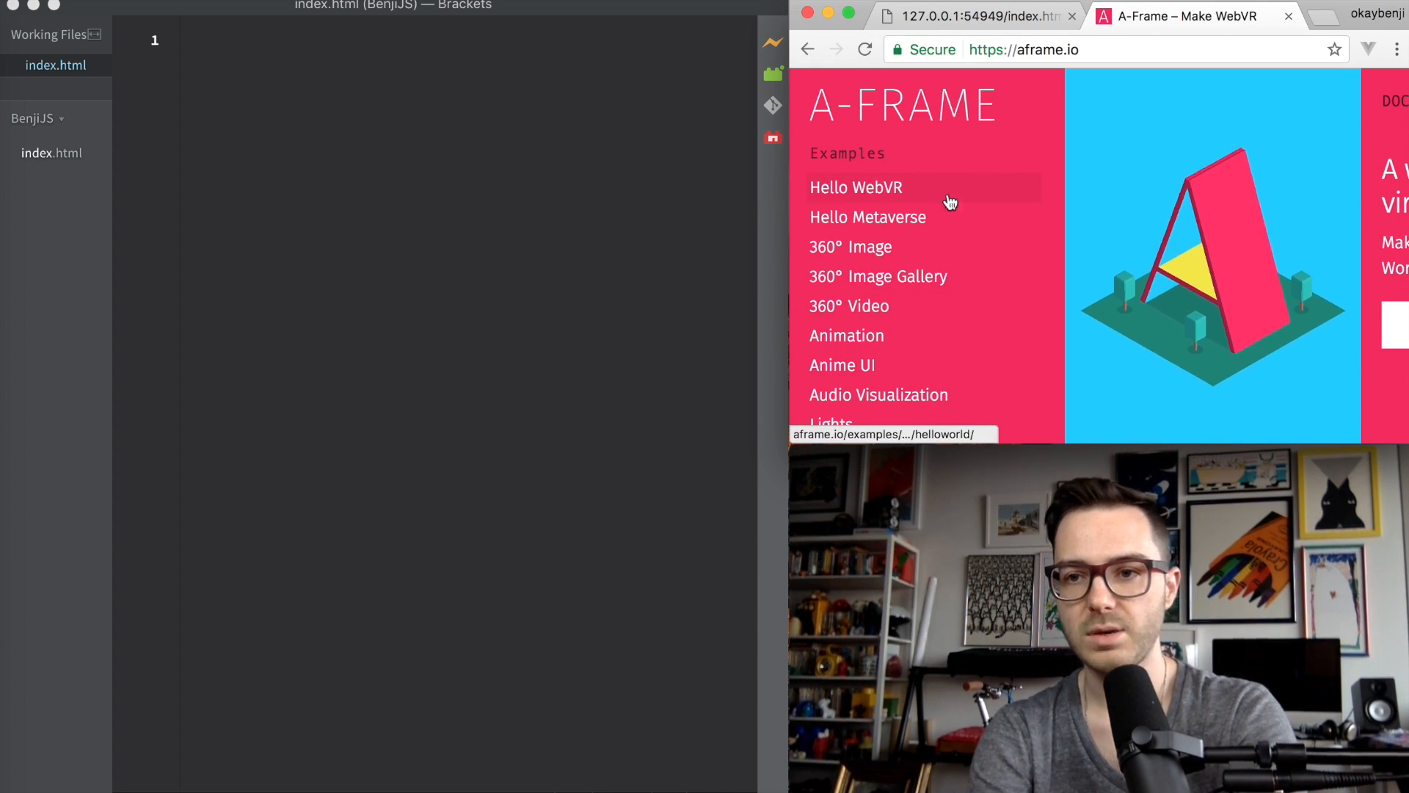
pyautogui.click(854, 186)
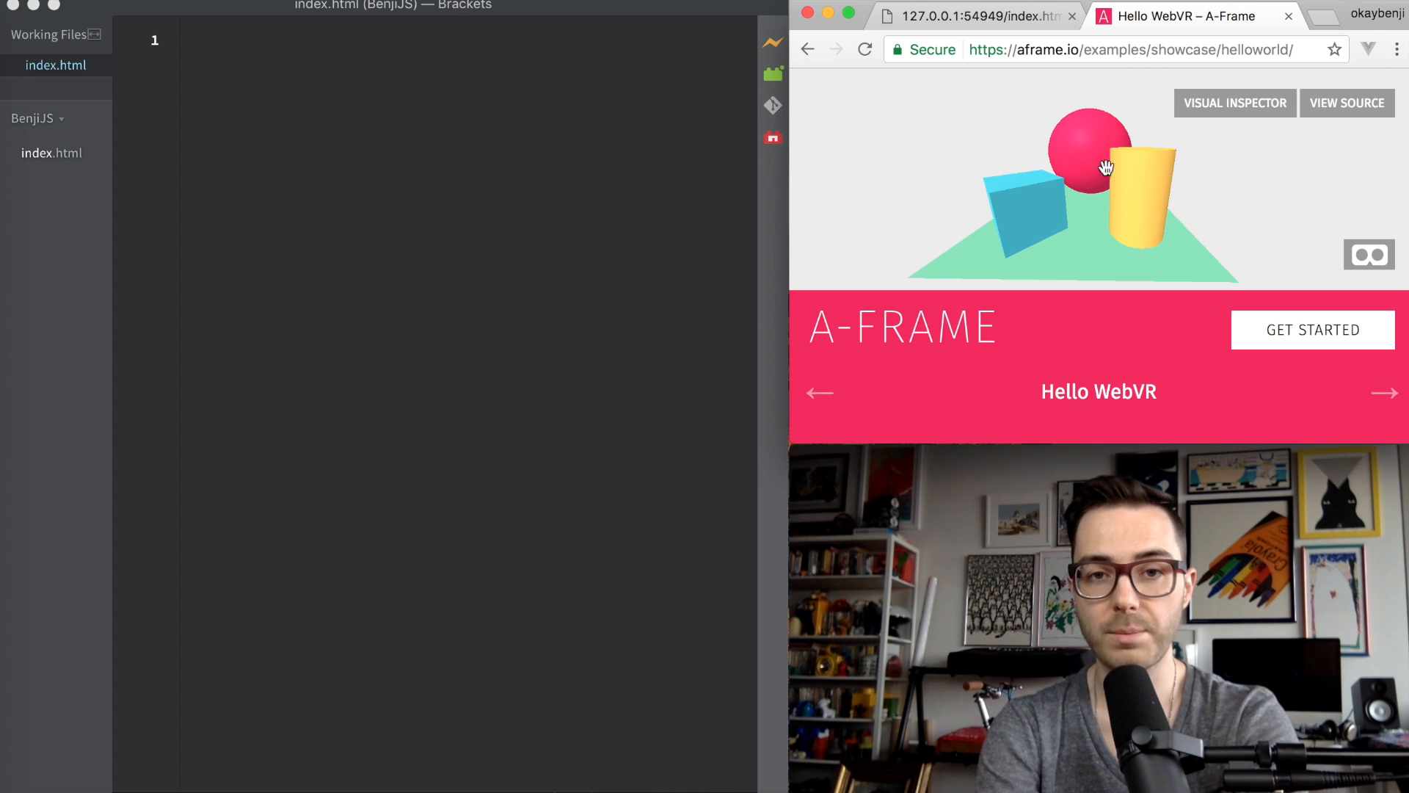
pyautogui.moveTo(1172, 205)
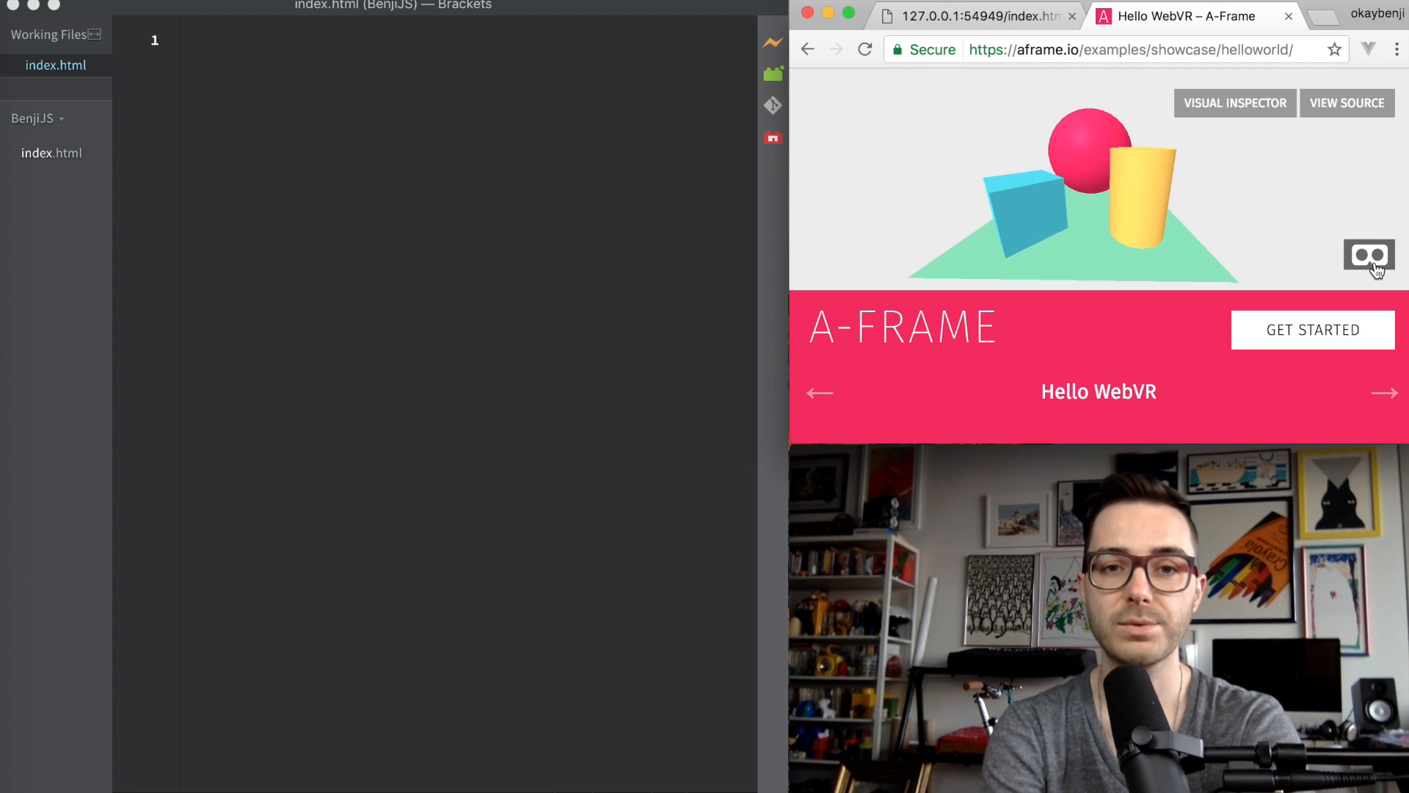
pyautogui.click(1123, 50)
pyautogui.write('a-frame cdn')
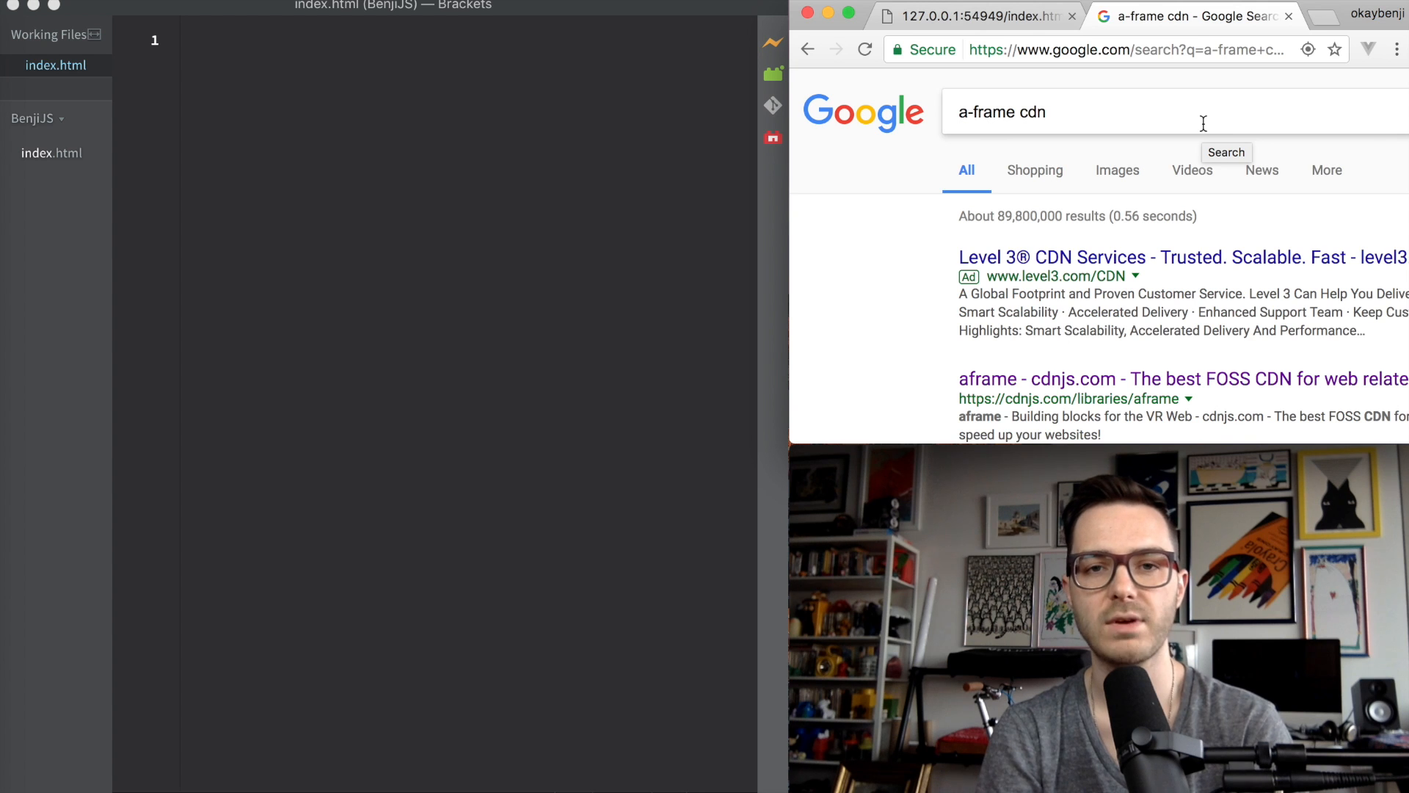
# Step: On the cdnjs A-Frame 0.5.0 page, copy the unminified aframe.js link
pyautogui.scroll(-3)
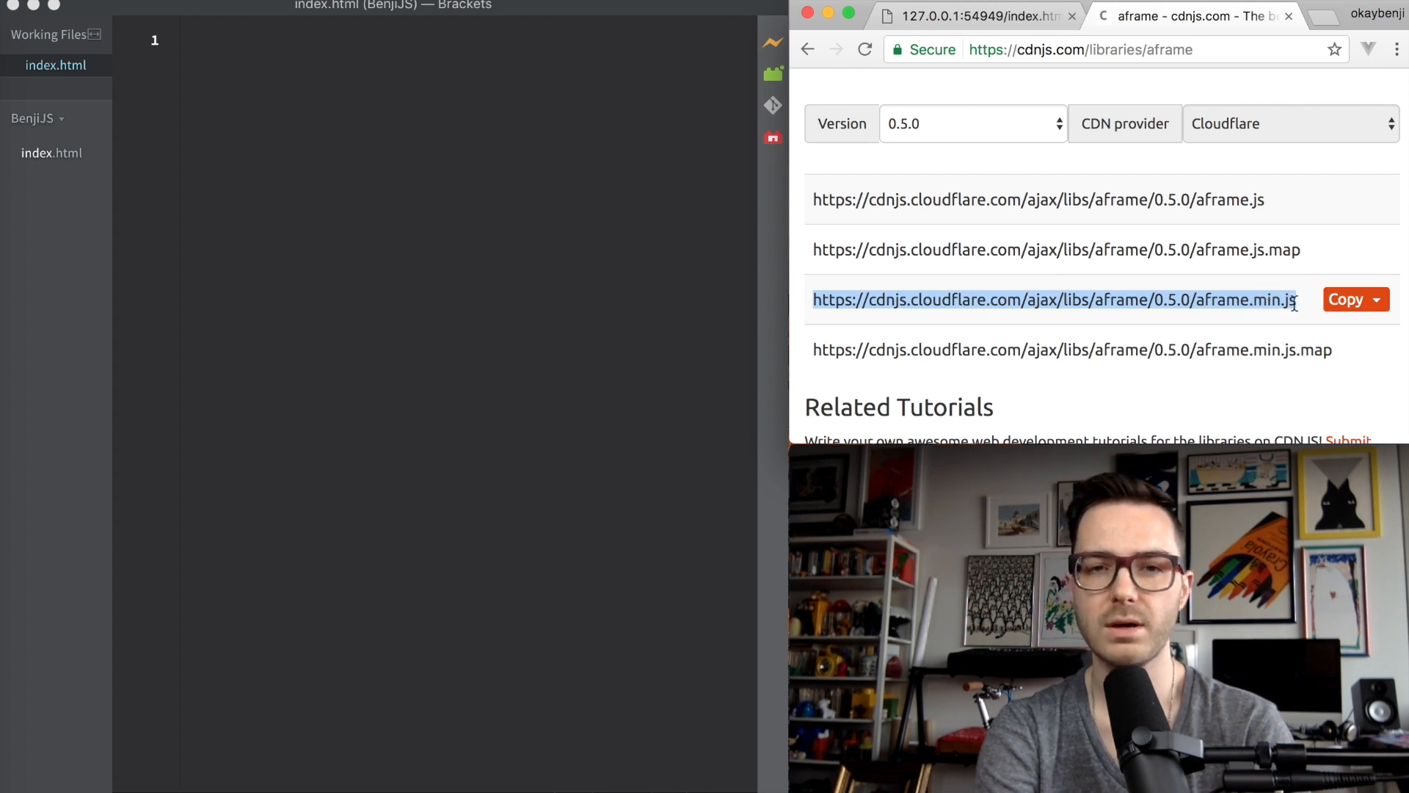
pyautogui.moveTo(1299, 308)
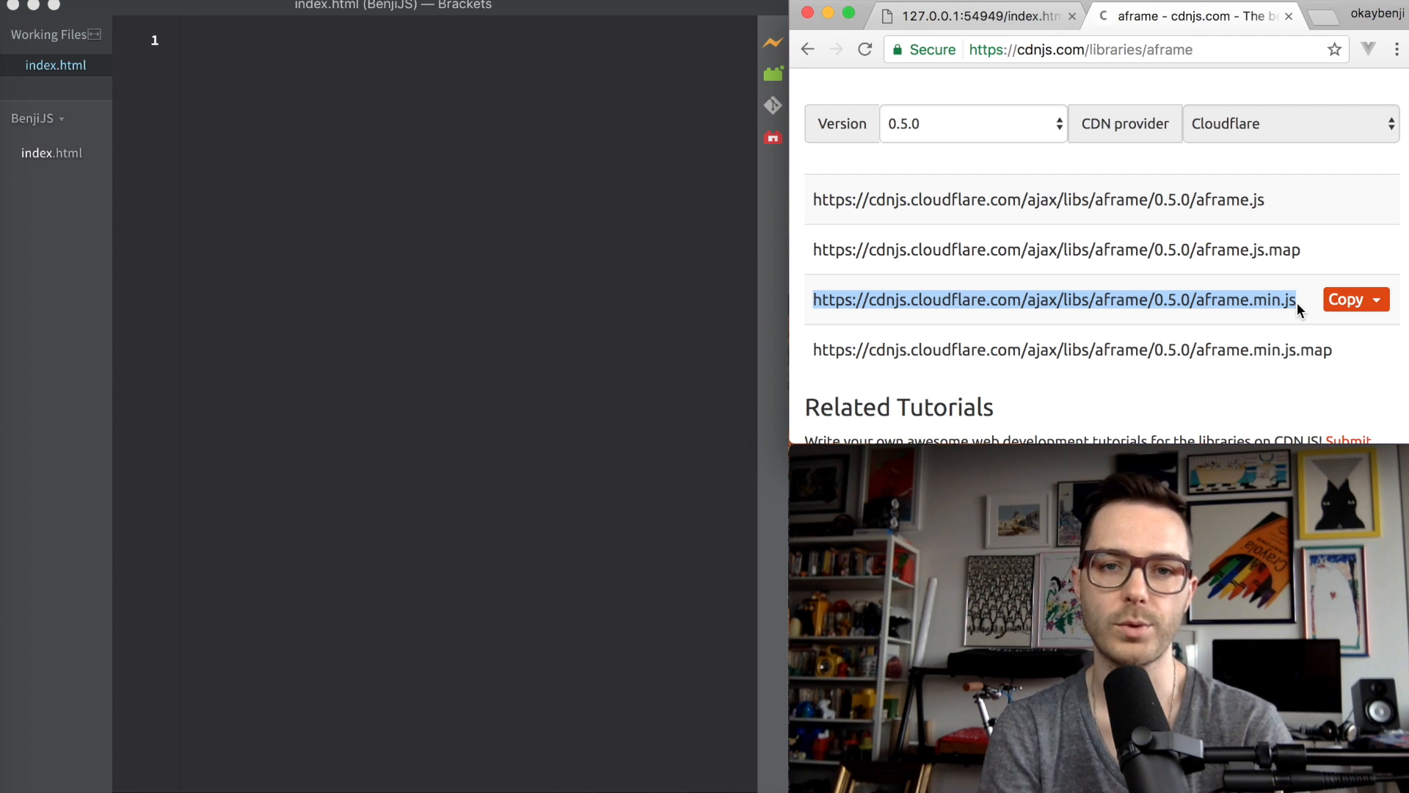
pyautogui.click(1036, 199)
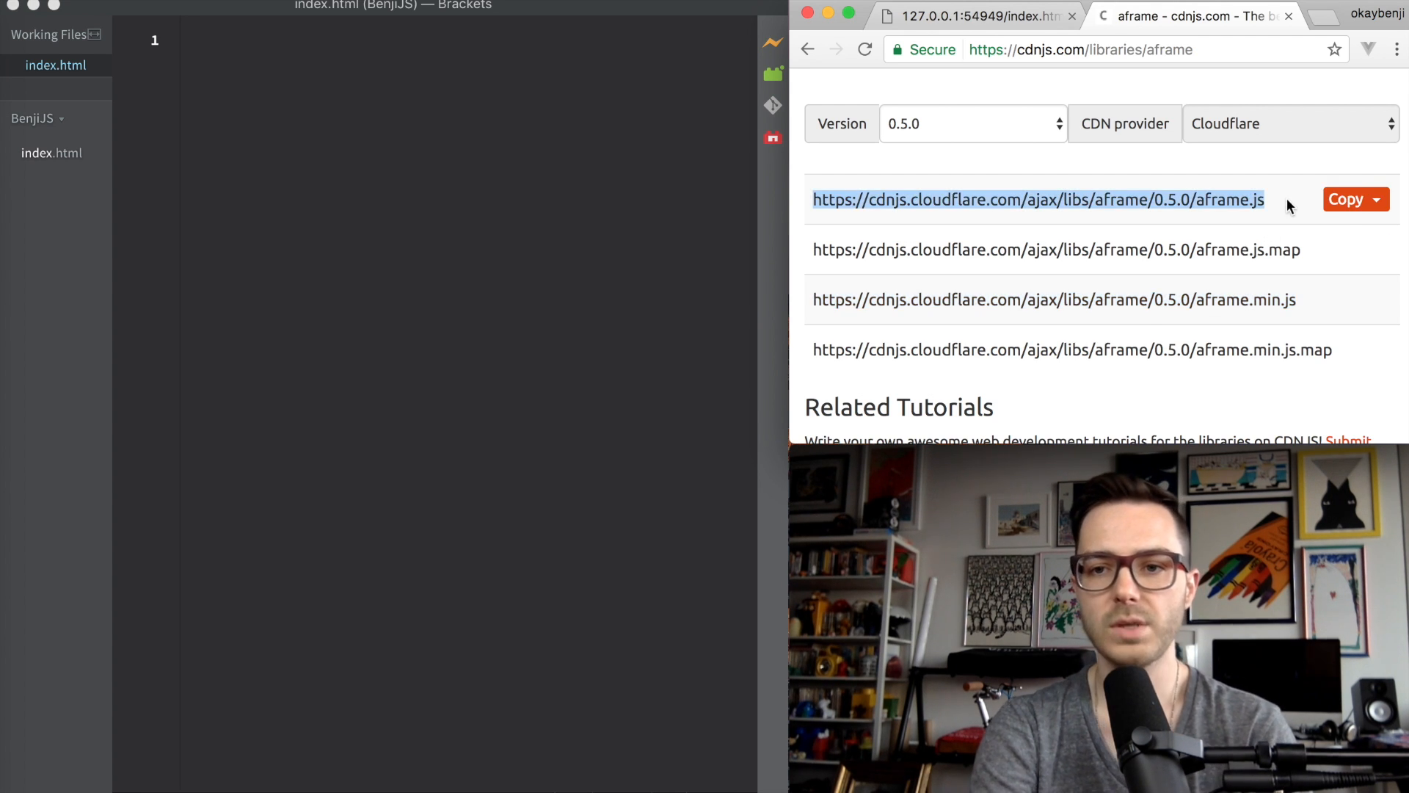
pyautogui.click(1345, 198)
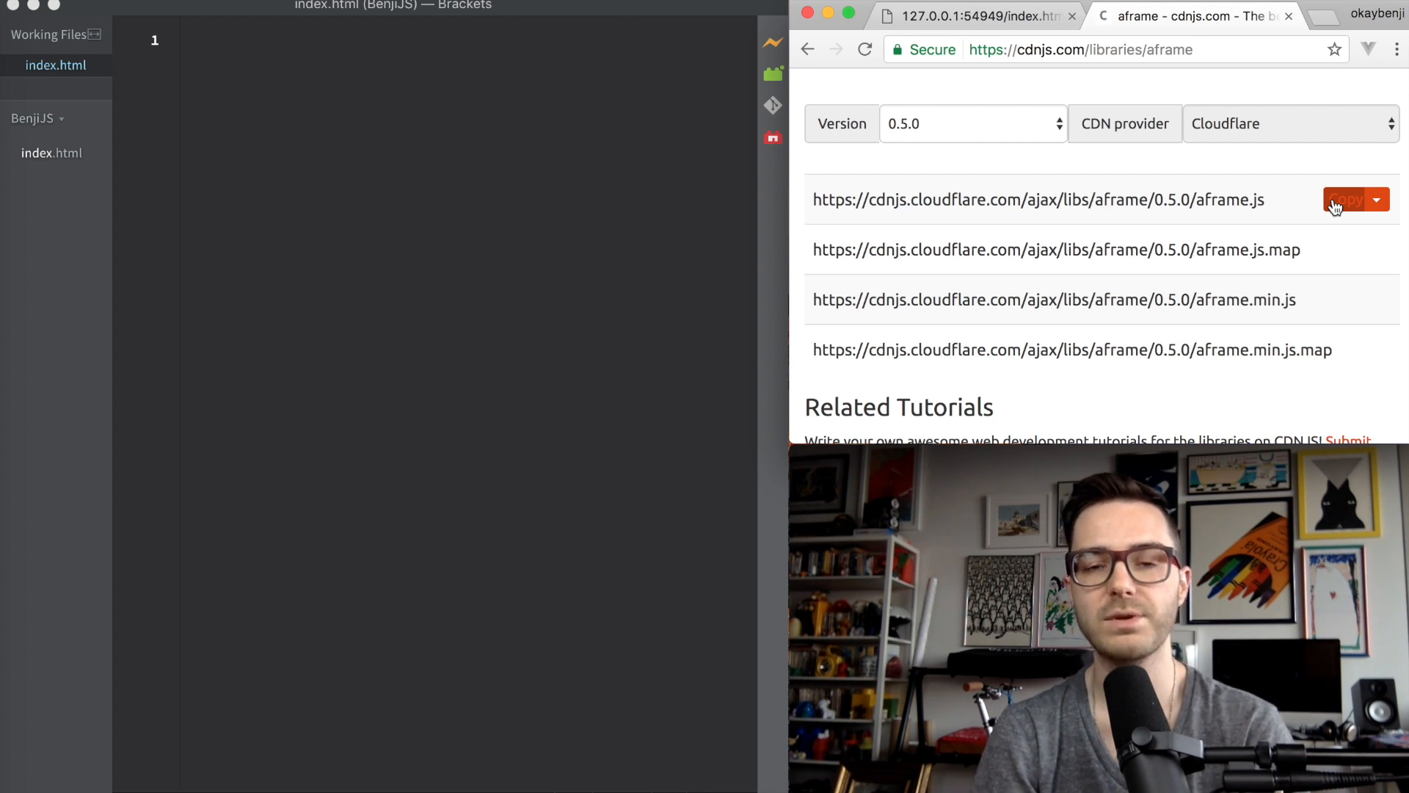
pyautogui.click(1346, 199)
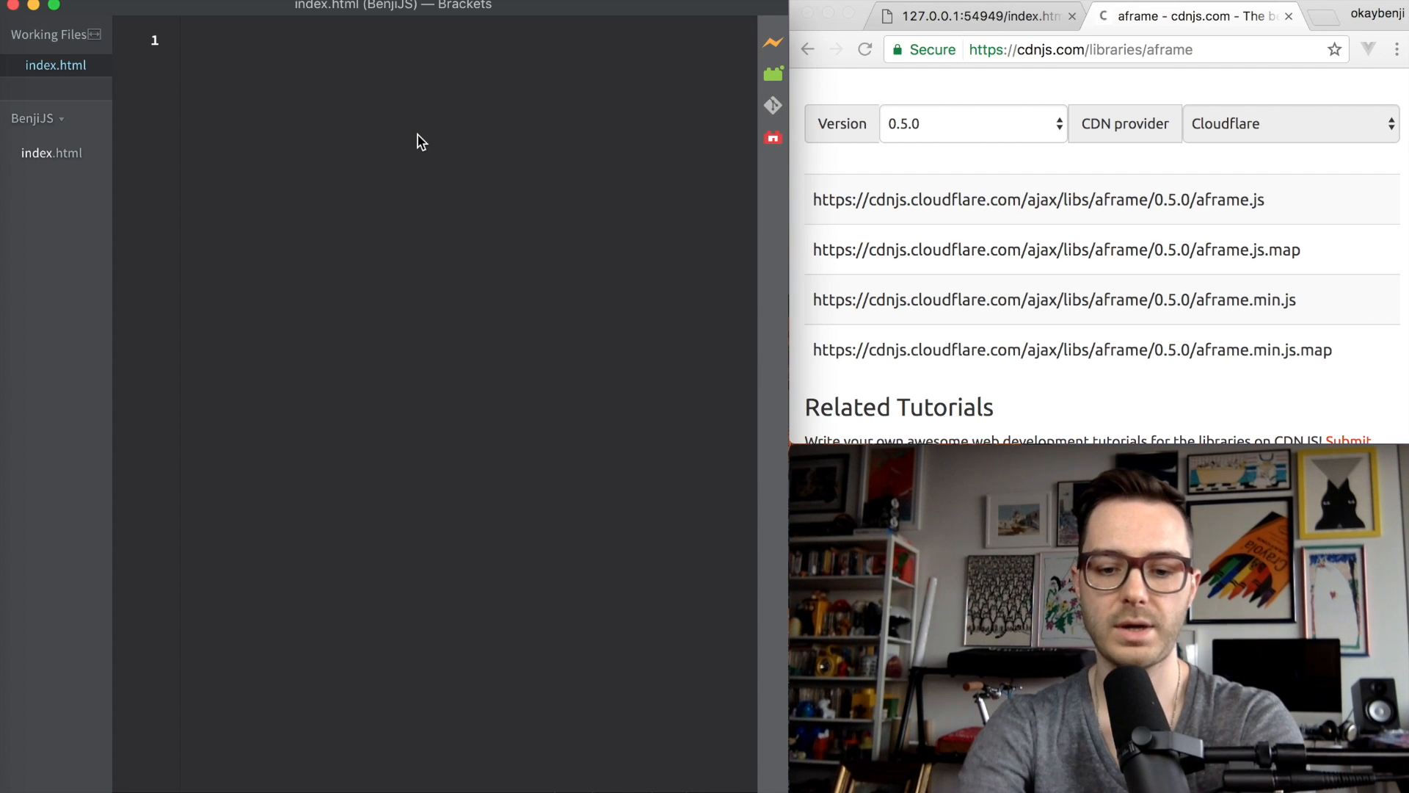
# Step: Add a script tag in index.html loading the A-Frame 0.5.0 CDN aframe.js
pyautogui.write('<script ></script>')
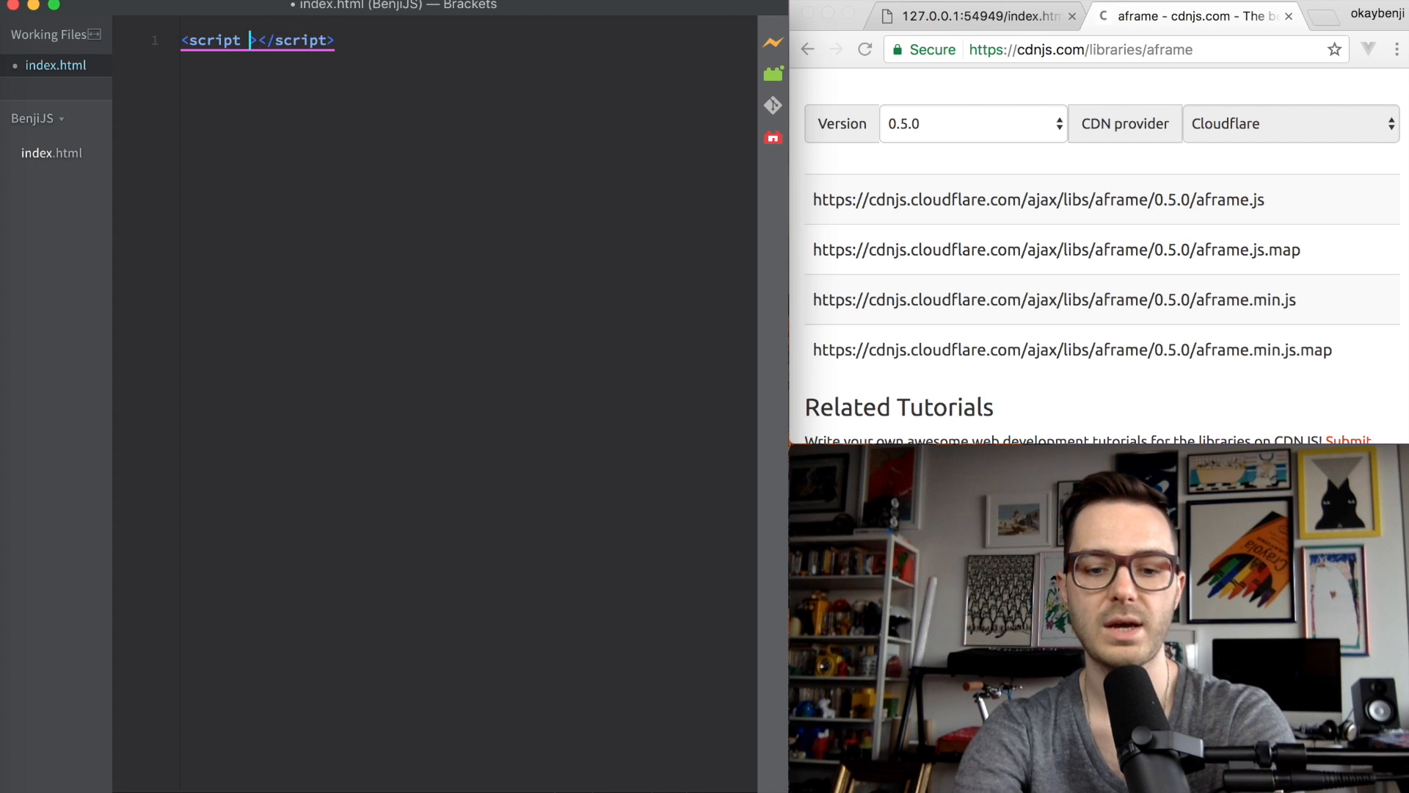
pyautogui.write('src="https://cdnjs.cloudflare.com/ajax/libs/aframe/0.5.0/aframe.js"')
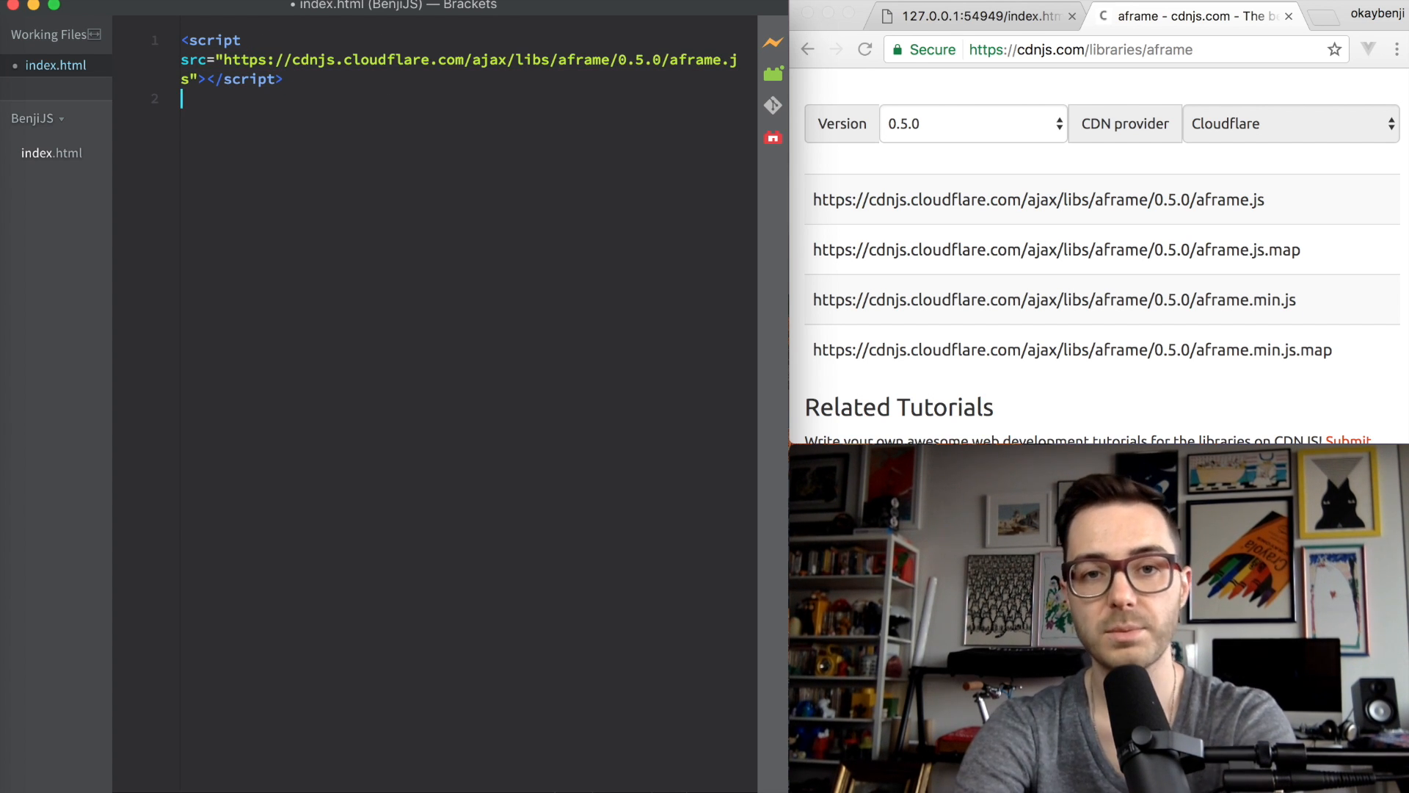
pyautogui.press('enter')
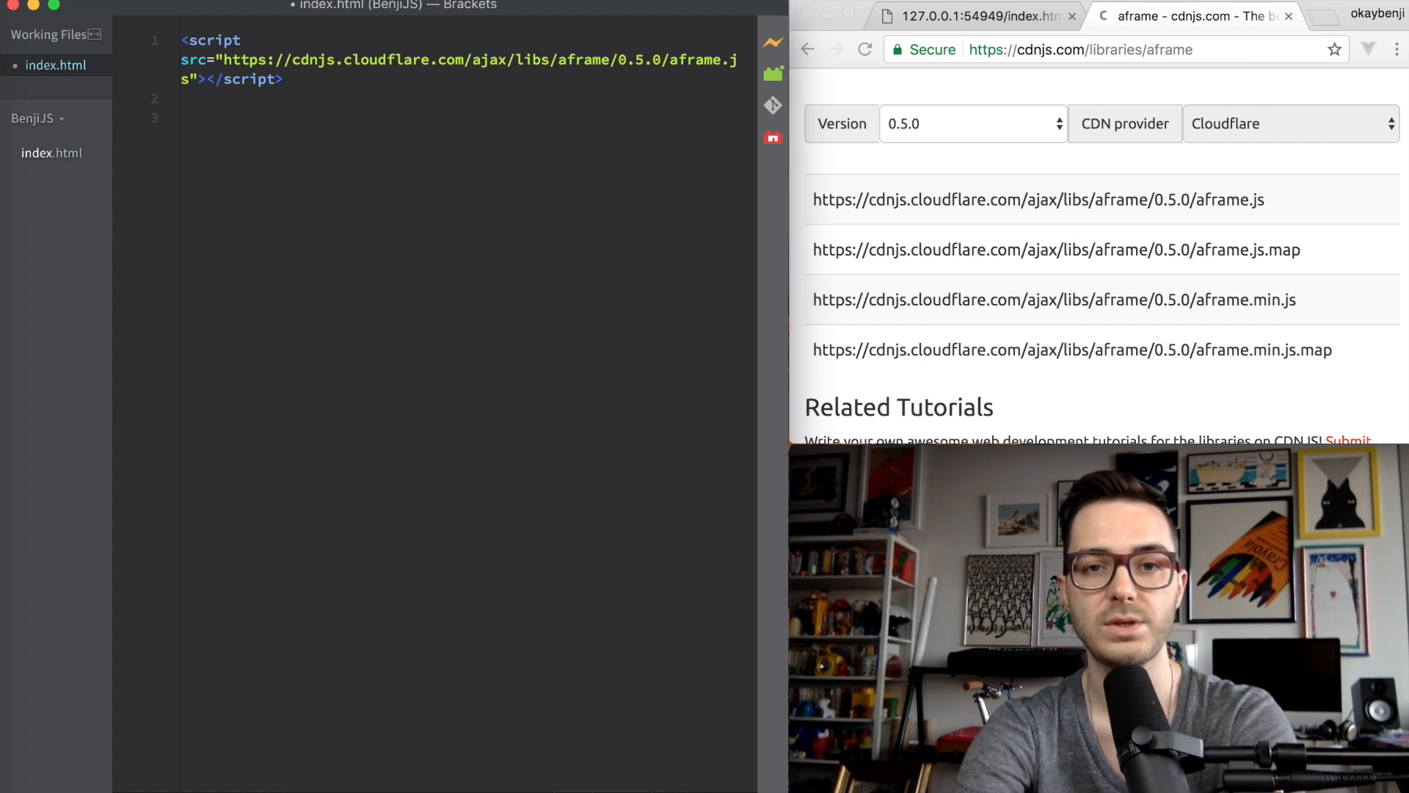
# Step: Add an a-scene element containing an empty a-sphere
pyautogui.write('<a-scene>')
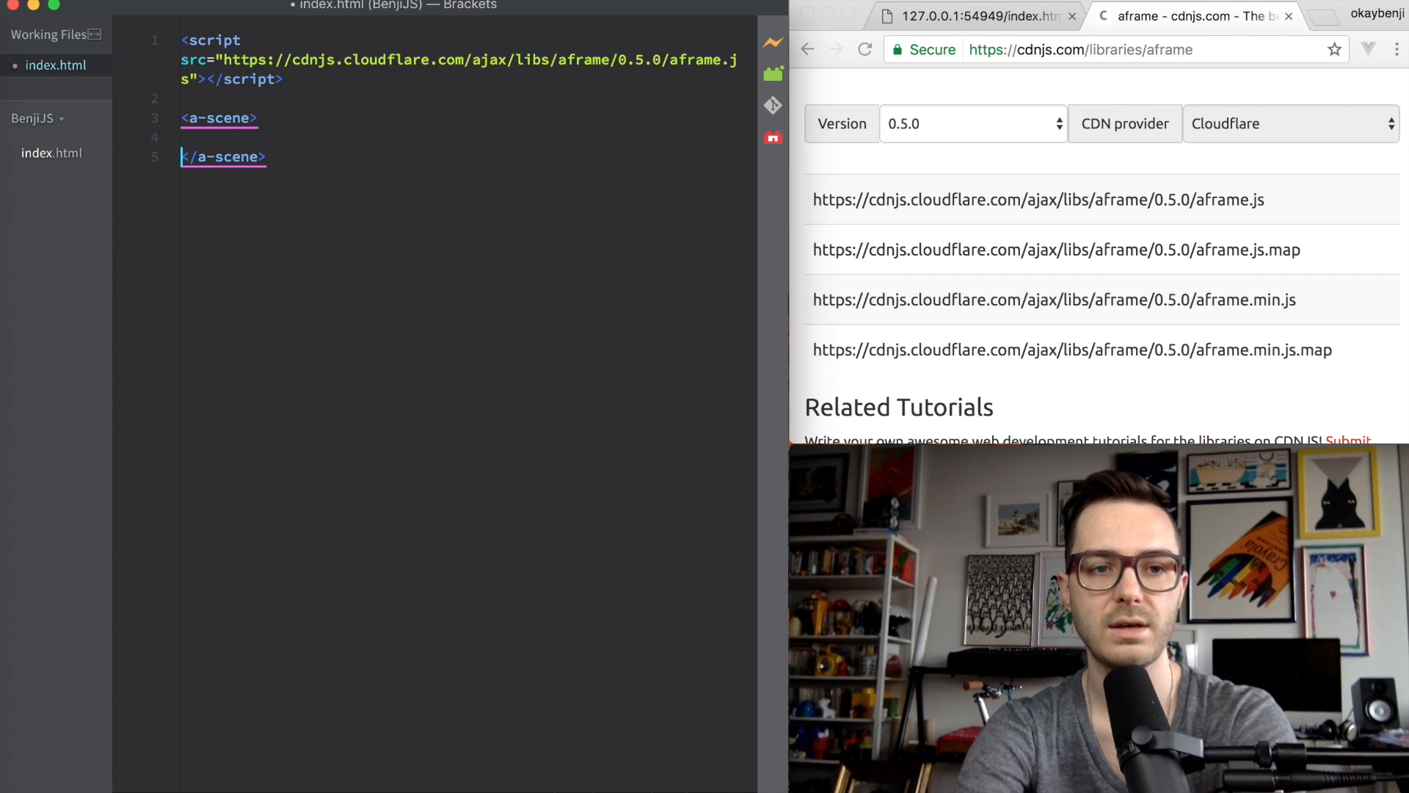
pyautogui.write('<')
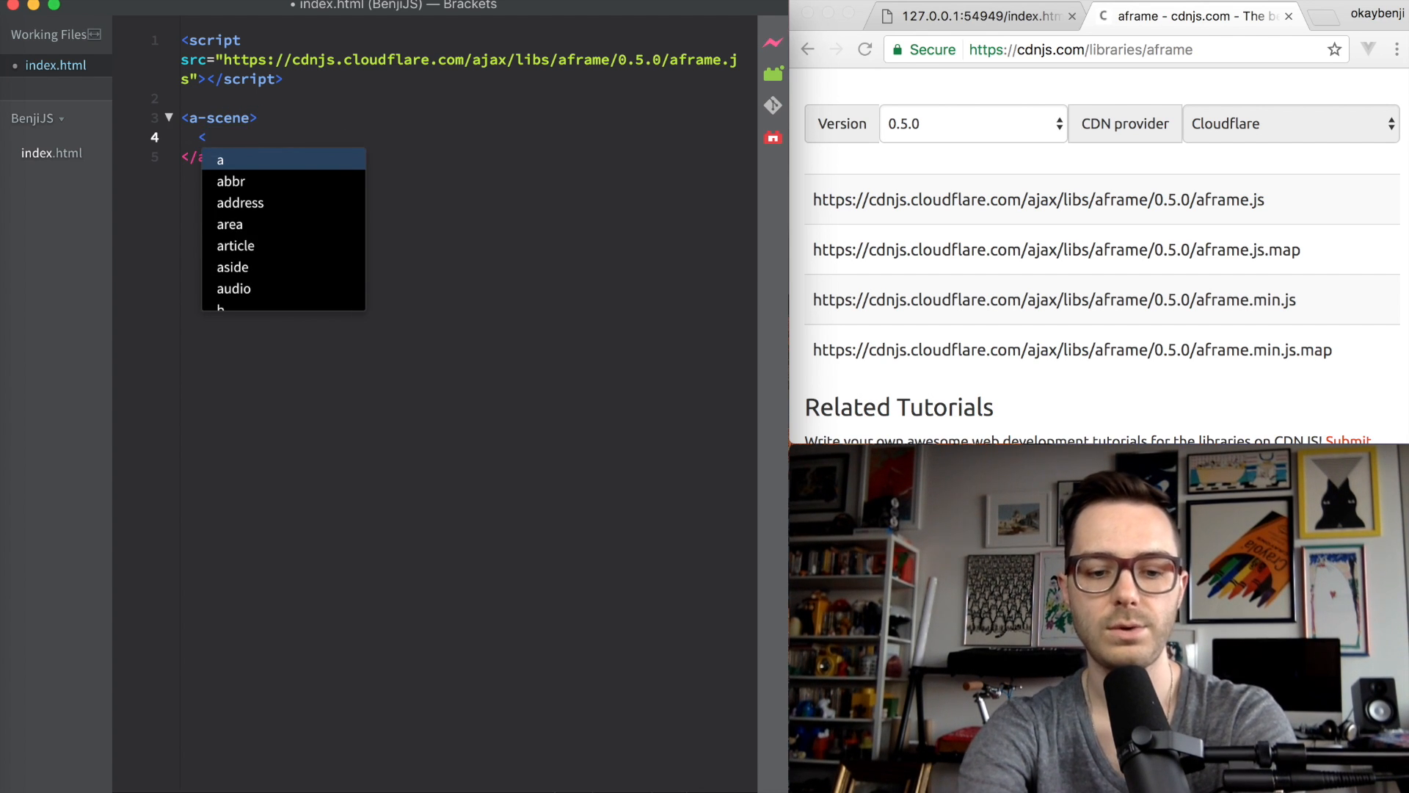
pyautogui.write('a-sphere></a-sphere>')
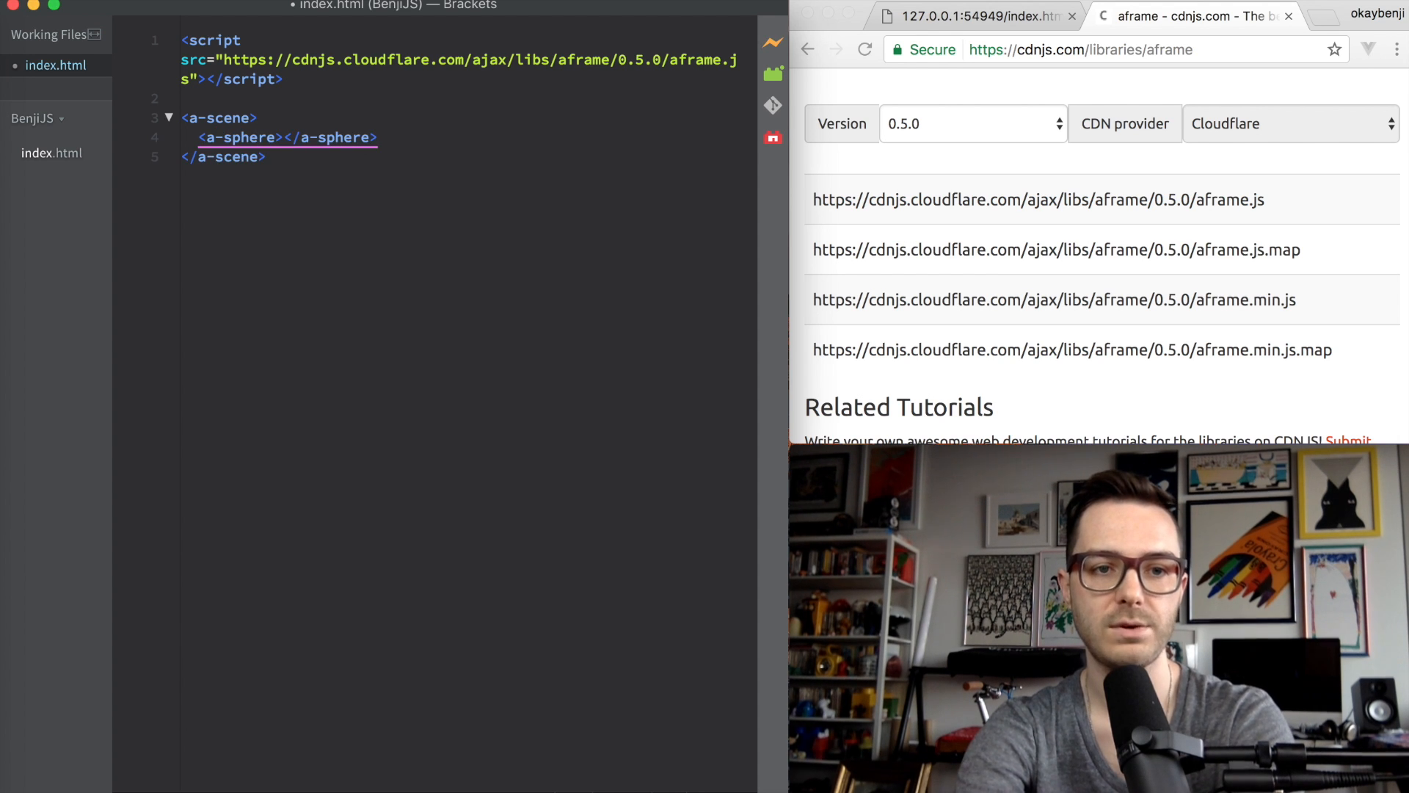
# Step: Give the a-sphere color="red" and check the red ball in the live preview
pyautogui.click(975, 15)
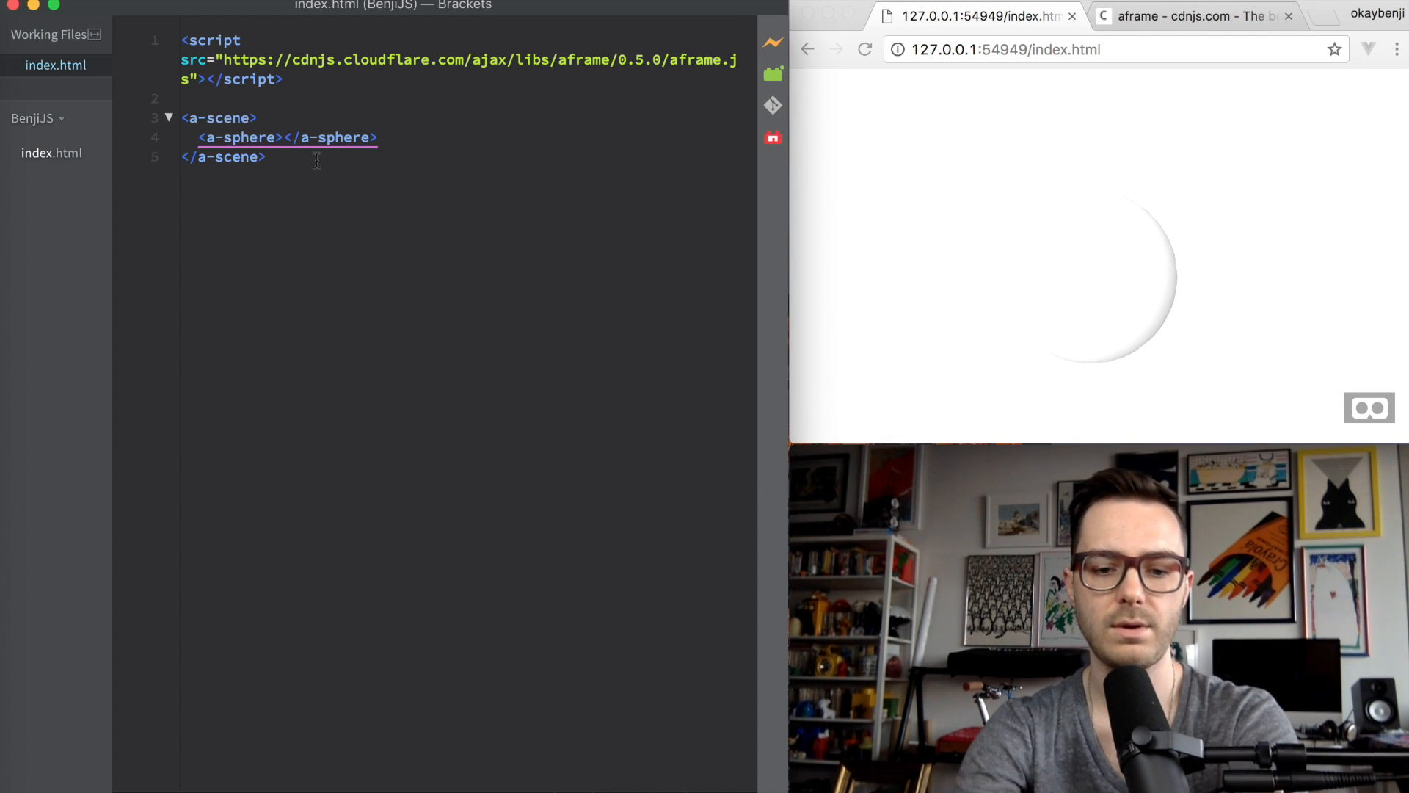
pyautogui.write('color=""')
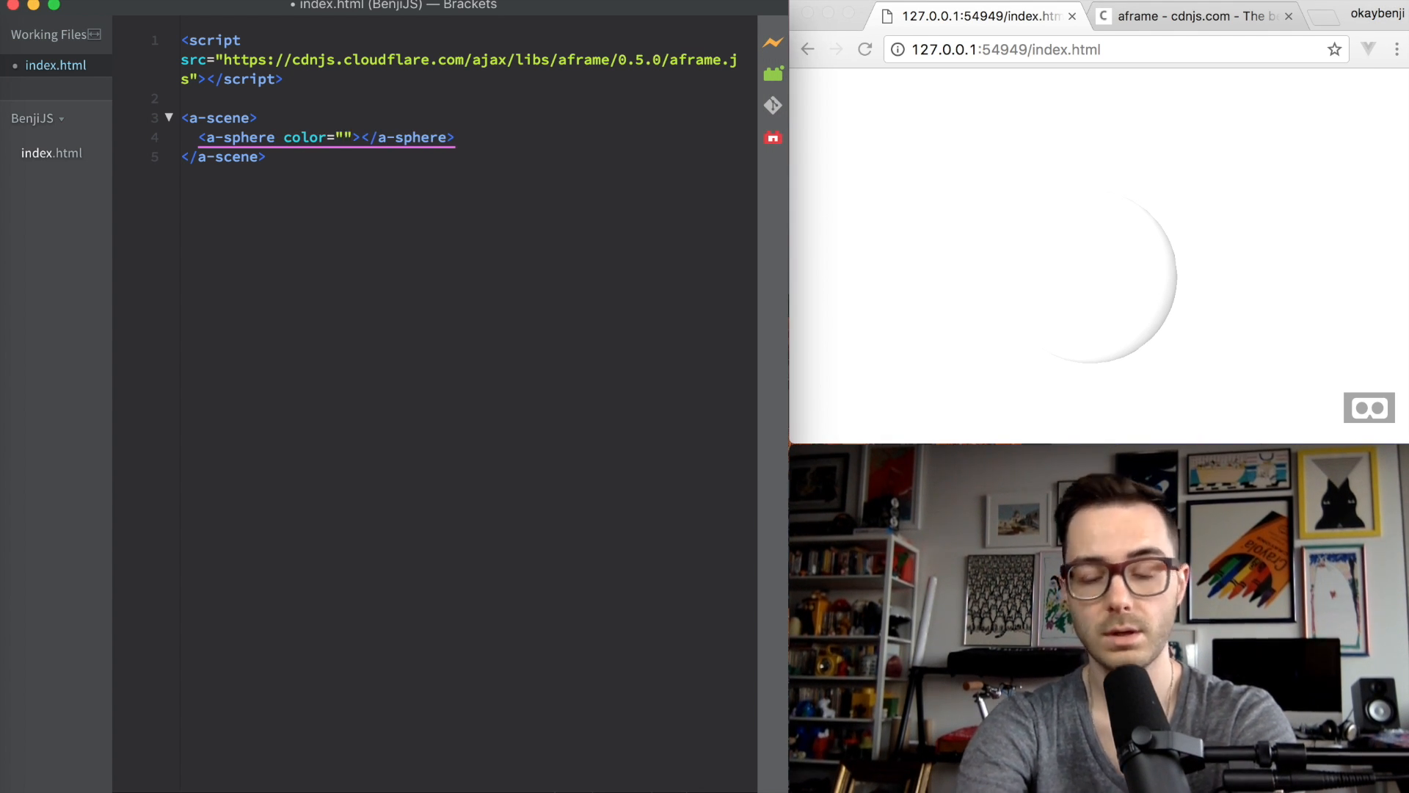
pyautogui.click(343, 138)
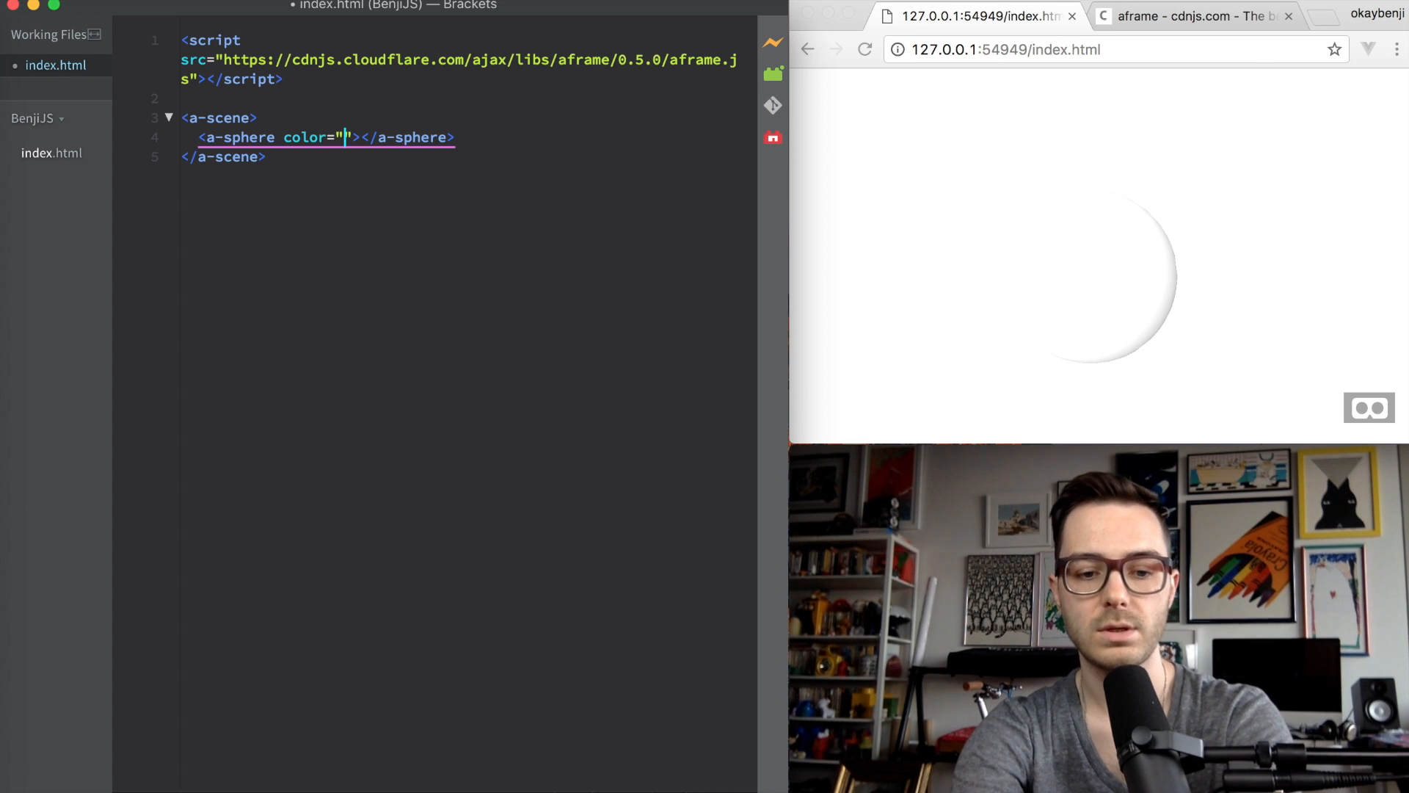
pyautogui.write('#')
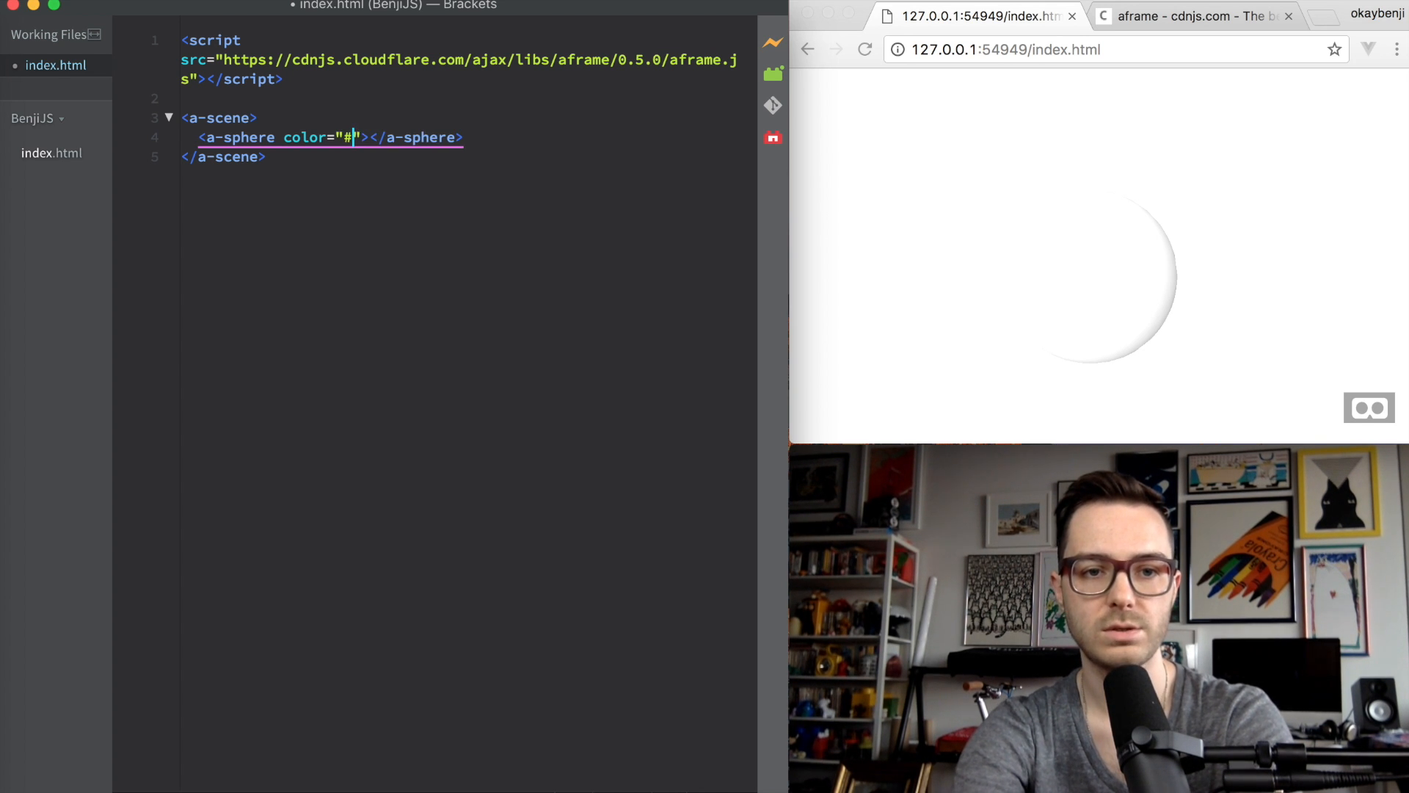
pyautogui.write('000')
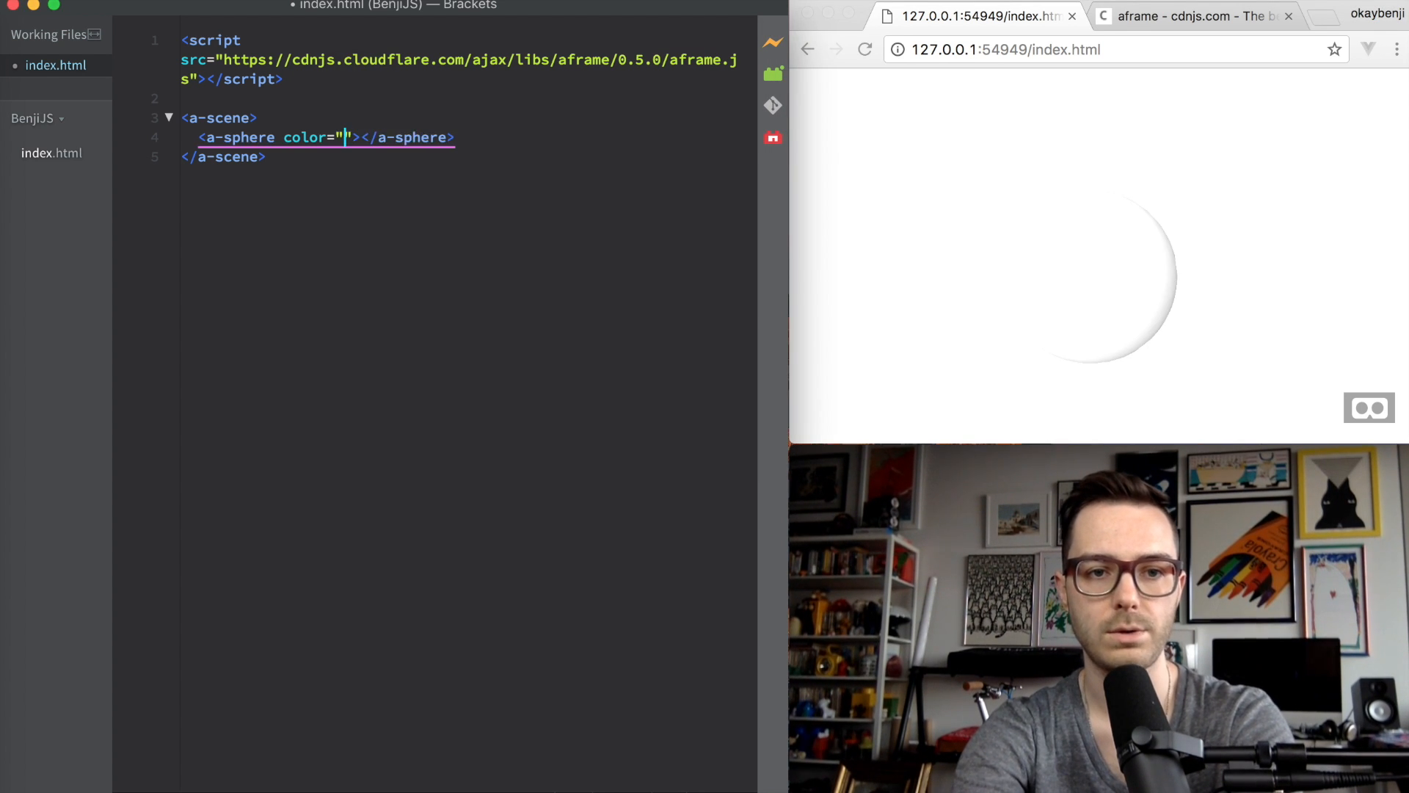
pyautogui.write('red')
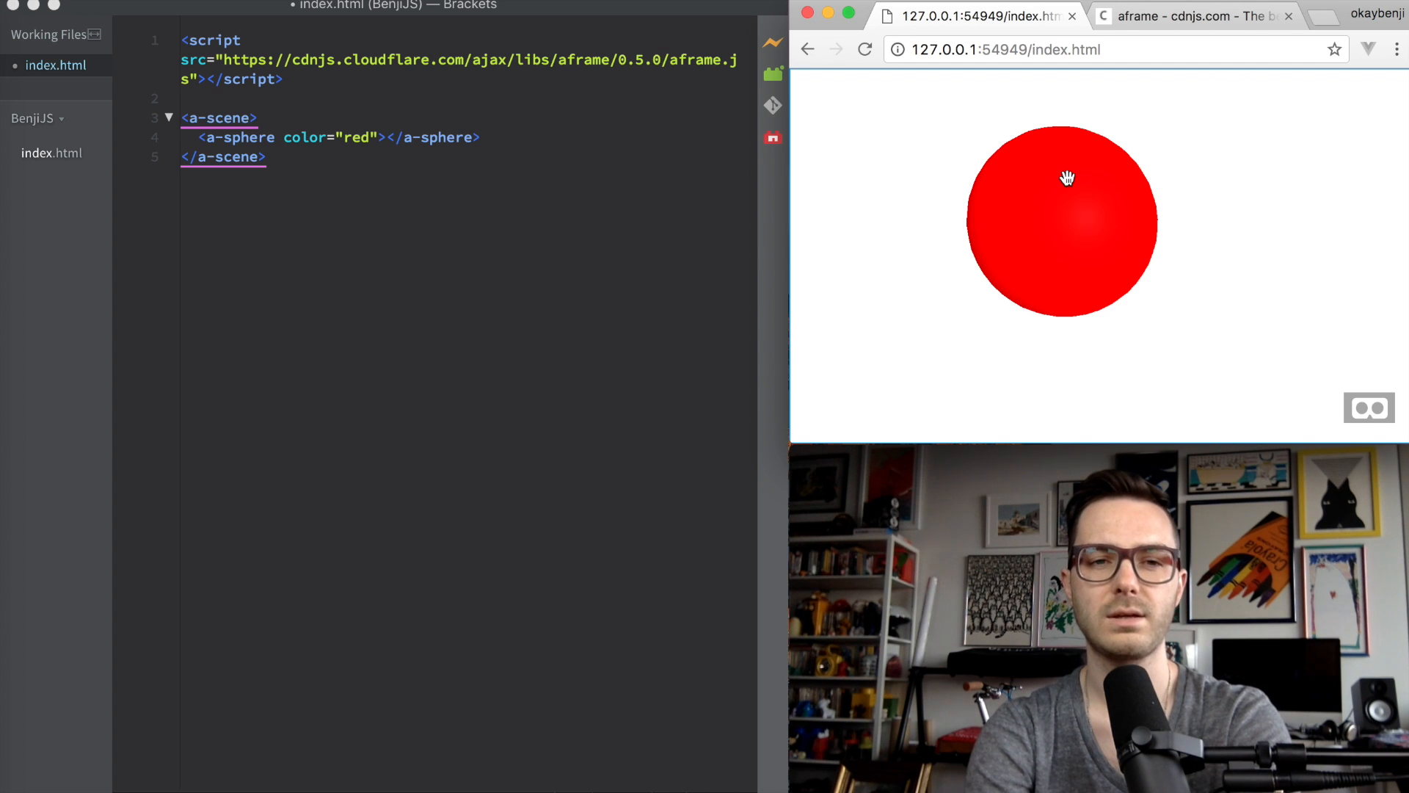
pyautogui.moveTo(1067, 178); pyautogui.dragTo(1173, 330)
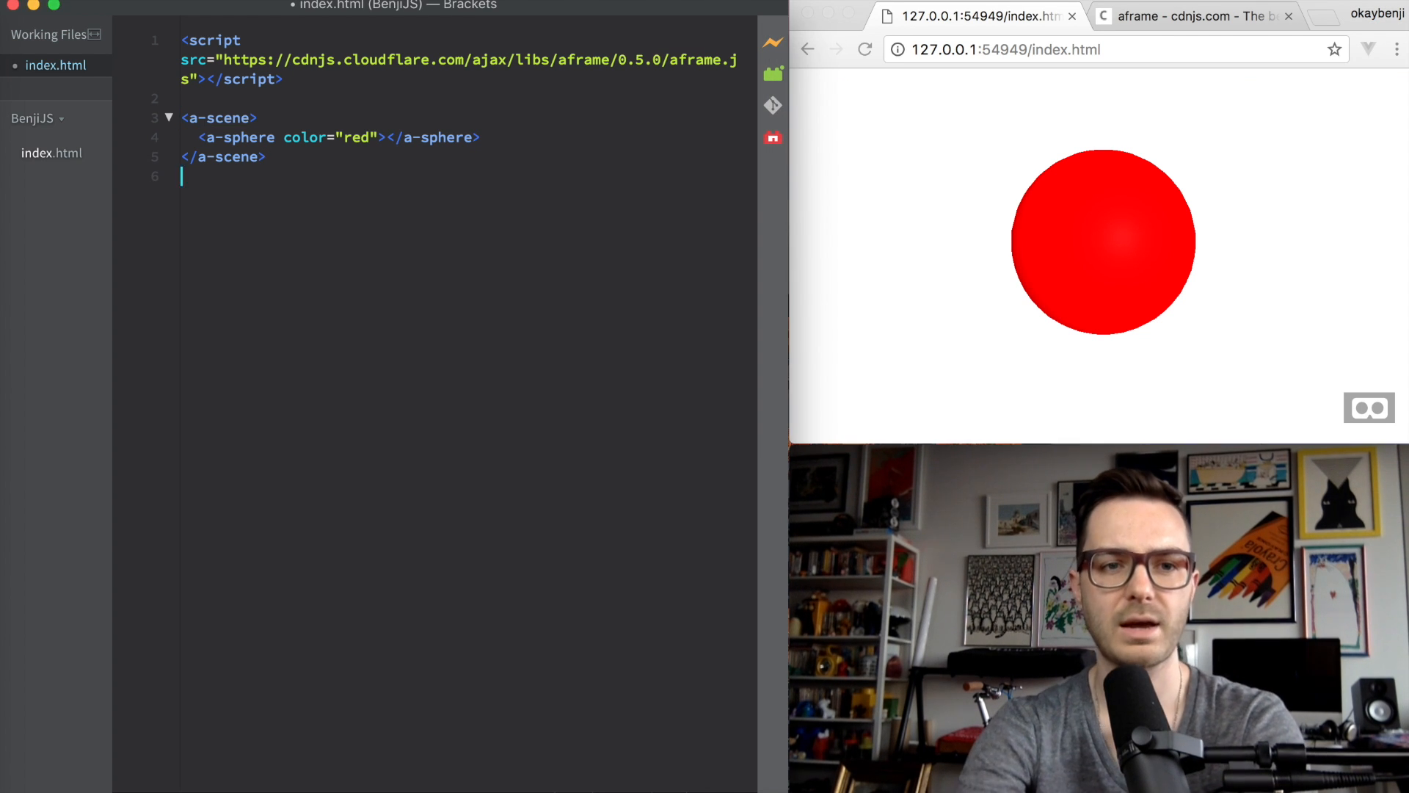
# Step: Load index.js from index.html via a script tag and create the new index.js file
pyautogui.write('<script></script>')
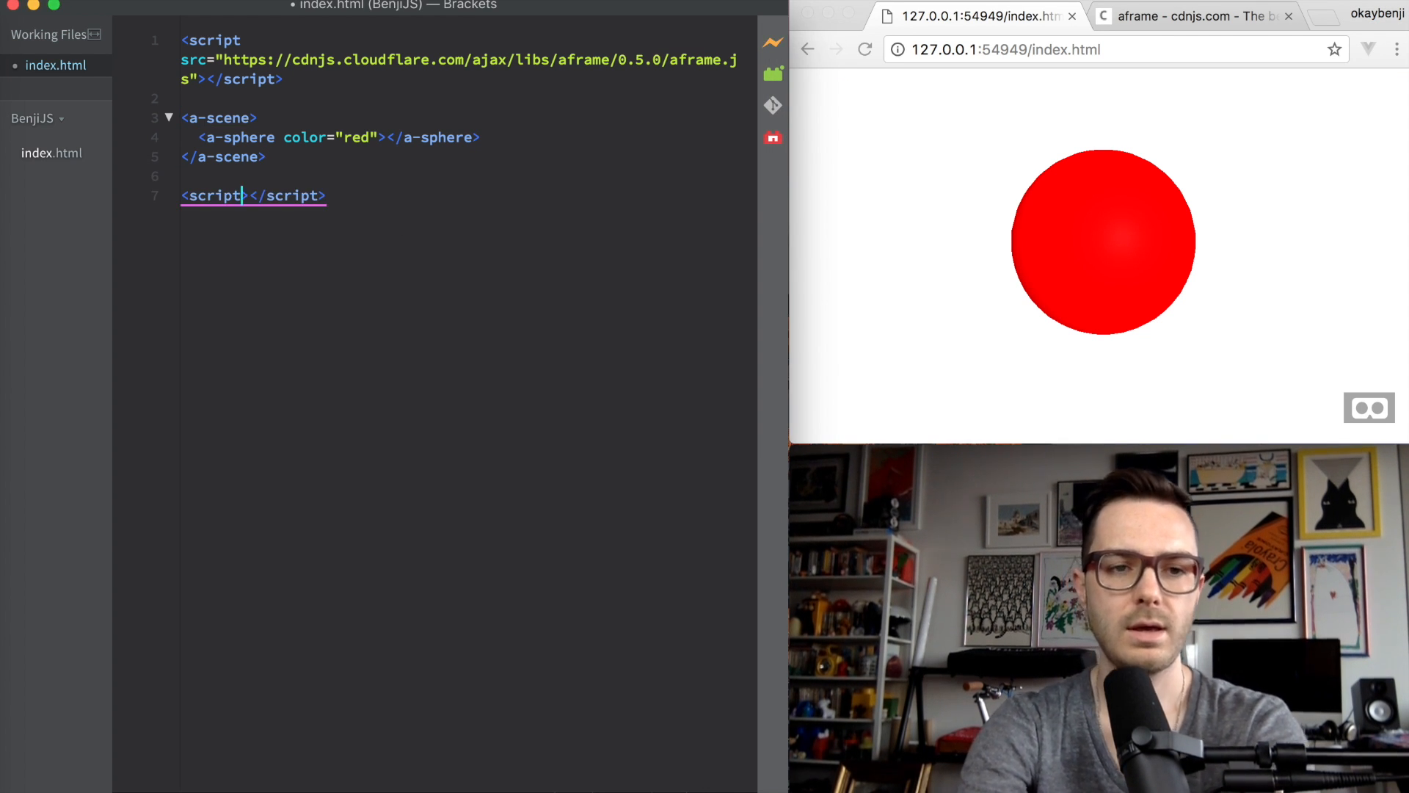
pyautogui.write('src="index.js"')
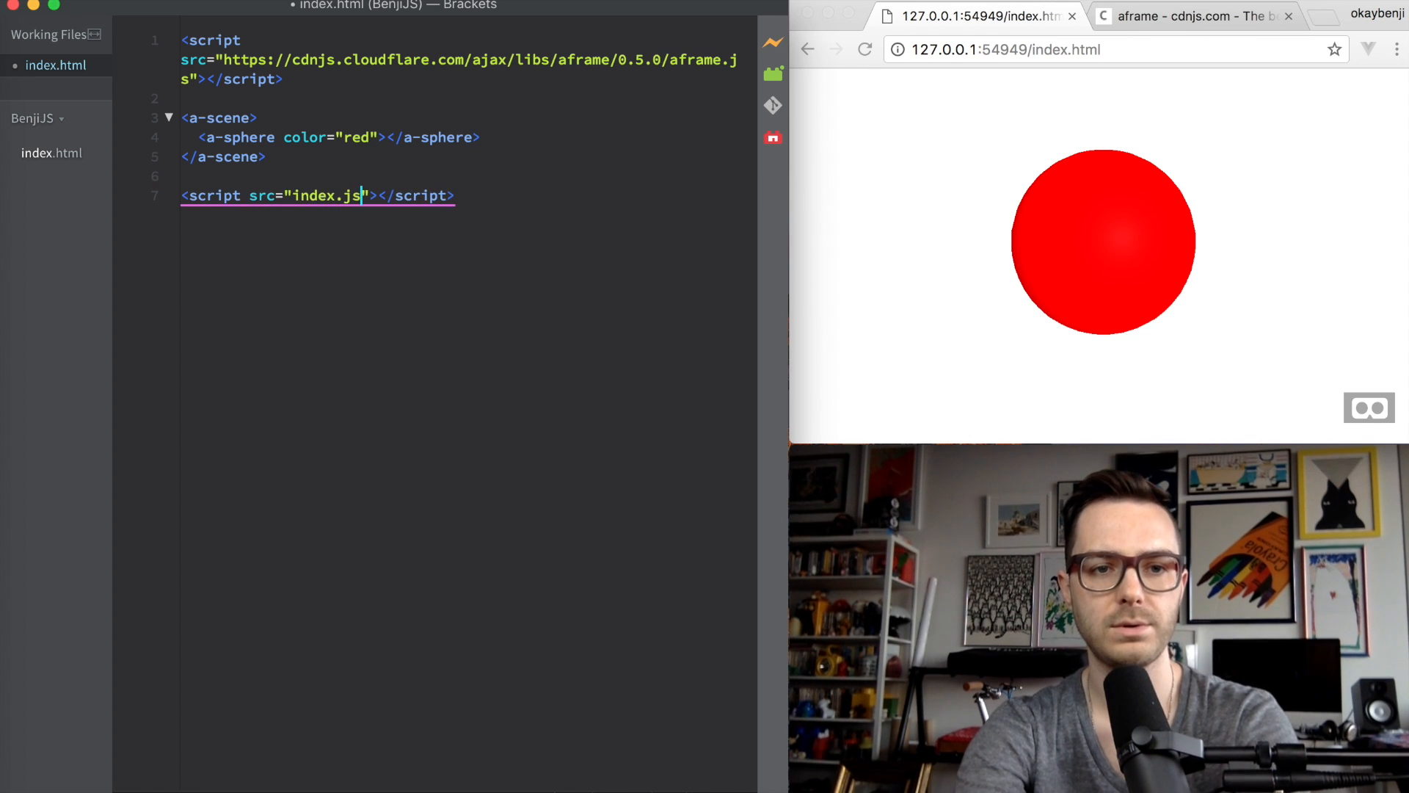
pyautogui.rightClick(51, 153)
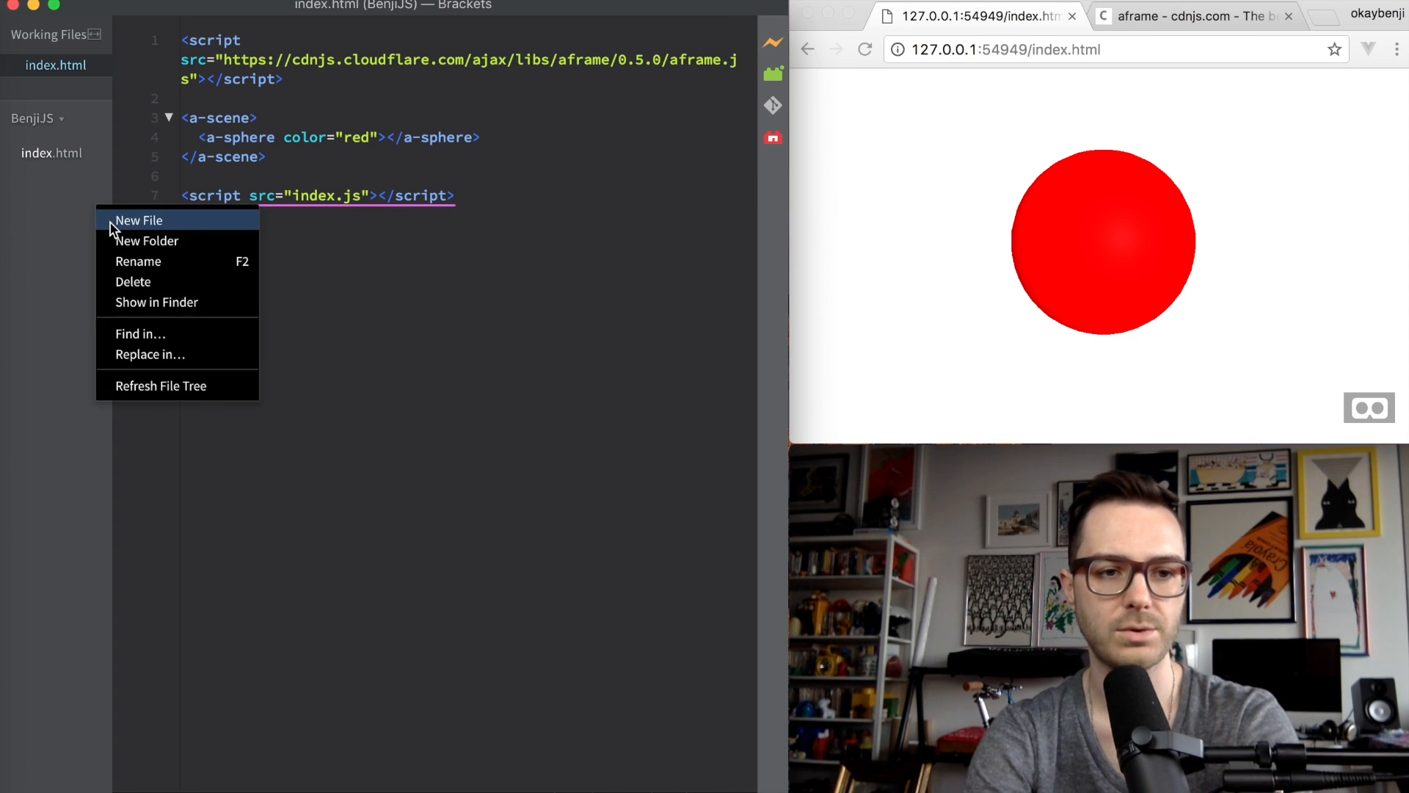
pyautogui.click(138, 220)
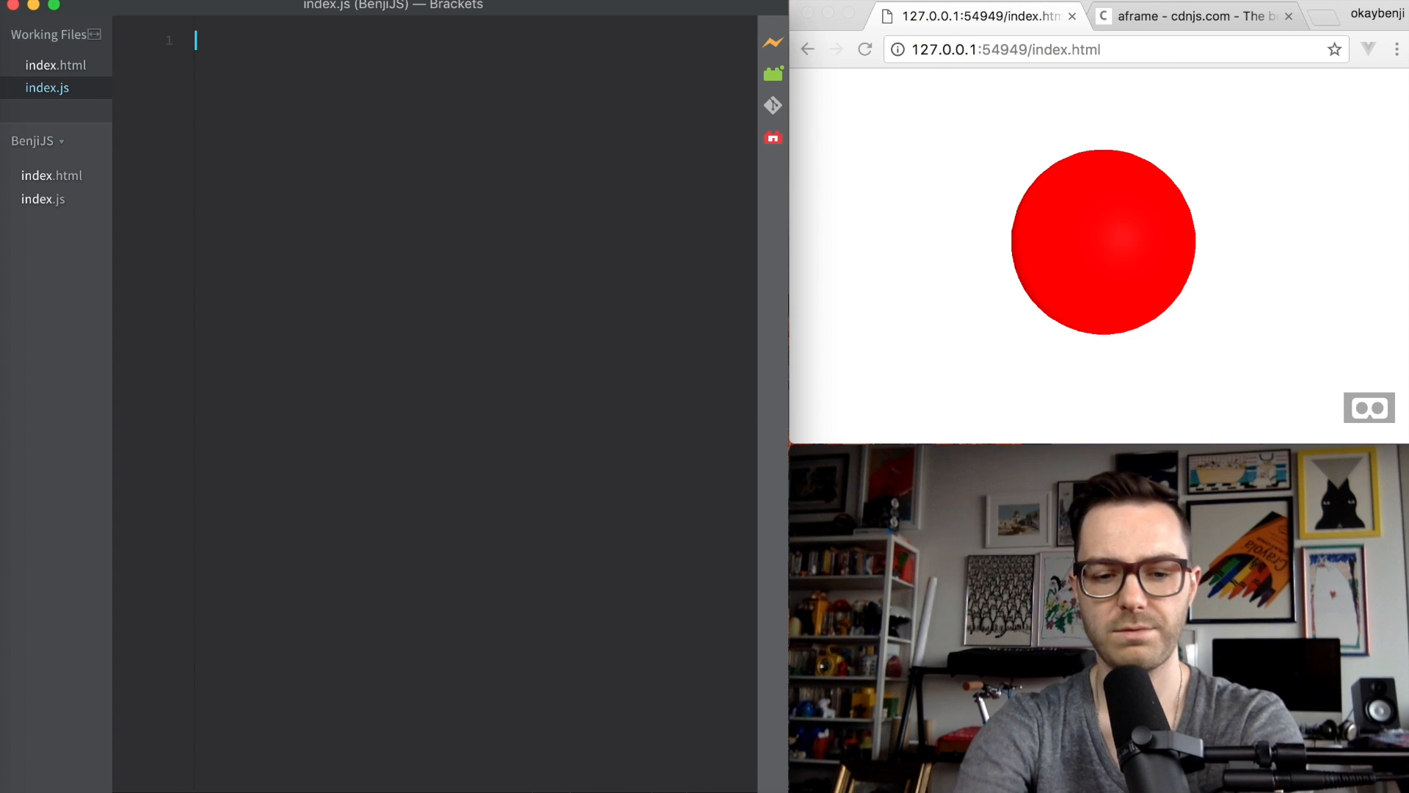
# Step: Write $ = (queryString) => document.querySelector(queryString); in index.js
pyautogui.write('$ = (query')
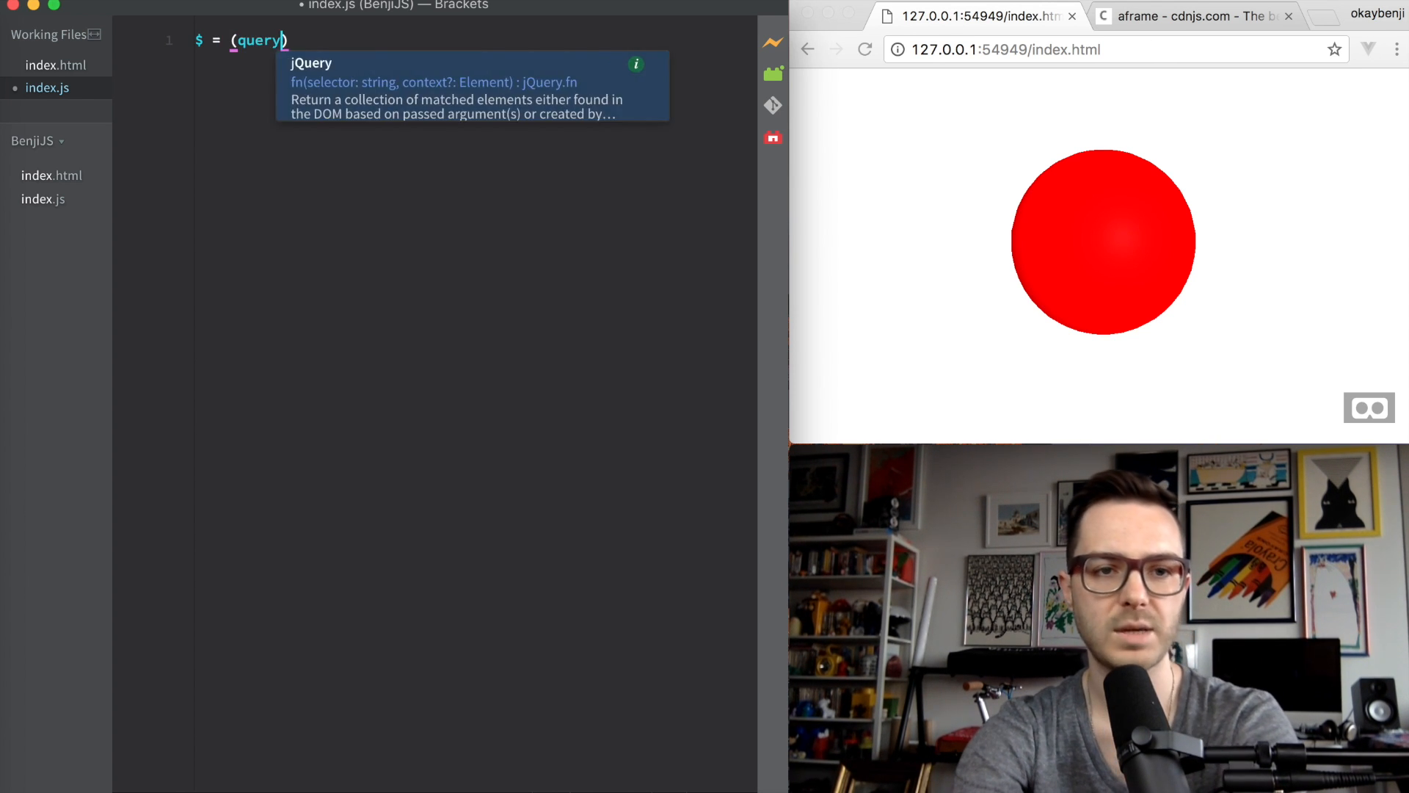
pyautogui.write('Str')
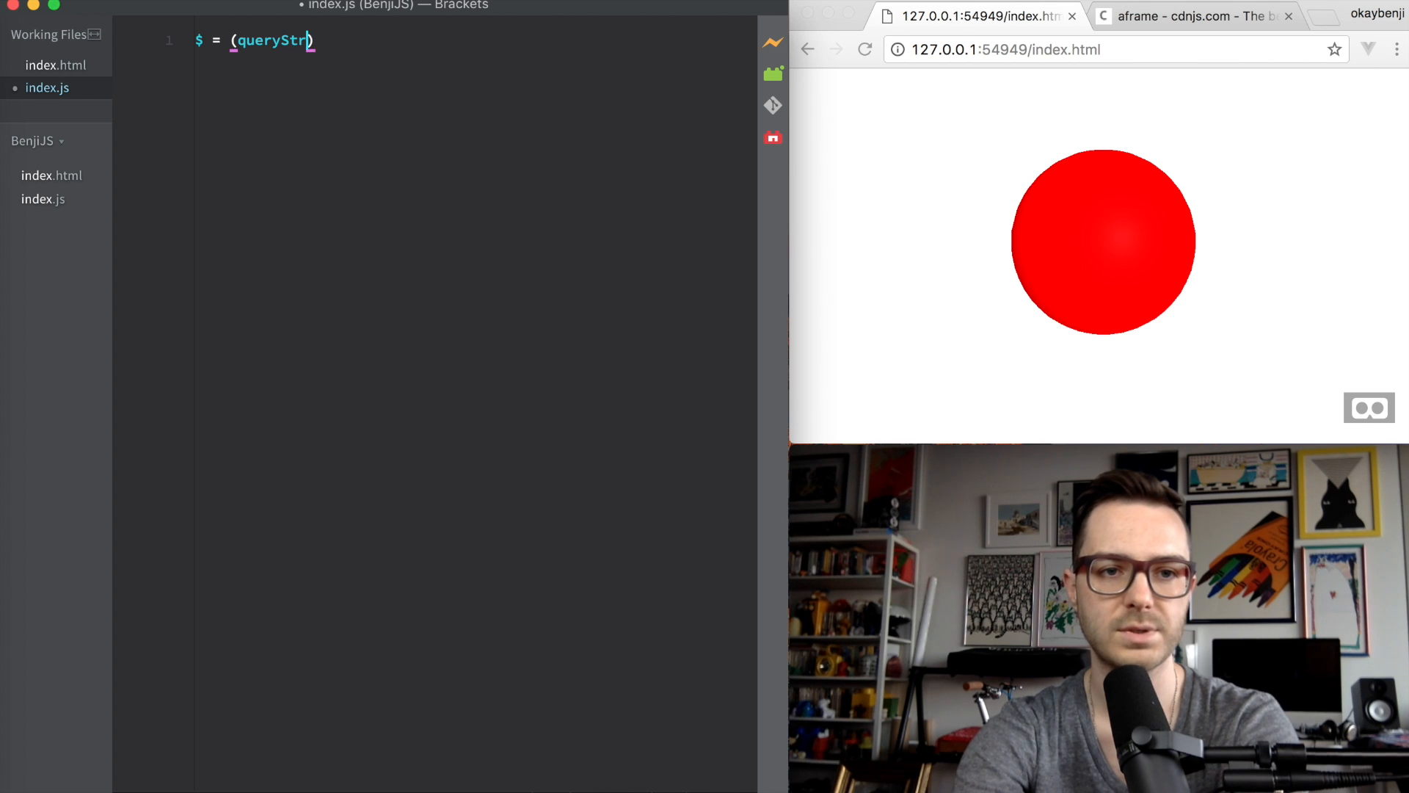
pyautogui.write('ing) =')
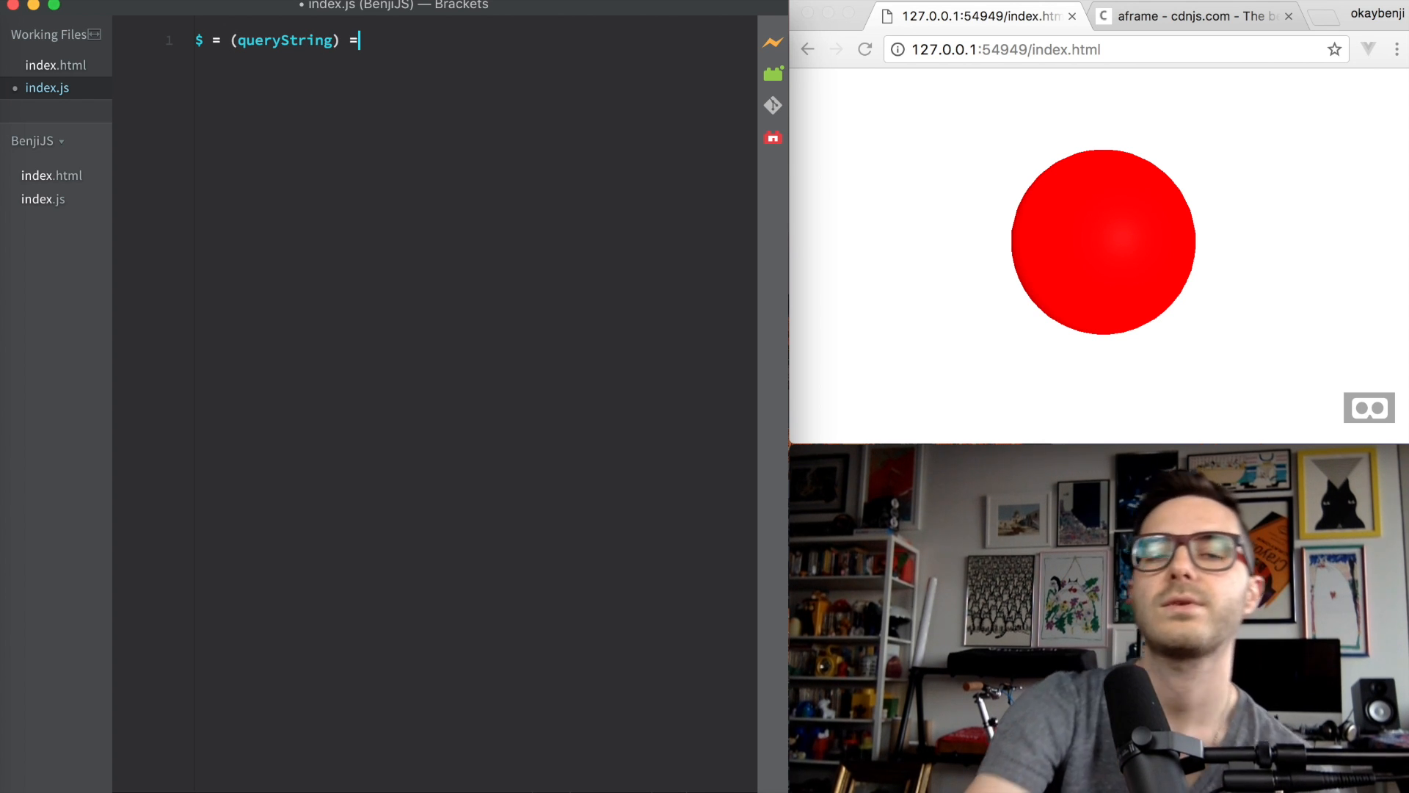
pyautogui.write('>')
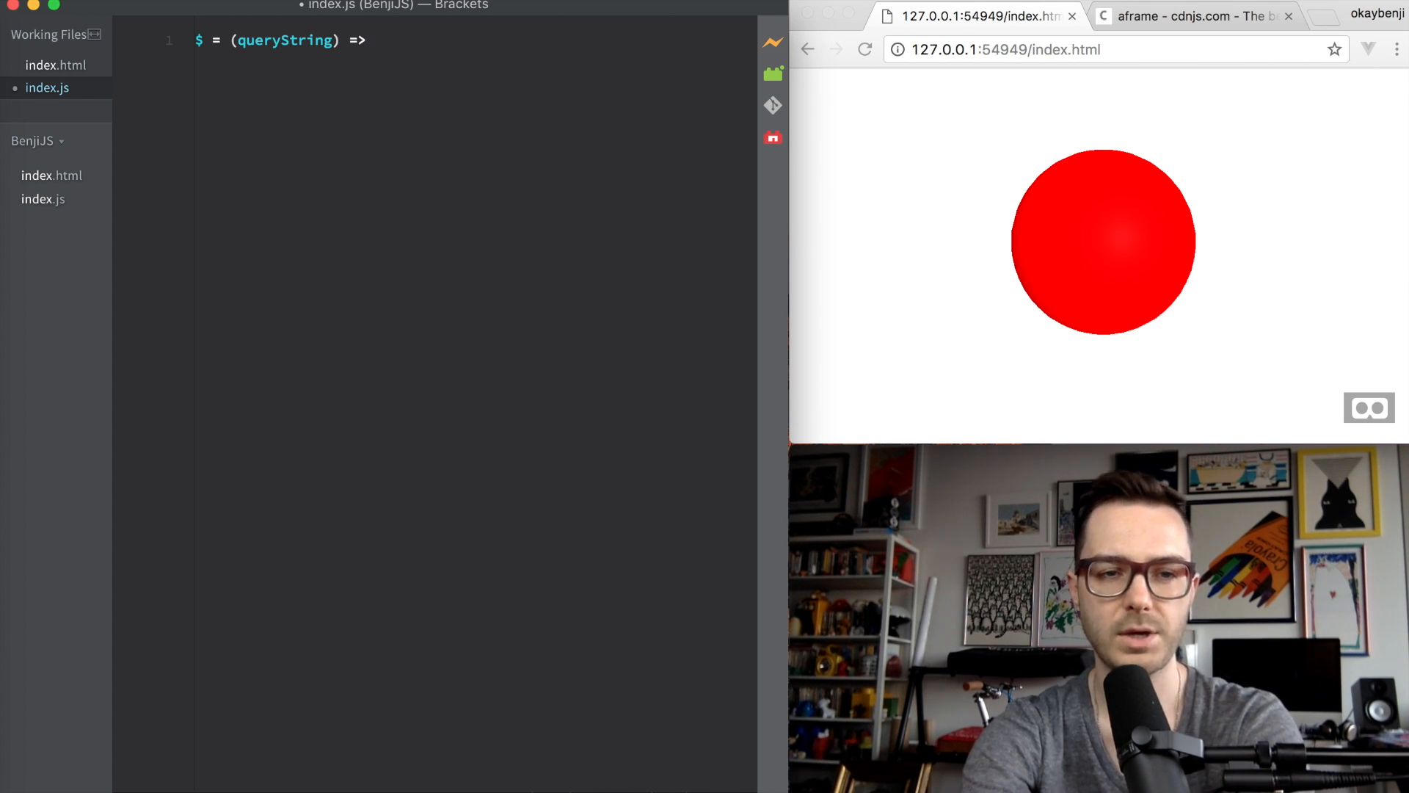
pyautogui.write('document.querySelector()')
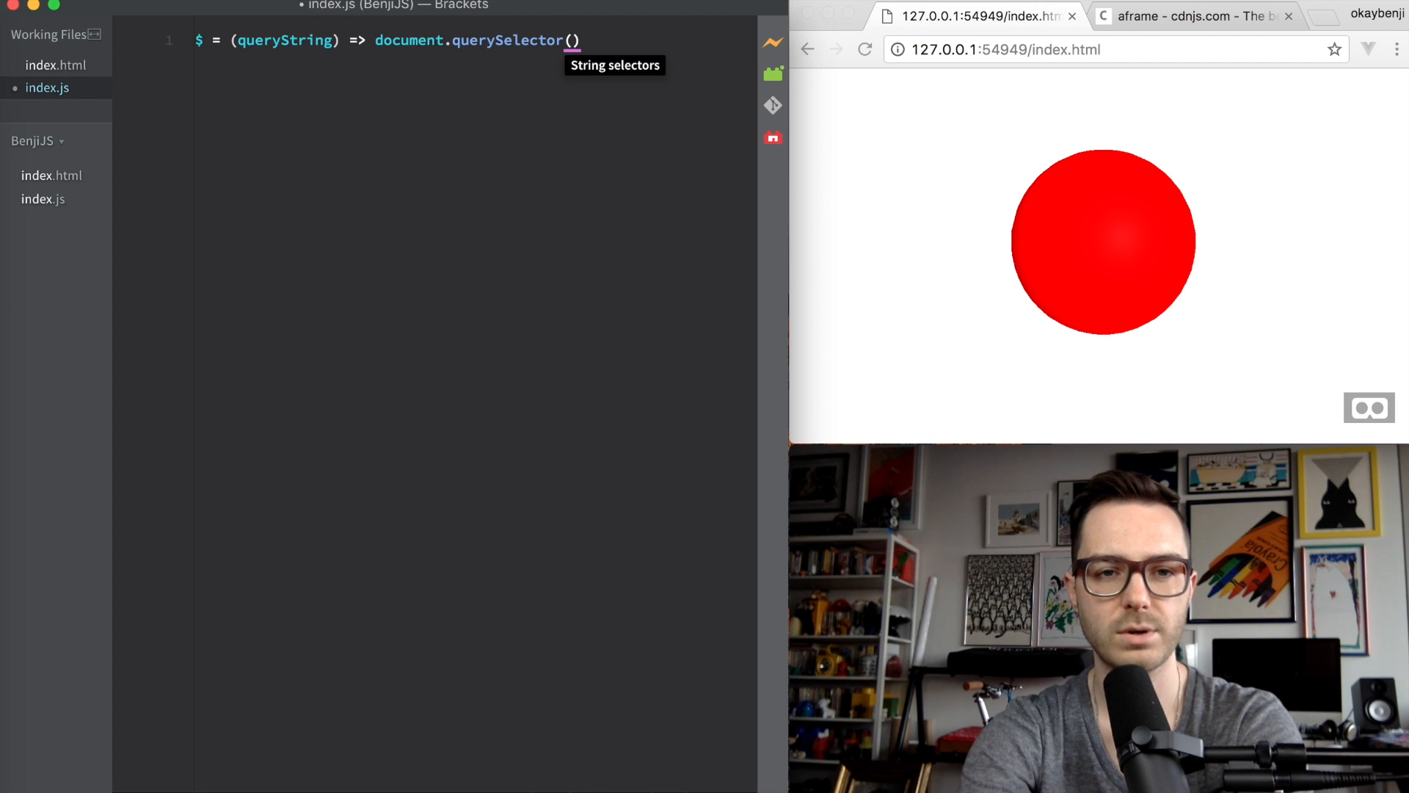
pyautogui.write('queryString')
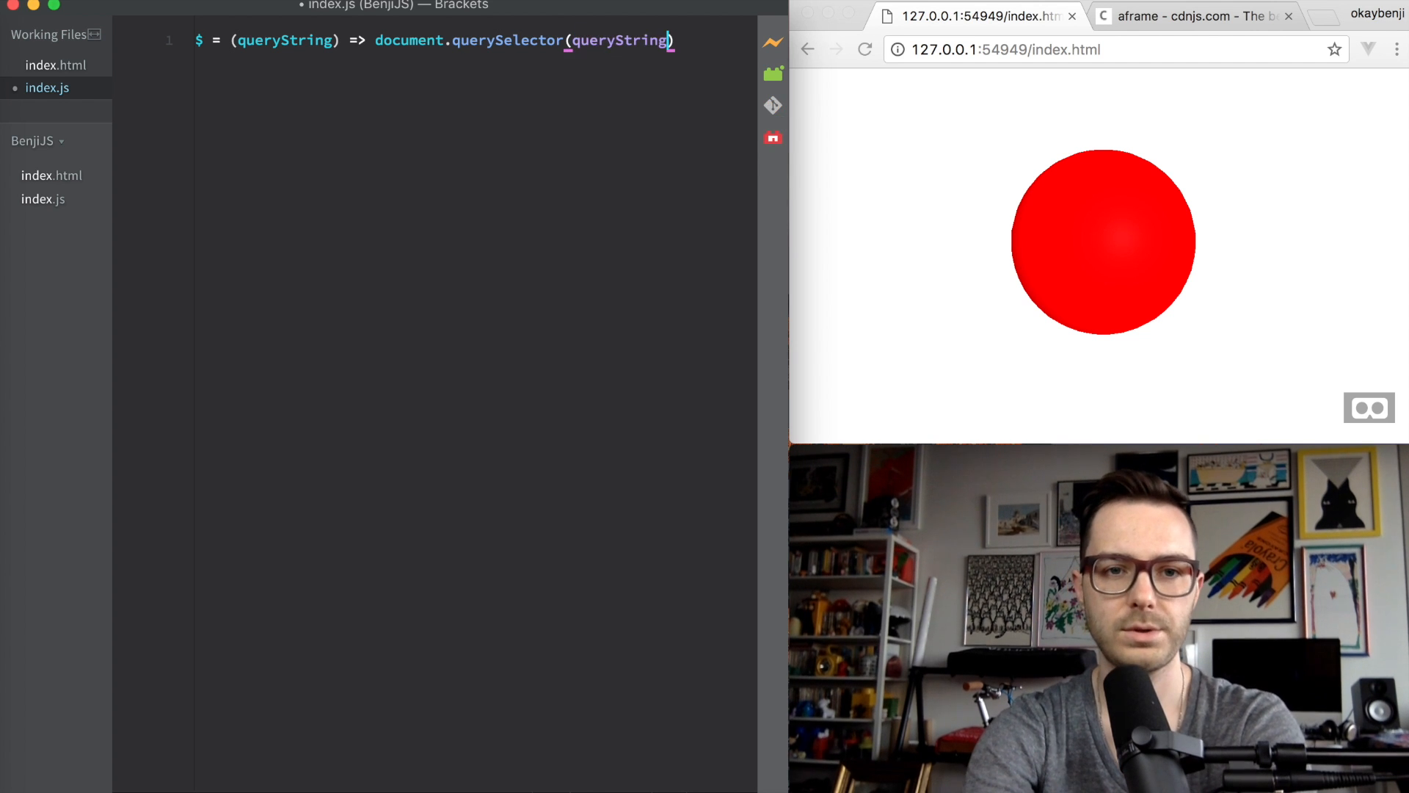
pyautogui.write(';')
pyautogui.write('$(')
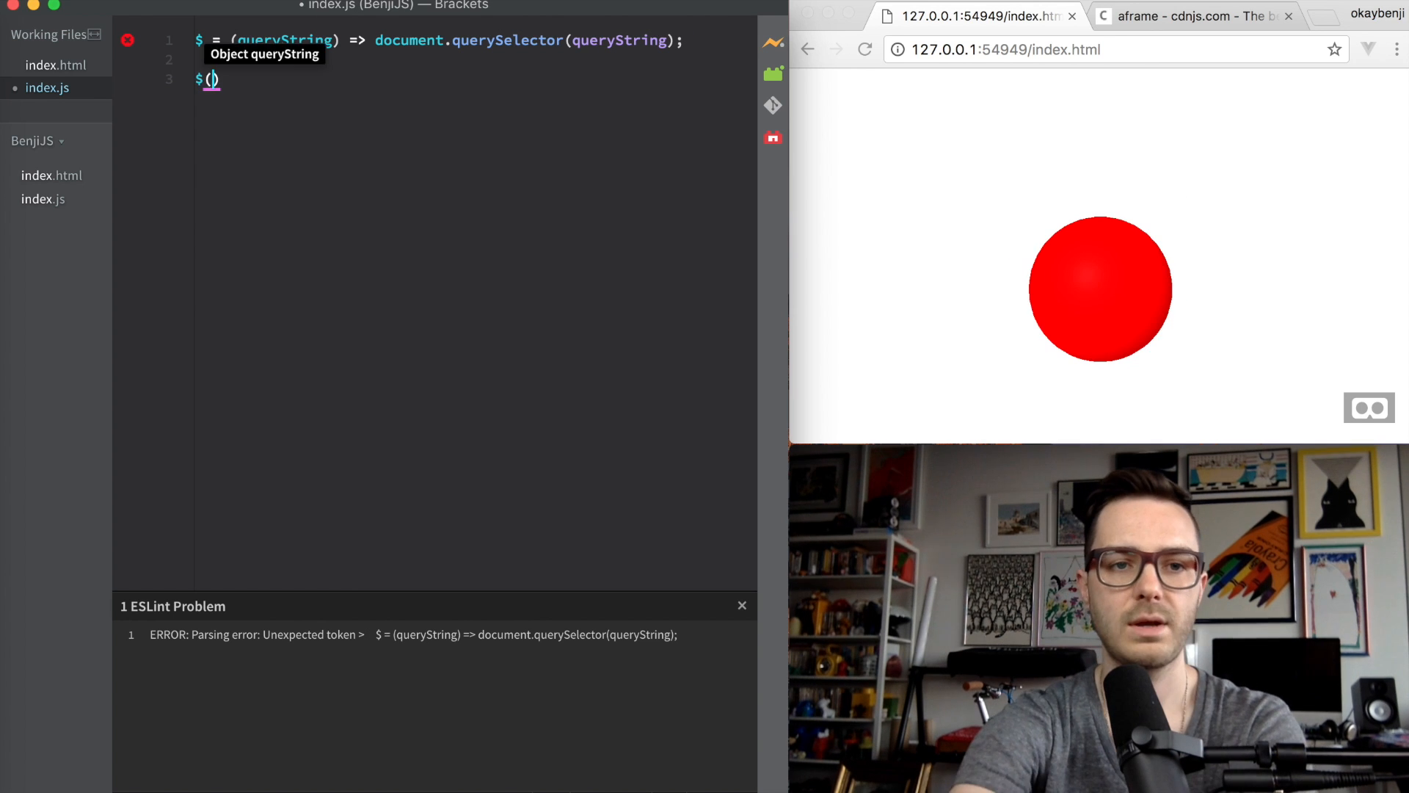
# Step: Call $('a-sphere').setAttribute('color', 'blue'); so the previewed sphere turns blue
pyautogui.write("'a-")
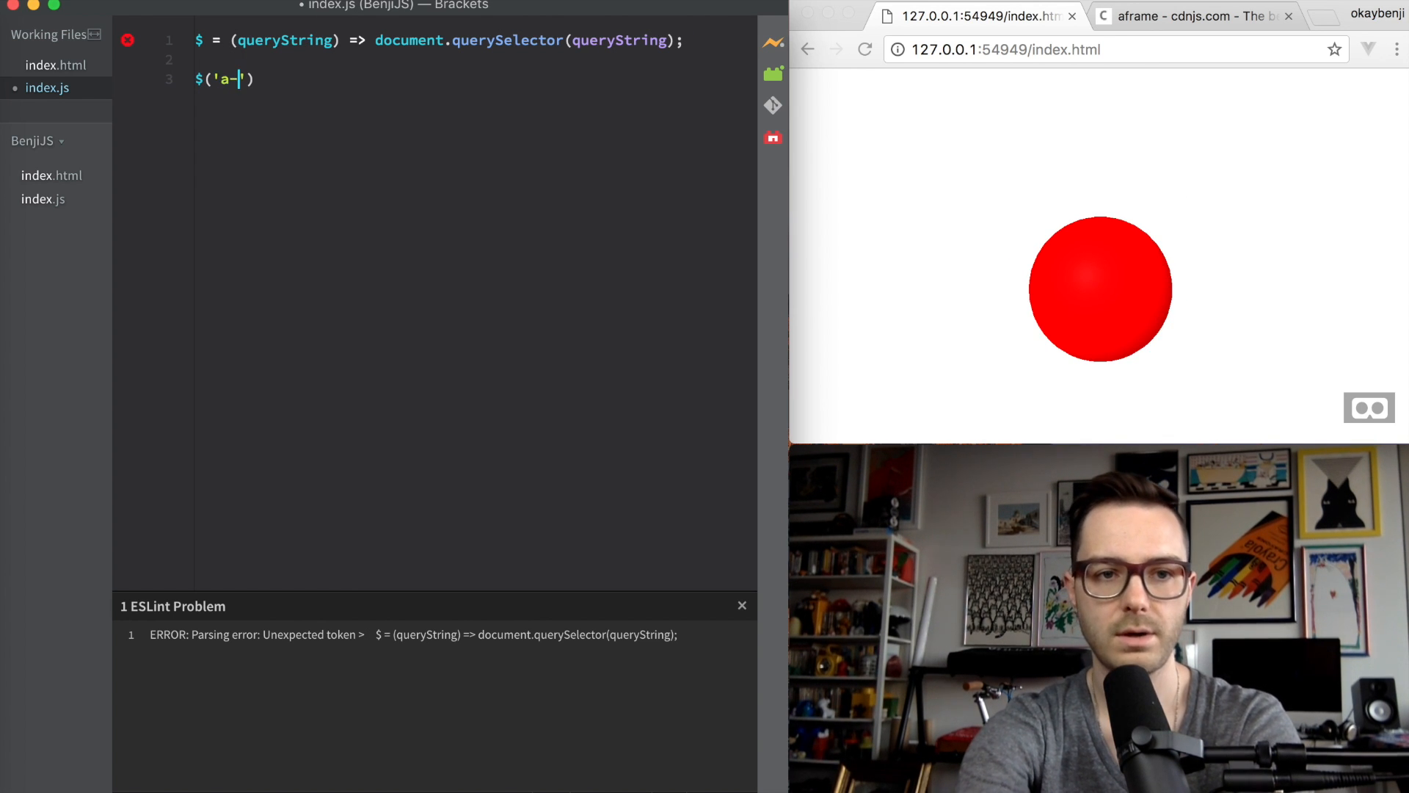
pyautogui.write('sphere')
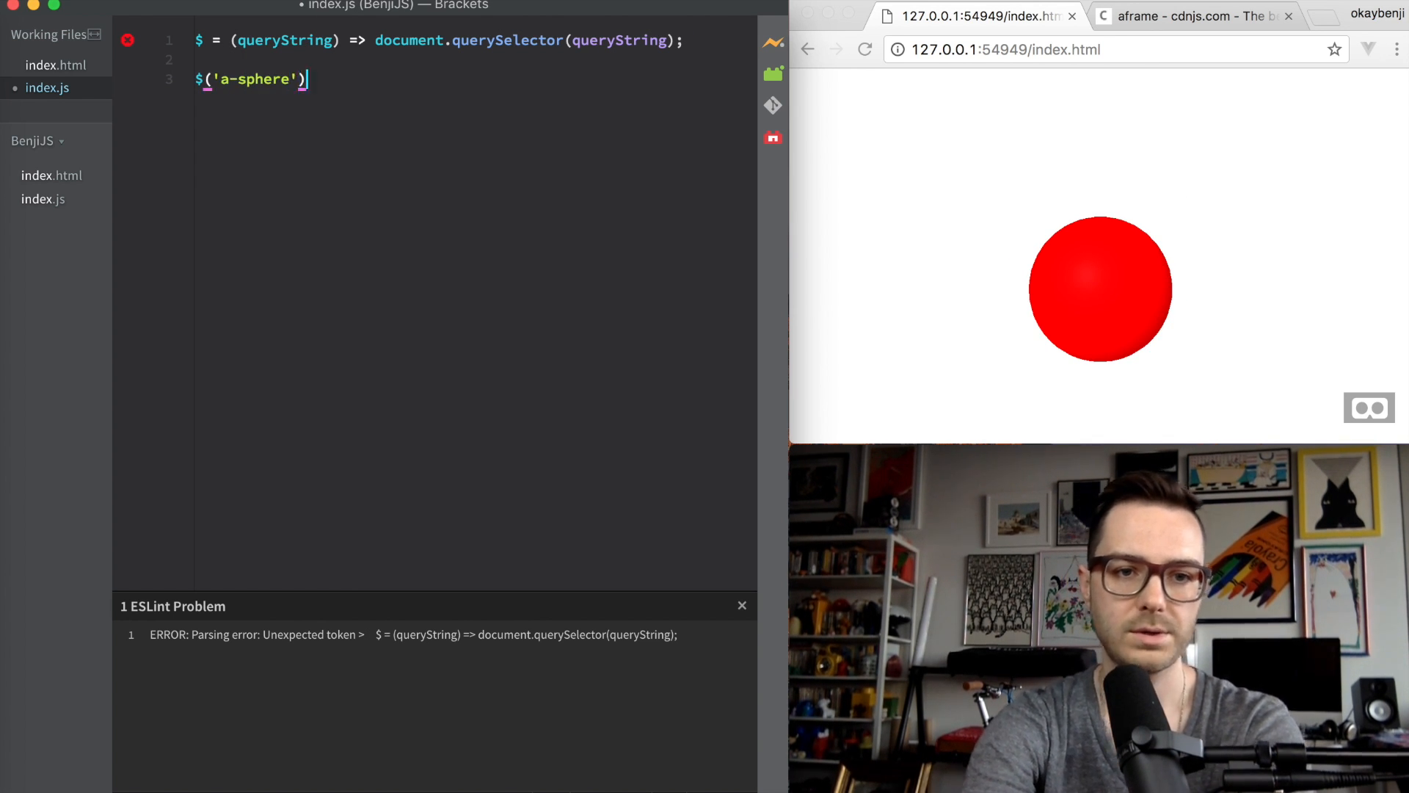
pyautogui.write(".setAttribute('colo')")
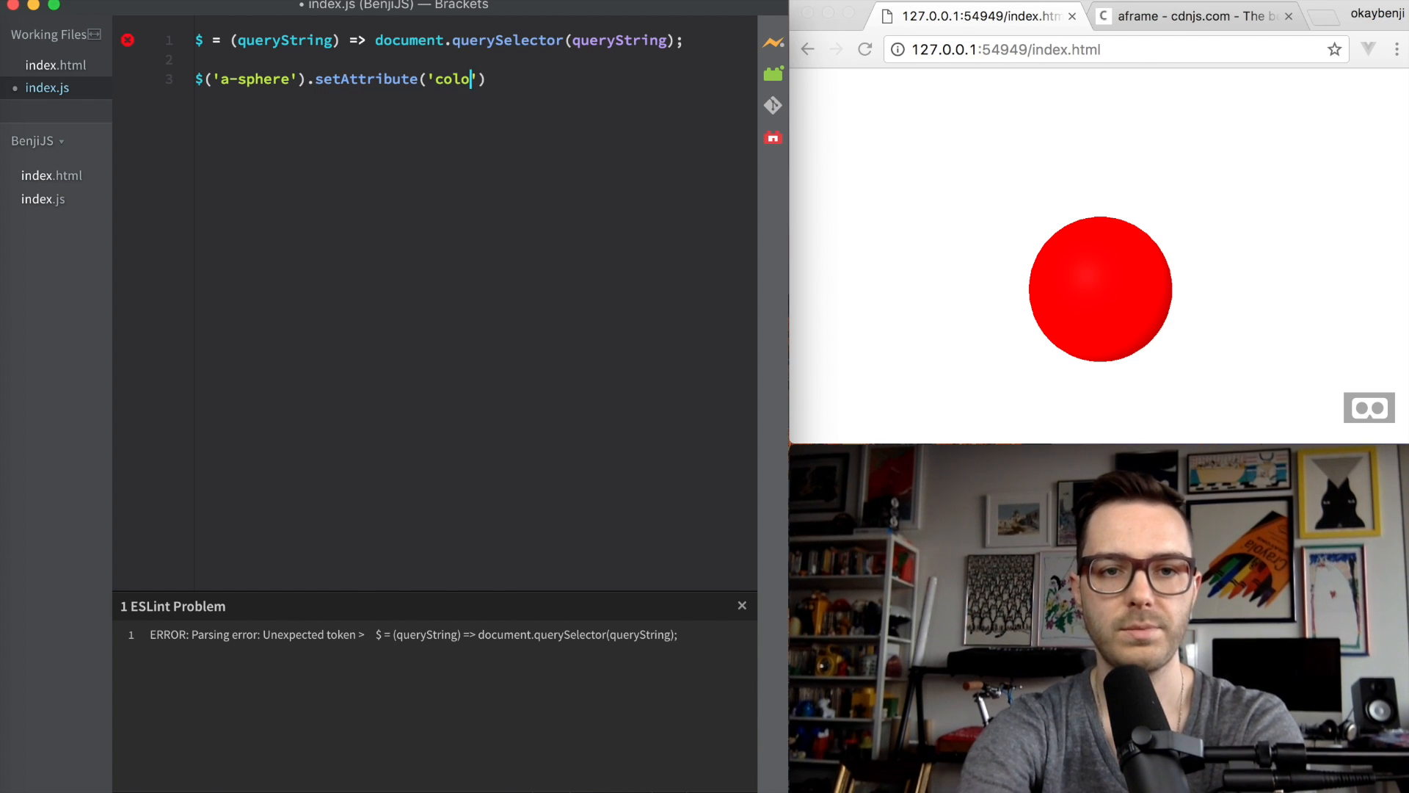
pyautogui.write("r', 'bl")
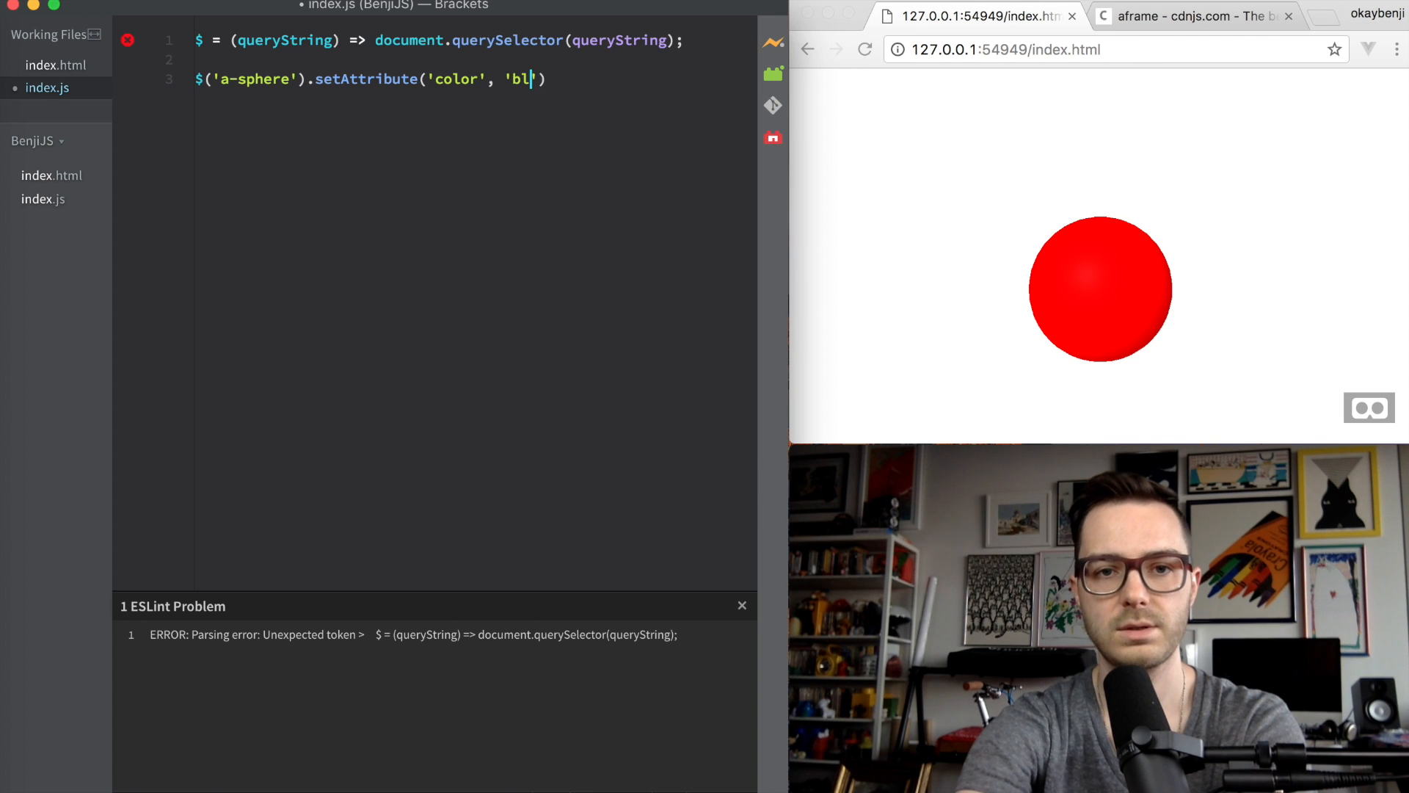
pyautogui.write("ue');")
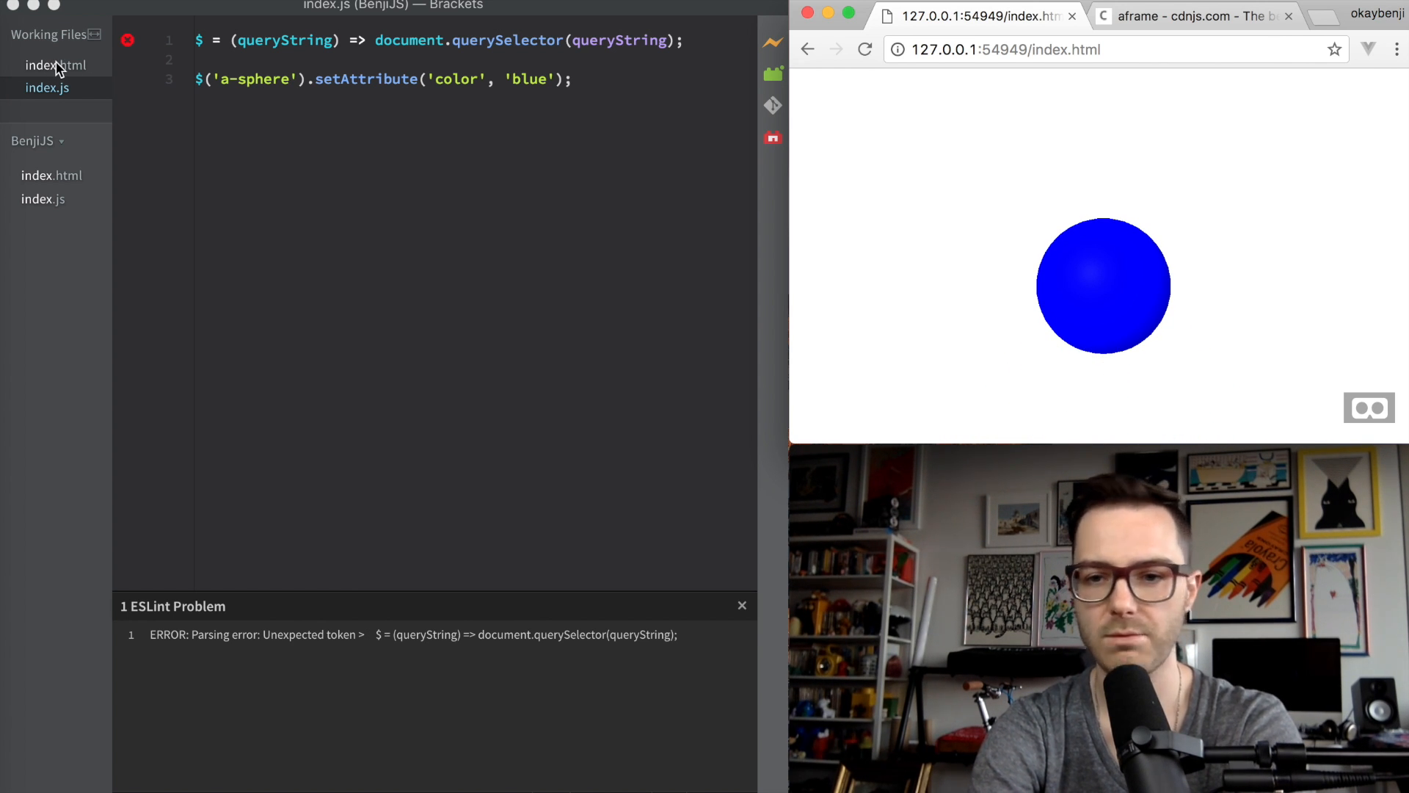
# Step: Add position="0 1.5 -2" to the a-sphere in index.html and reload the preview
pyautogui.click(55, 64)
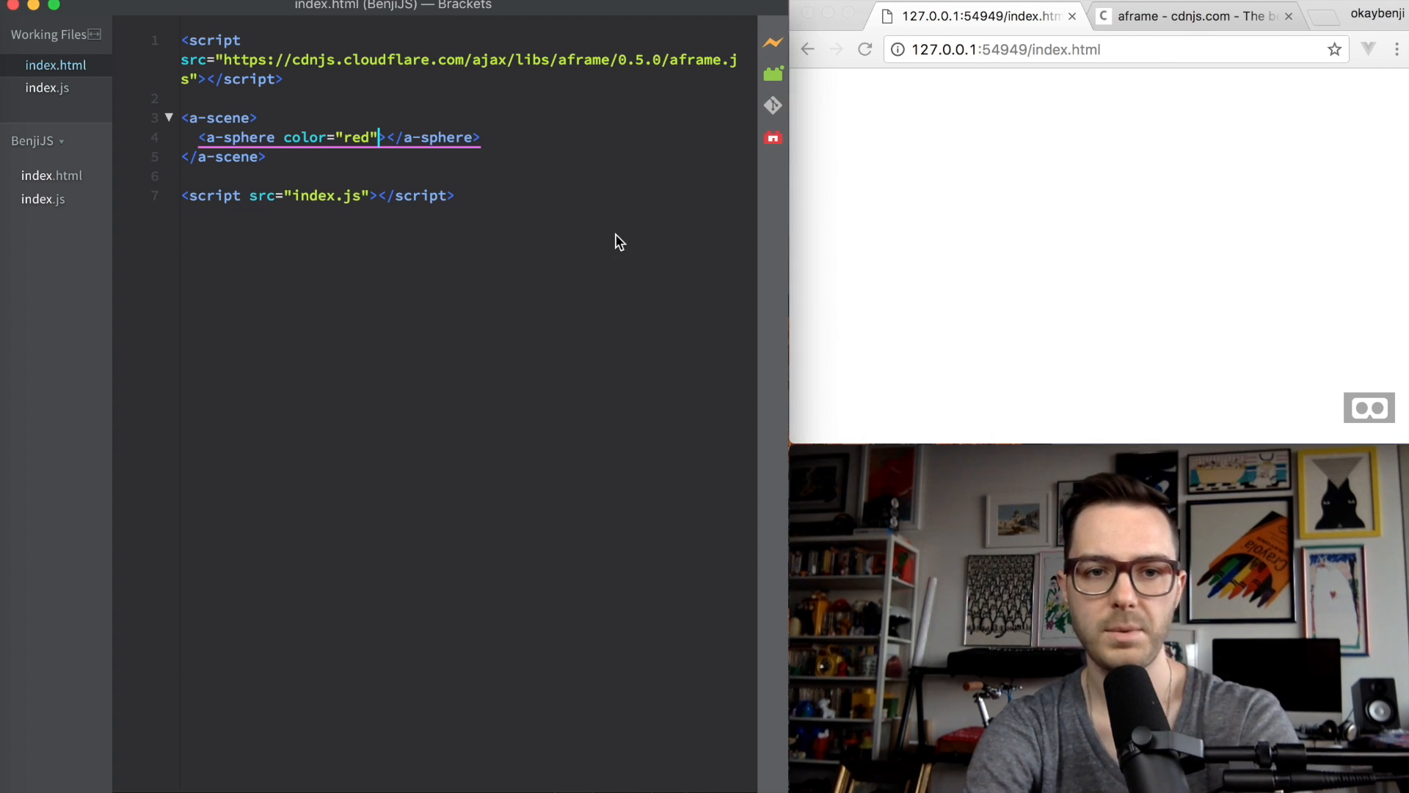
pyautogui.write('position="0 1.5 -2')
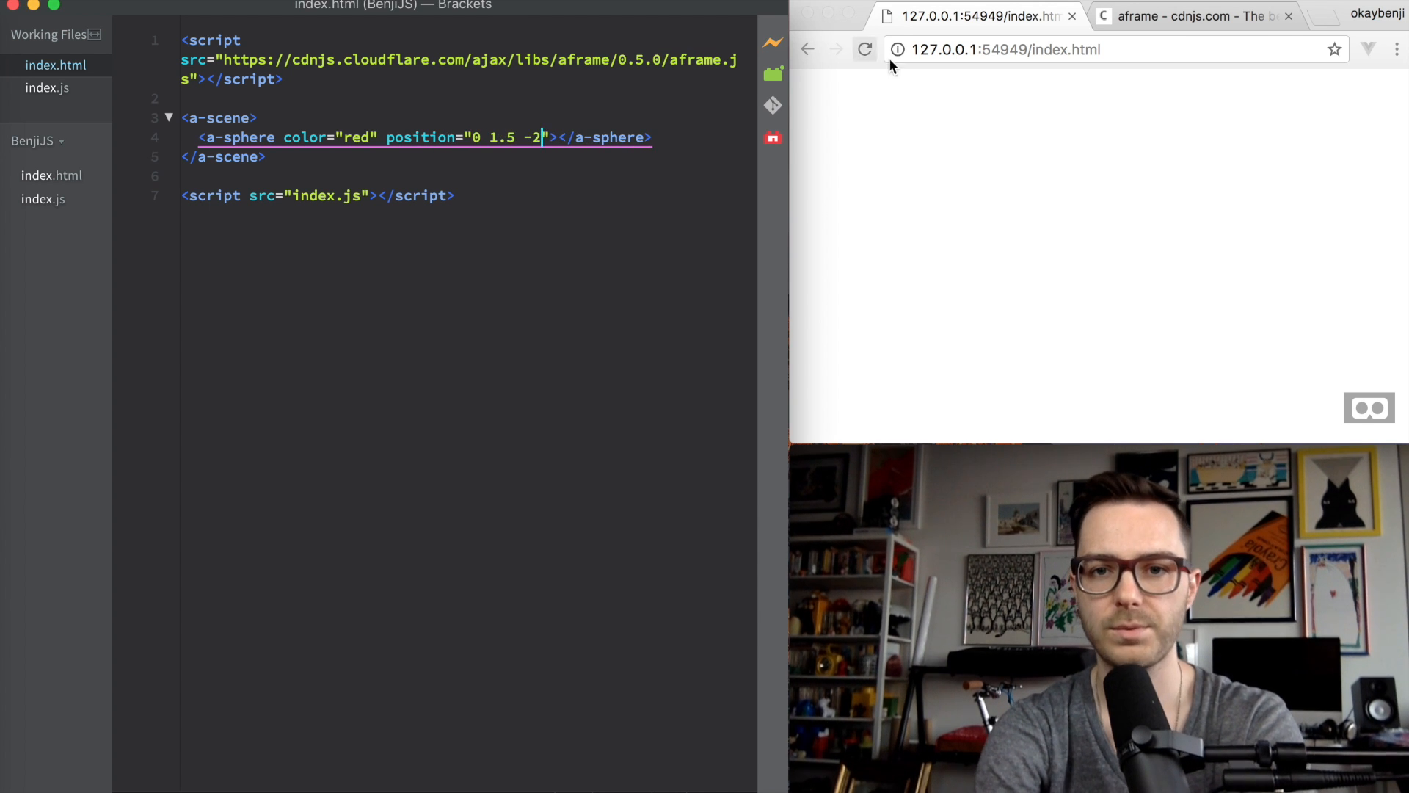
pyautogui.click(863, 50)
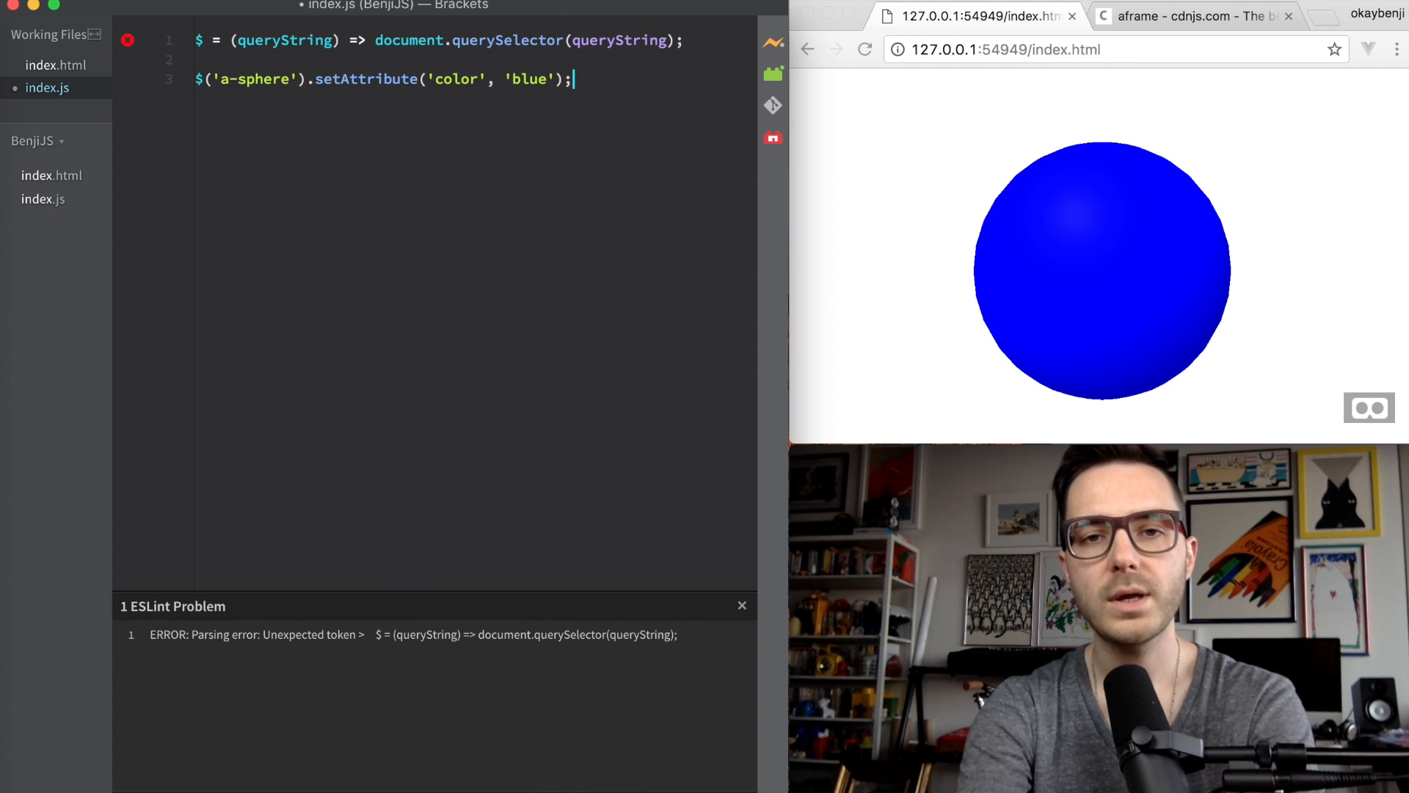
# Step: Define const animate = () => {...} that re-calls requestAnimationFrame(animate), and start it with requestAnimationFrame(animate)
pyautogui.press('enter')
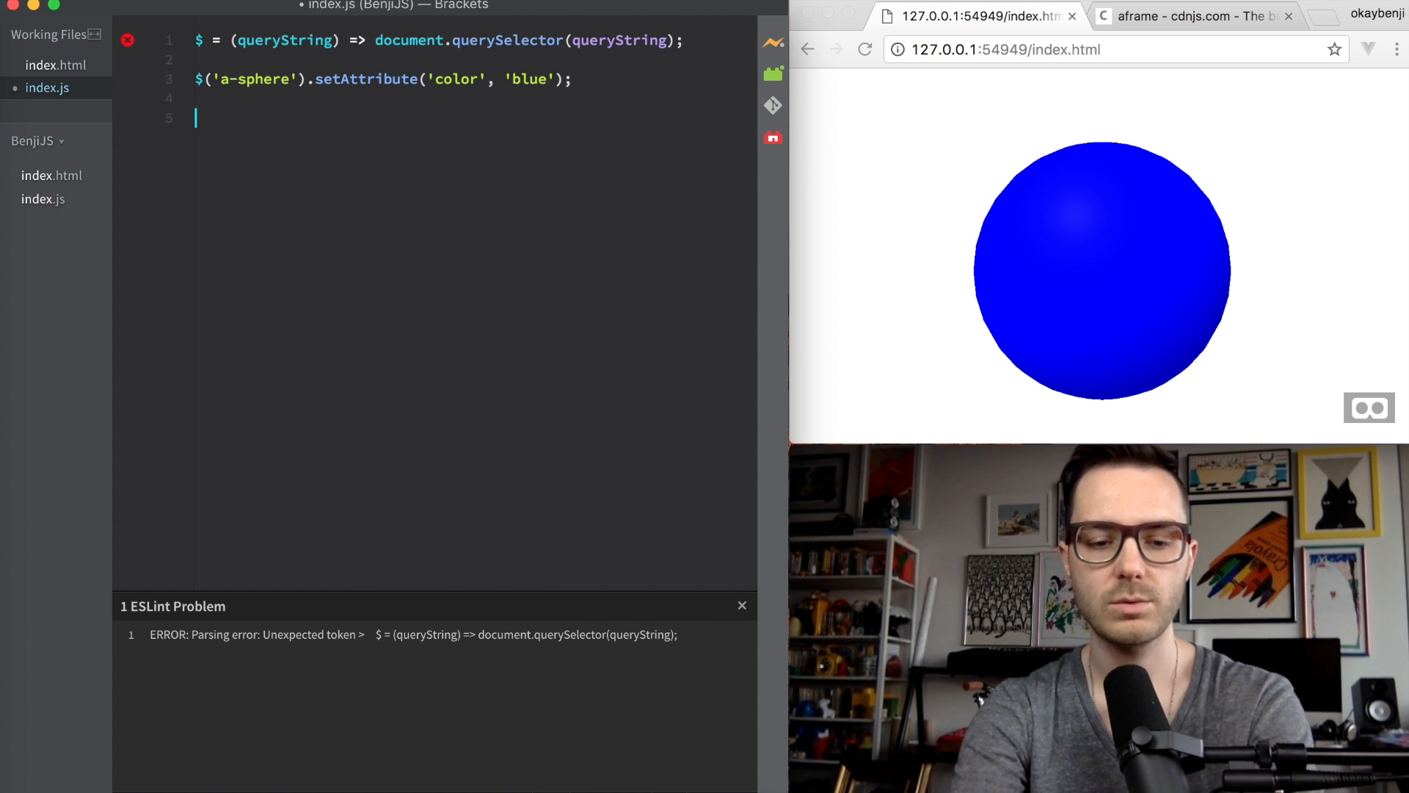
pyautogui.write('requestAnimationFrame')
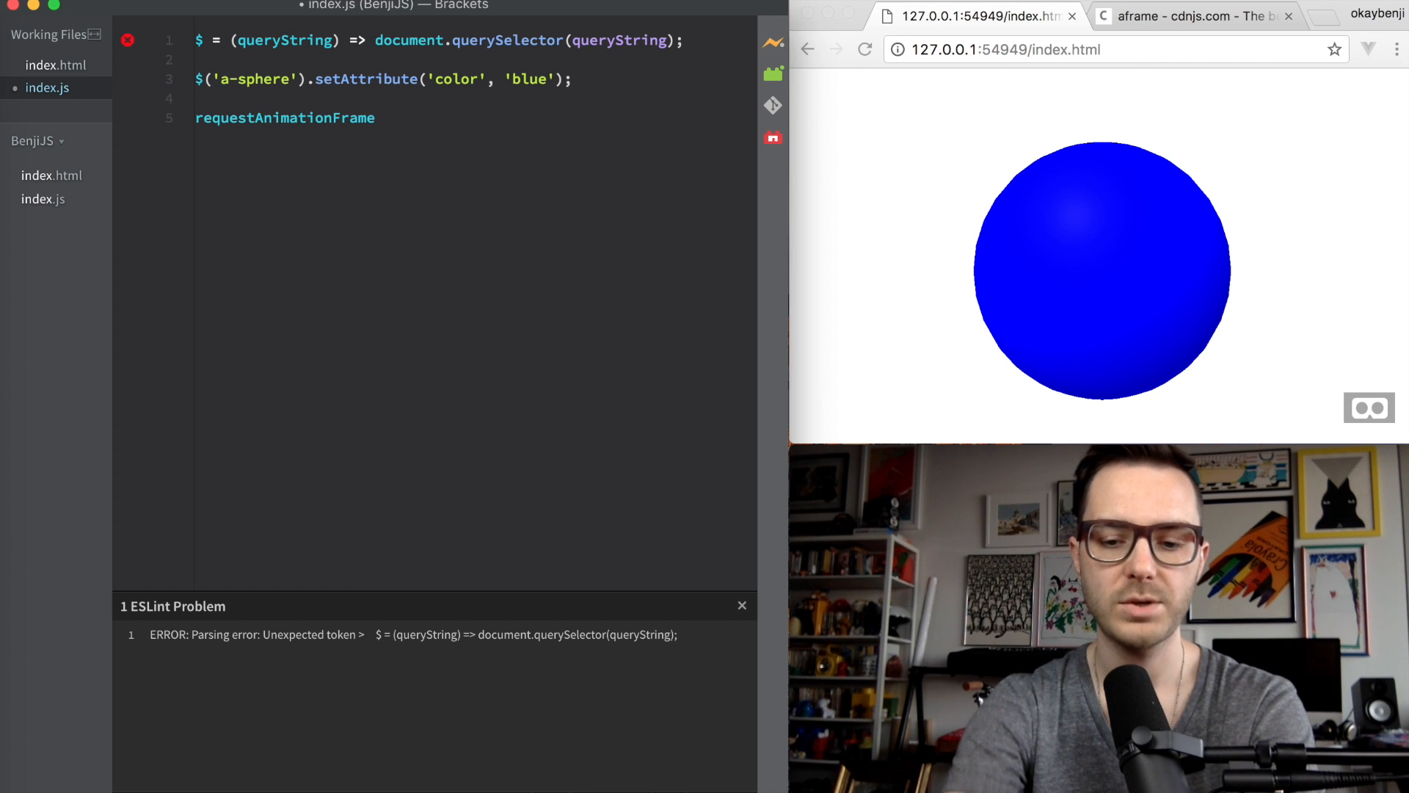
pyautogui.write('();')
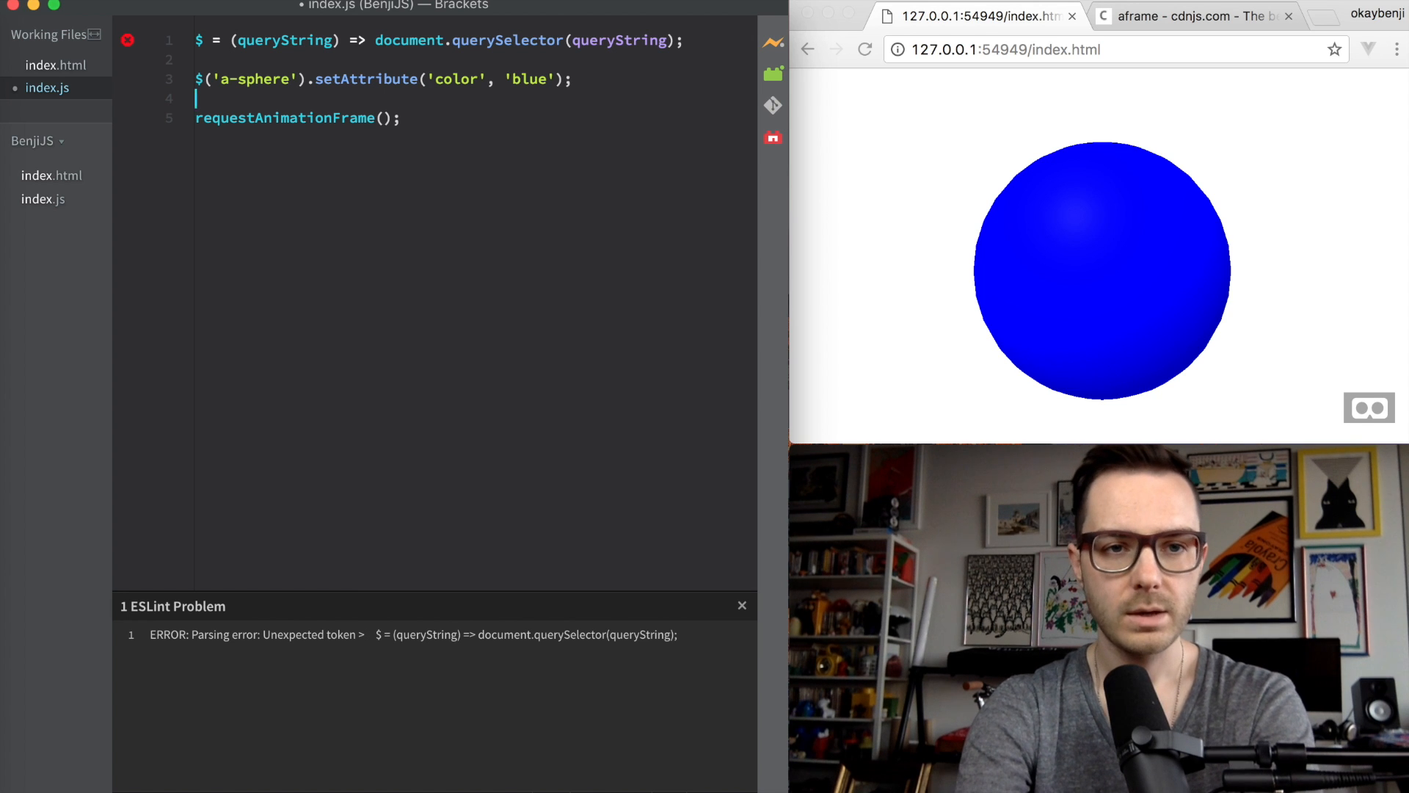
pyautogui.write('const')
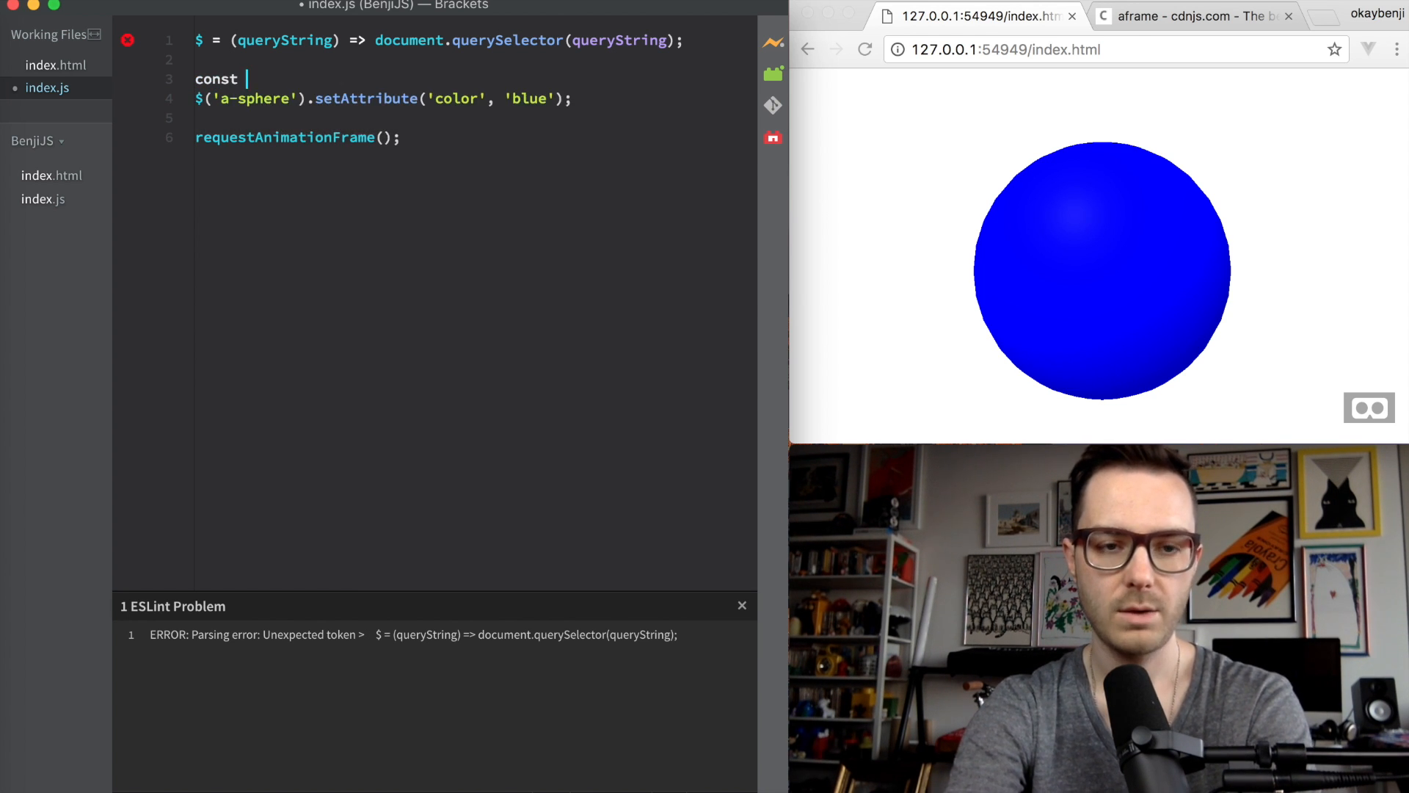
pyautogui.write('animate()')
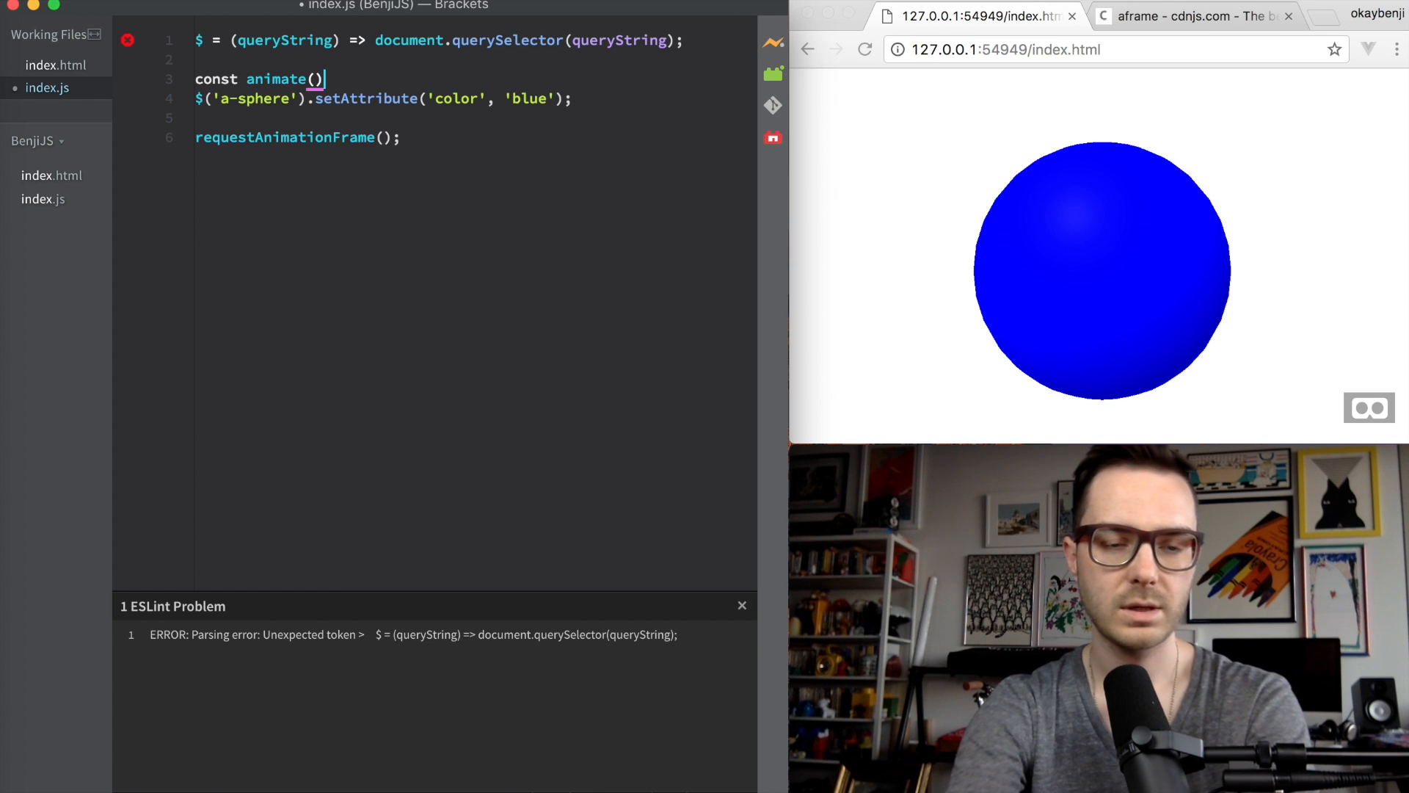
pyautogui.write('=> {')
pyautogui.write('};')
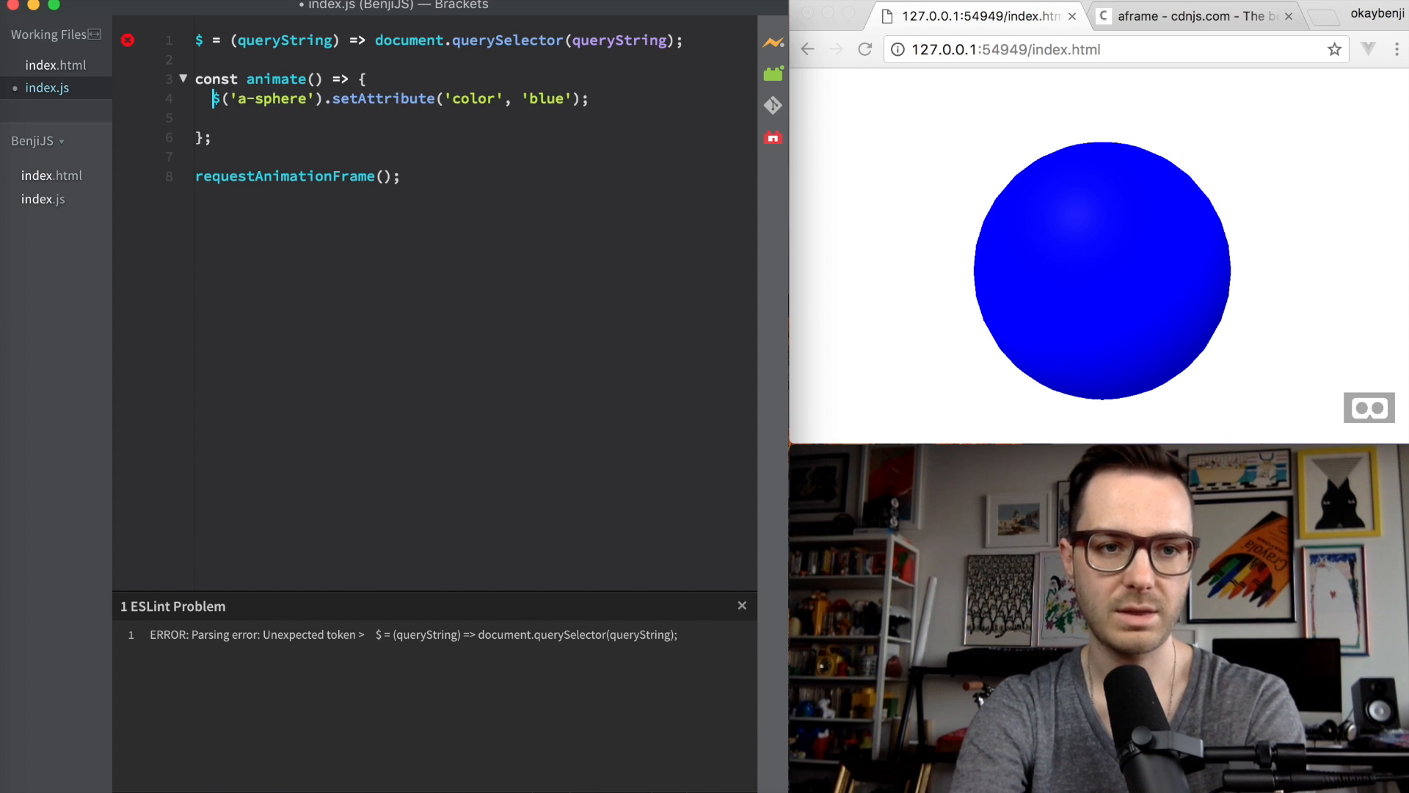
pyautogui.write('requestAnimationFrame(animate')
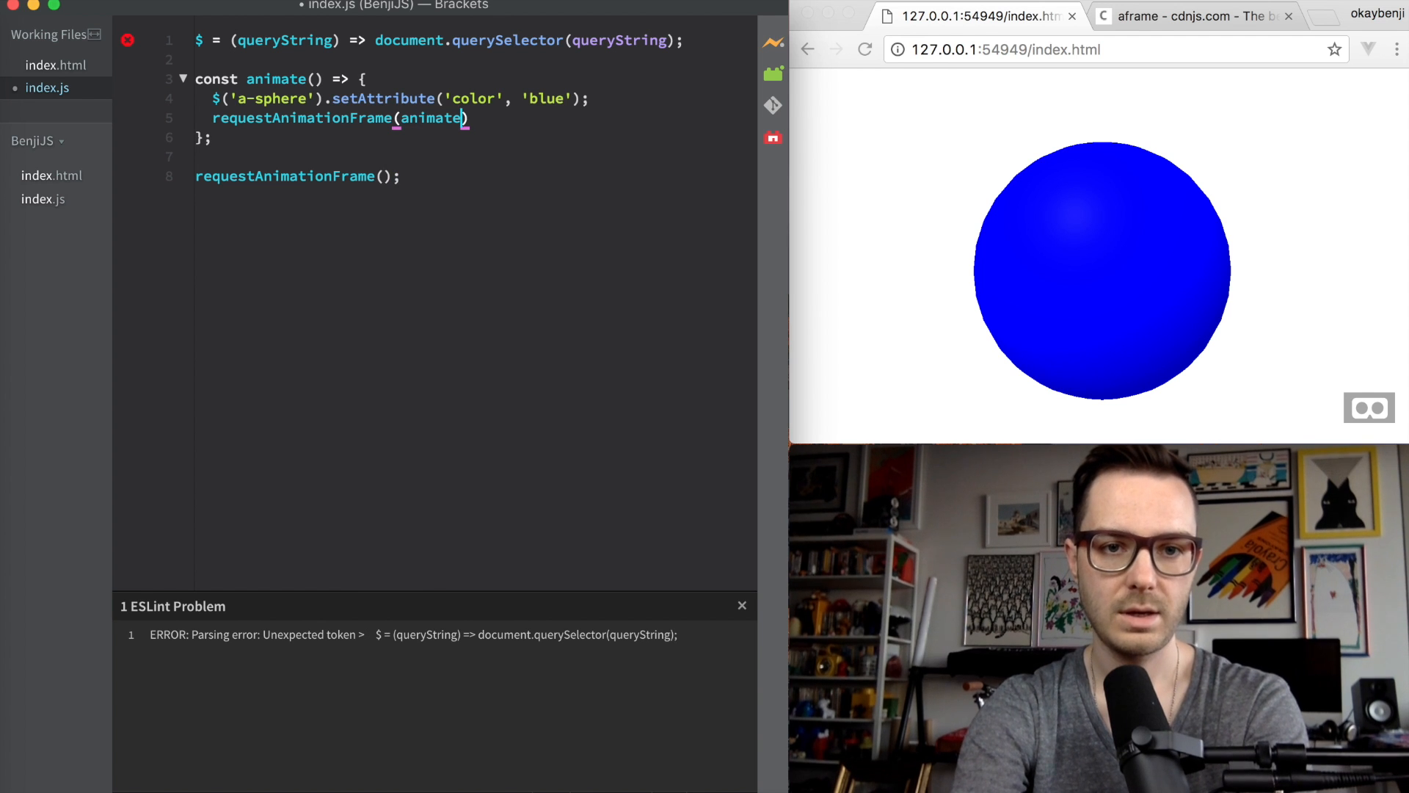
pyautogui.write(';')
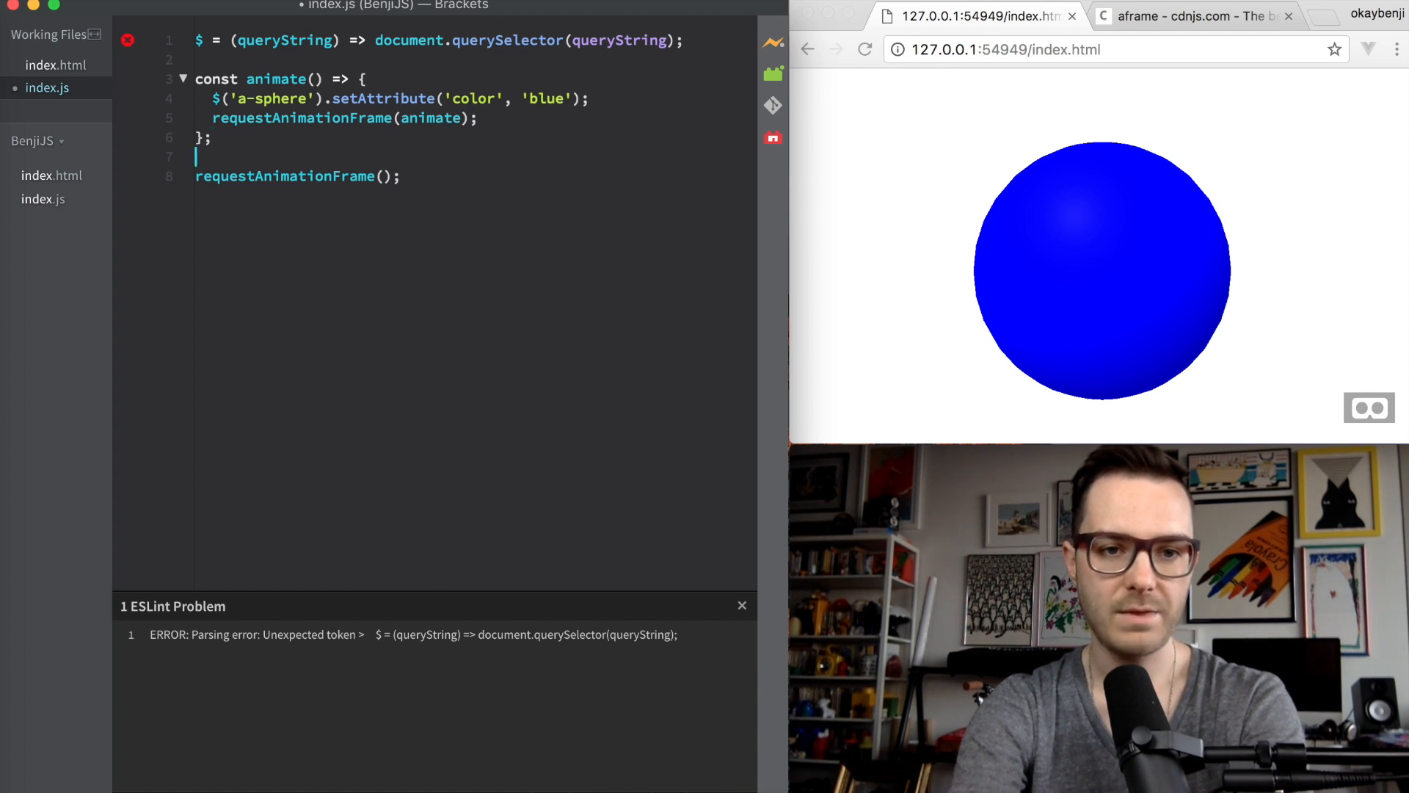
pyautogui.write('animate')
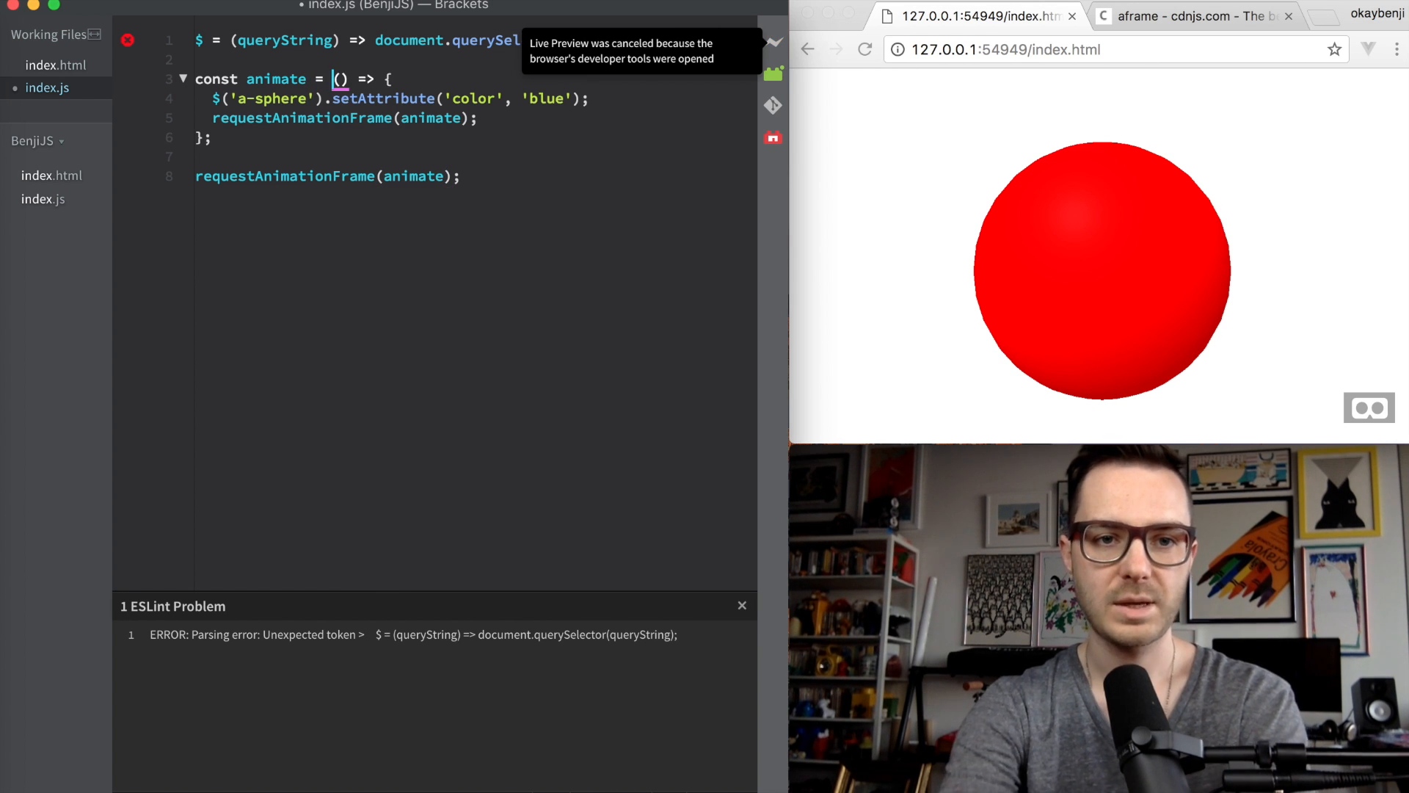
pyautogui.click(864, 50)
pyautogui.write('const')
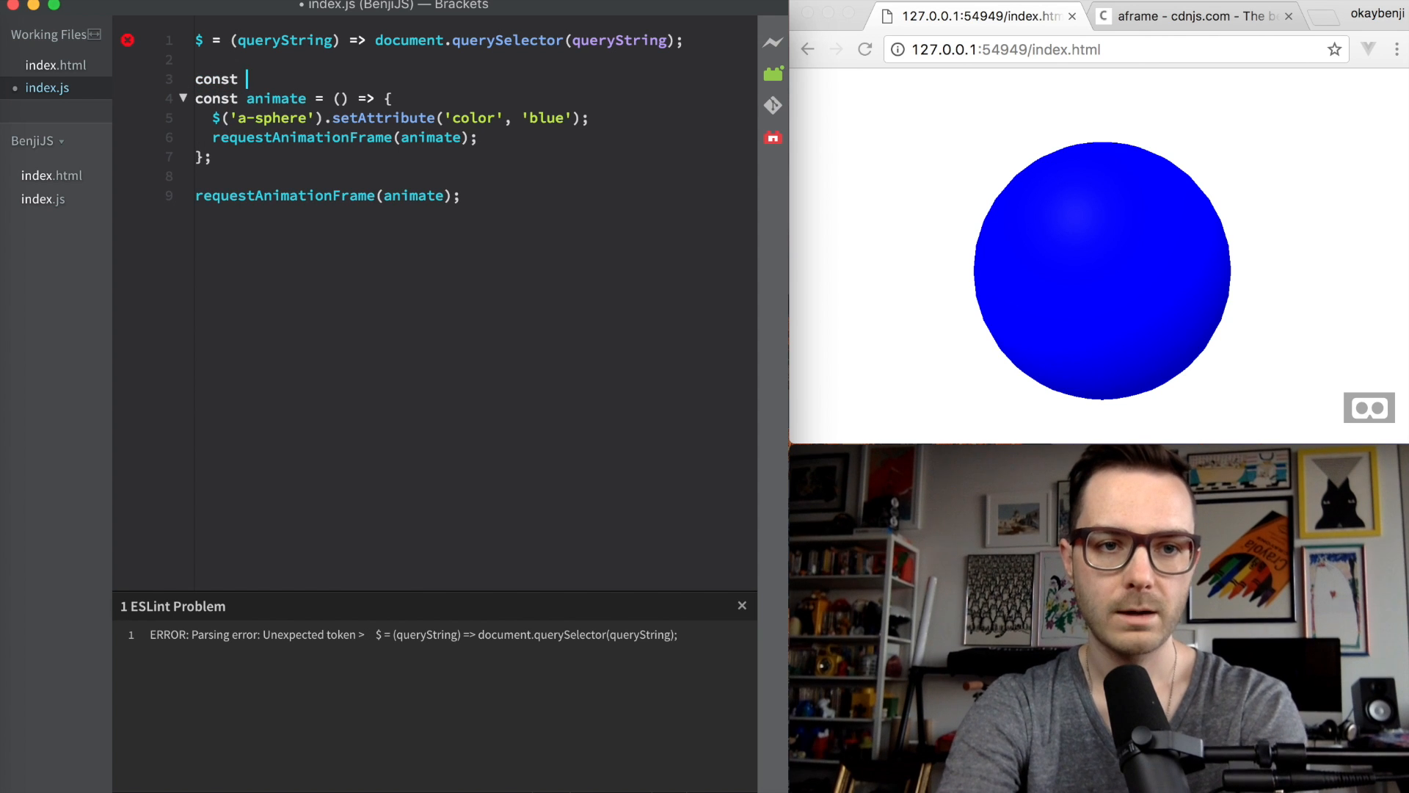
# Step: Add a shiftHue helper returning the hue advanced modulo 360, and a let hue variable
pyautogui.write('shiftHue = ()')
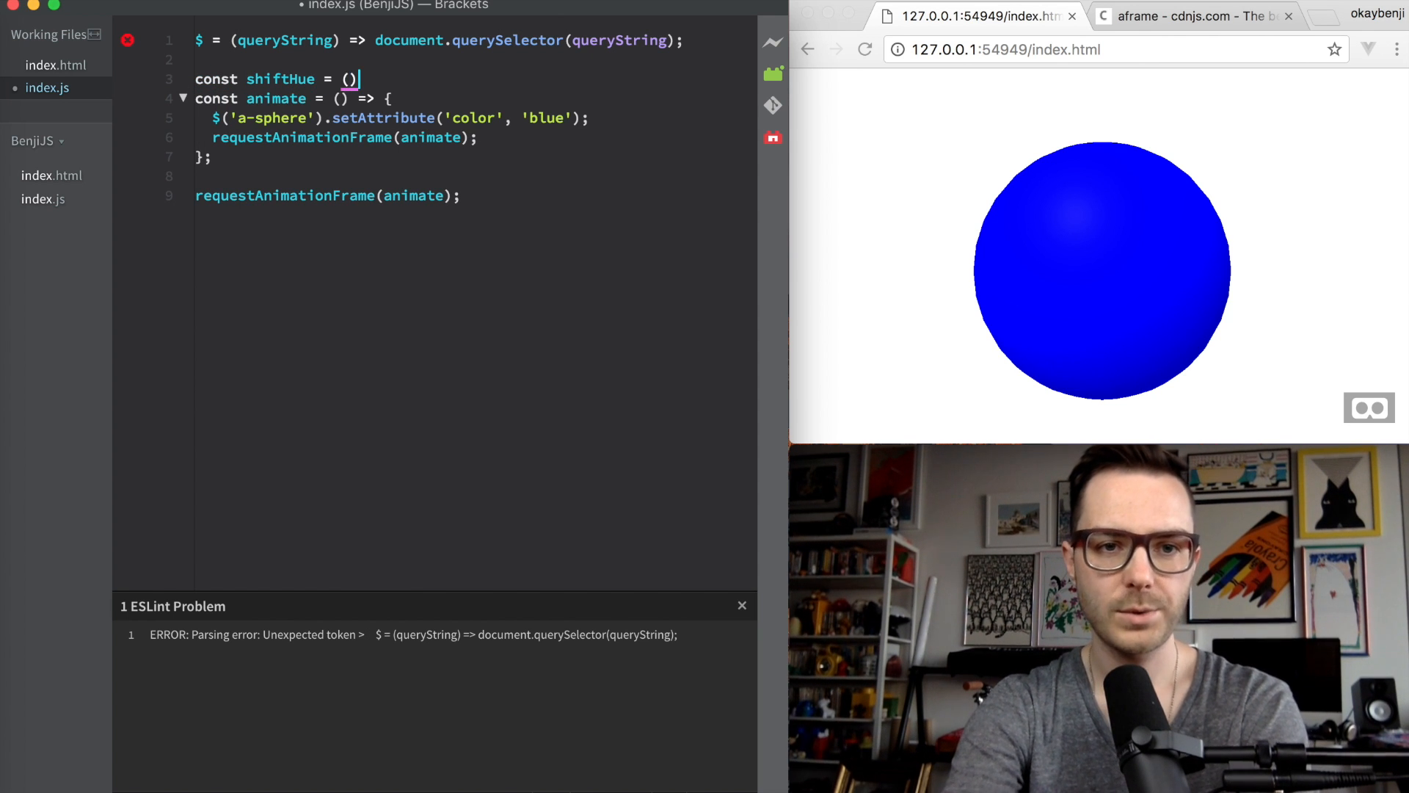
pyautogui.write('hue')
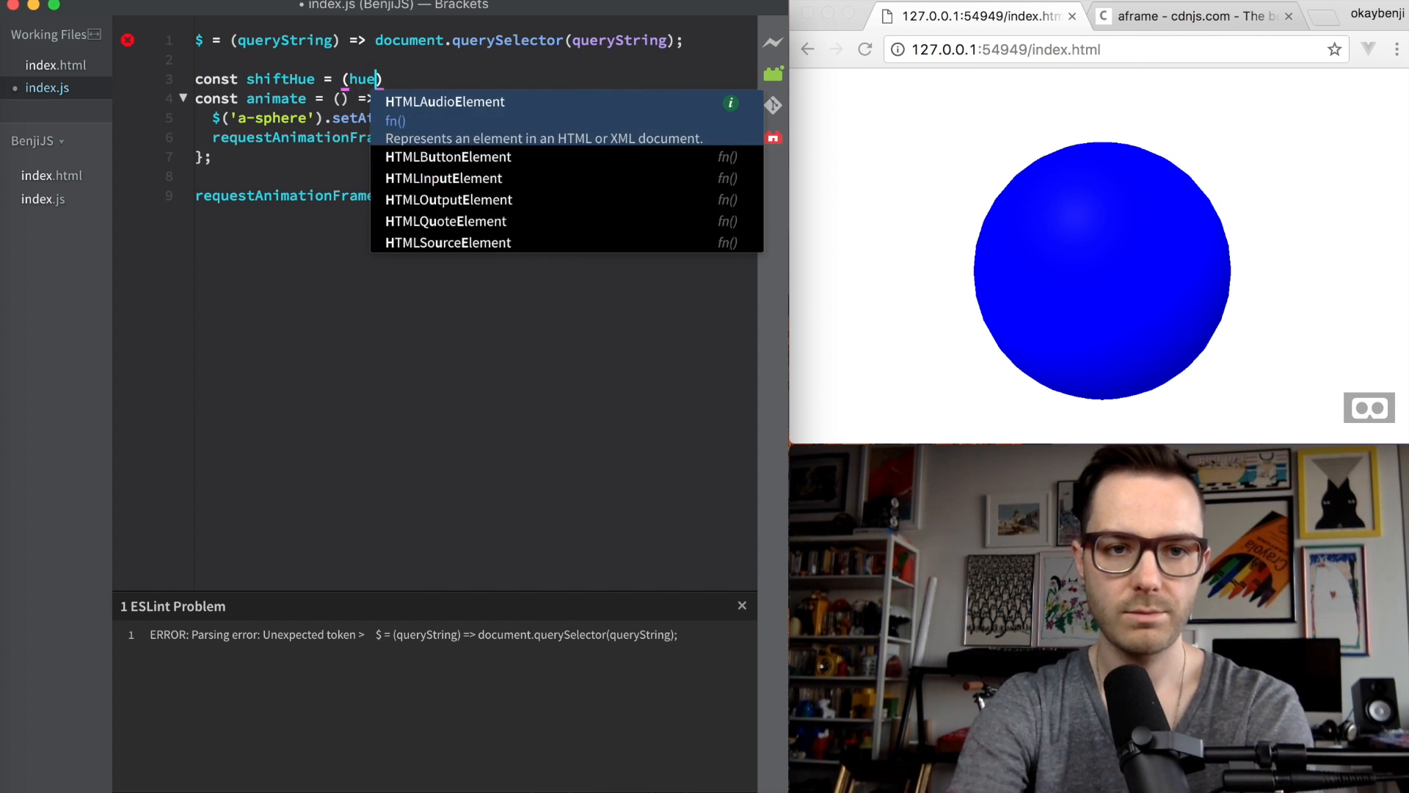
pyautogui.write('{')
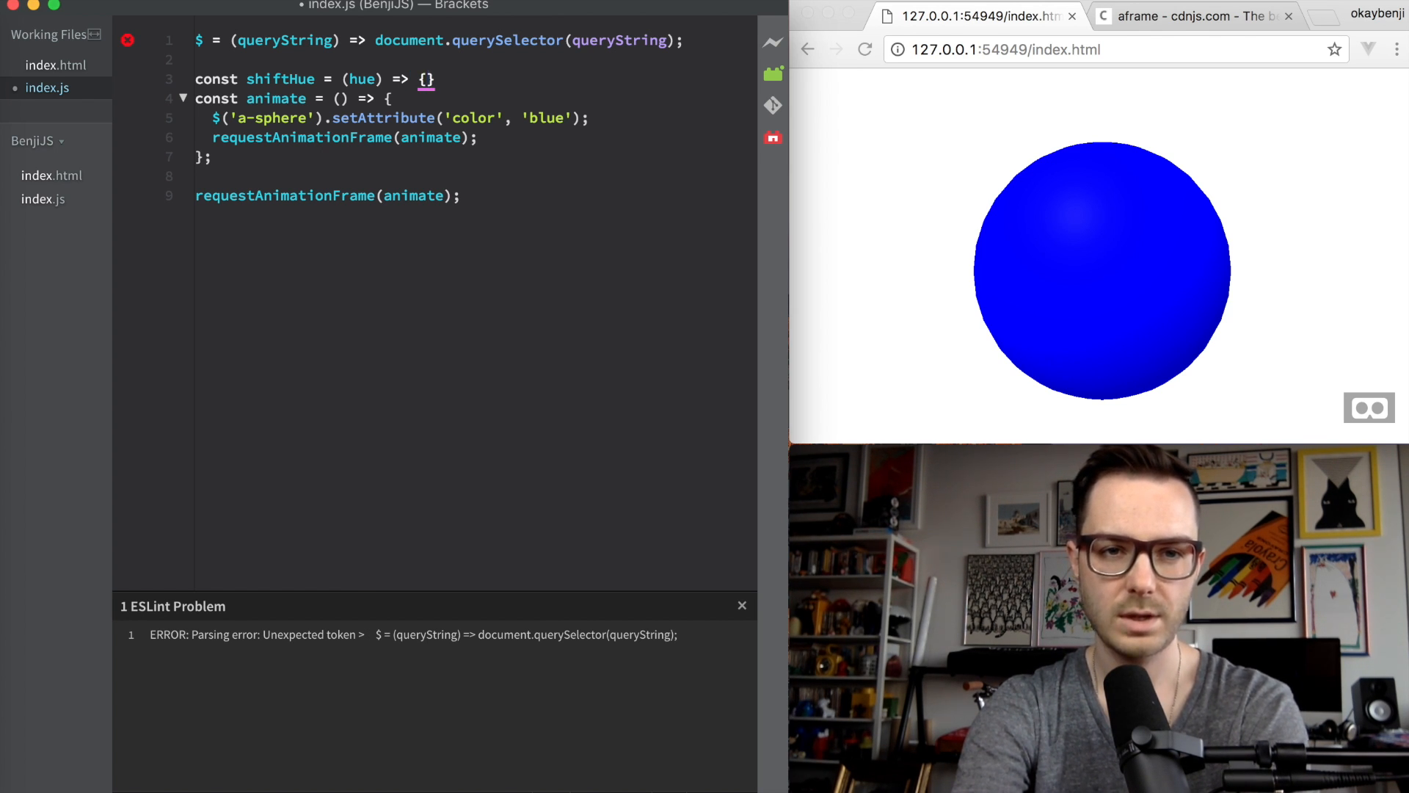
pyautogui.press('Backspace')
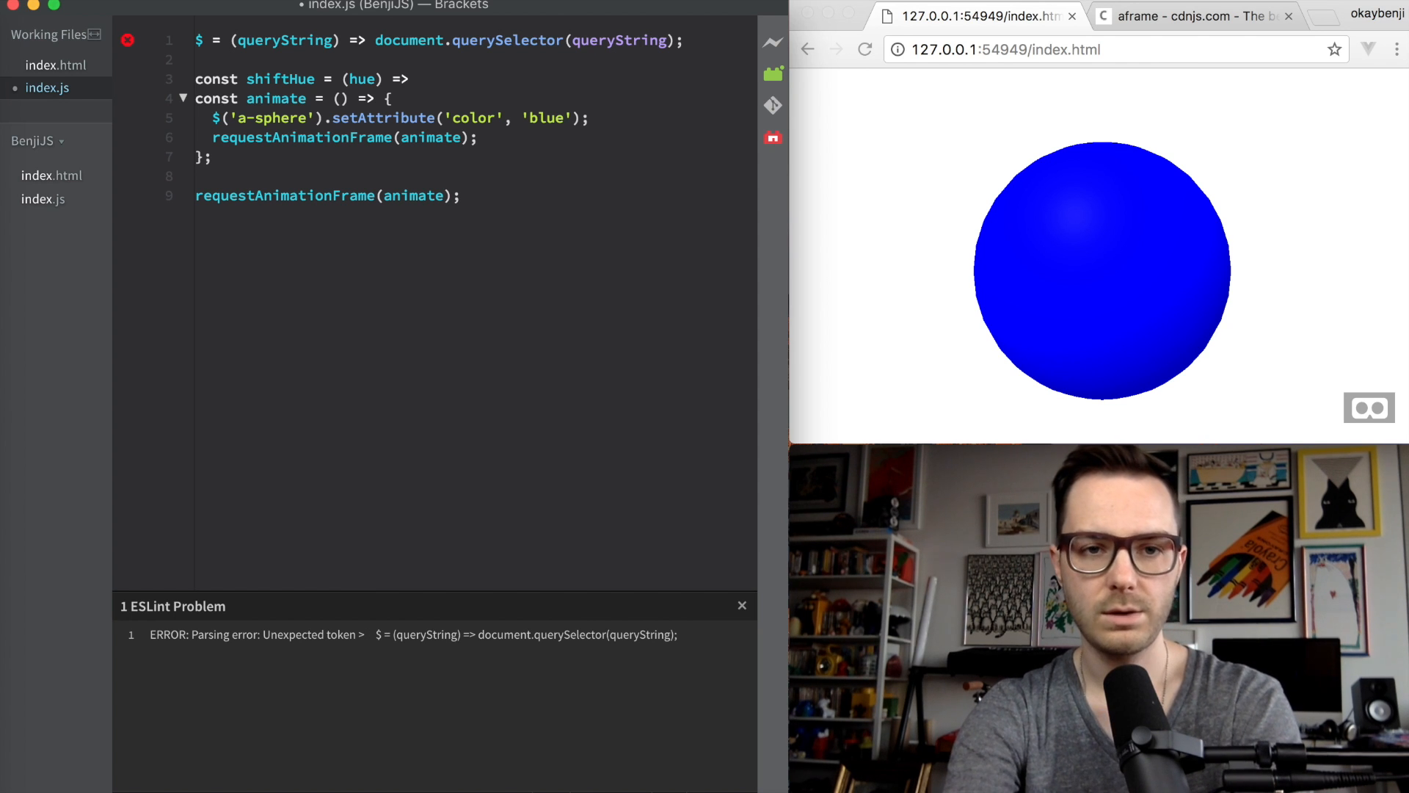
pyautogui.write('hue + 1) %')
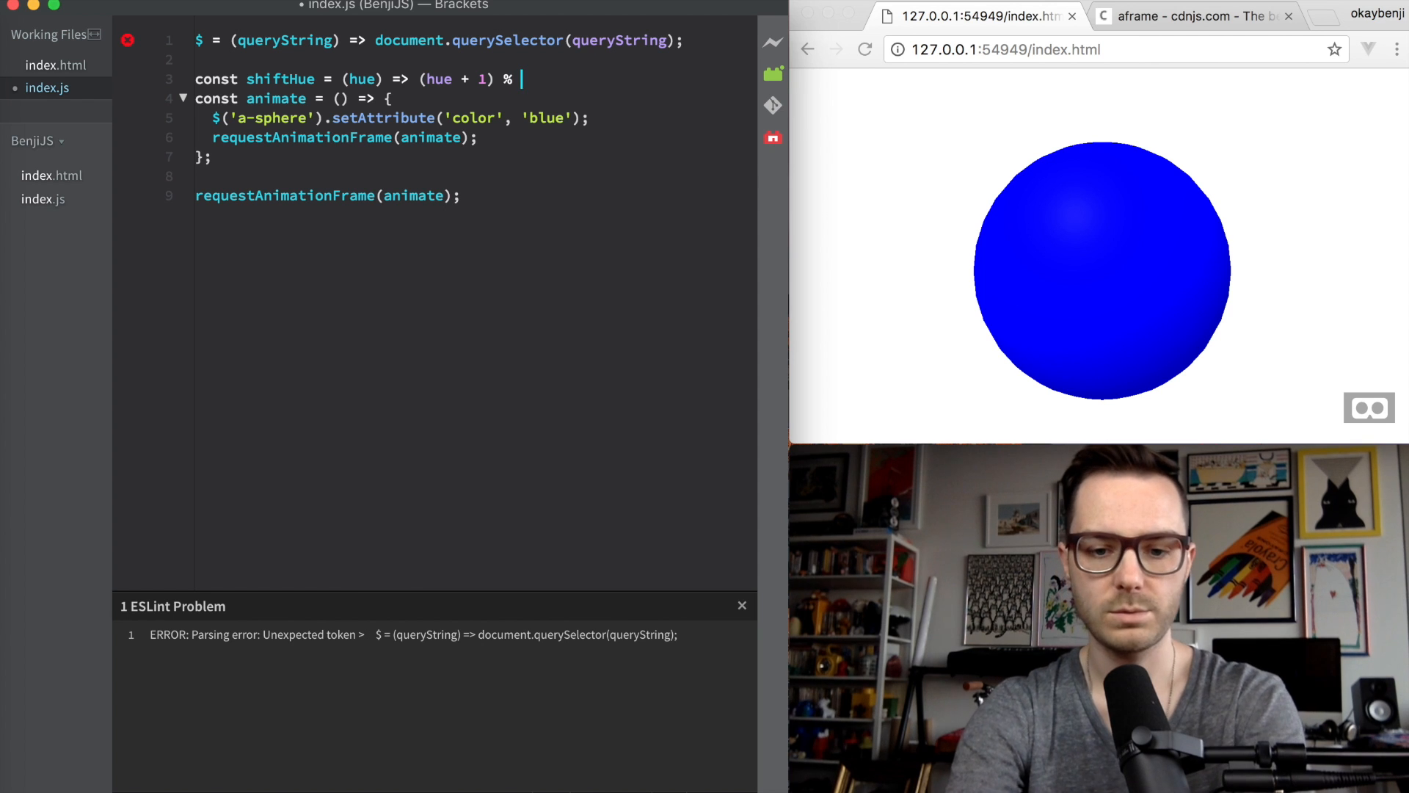
pyautogui.write('360;')
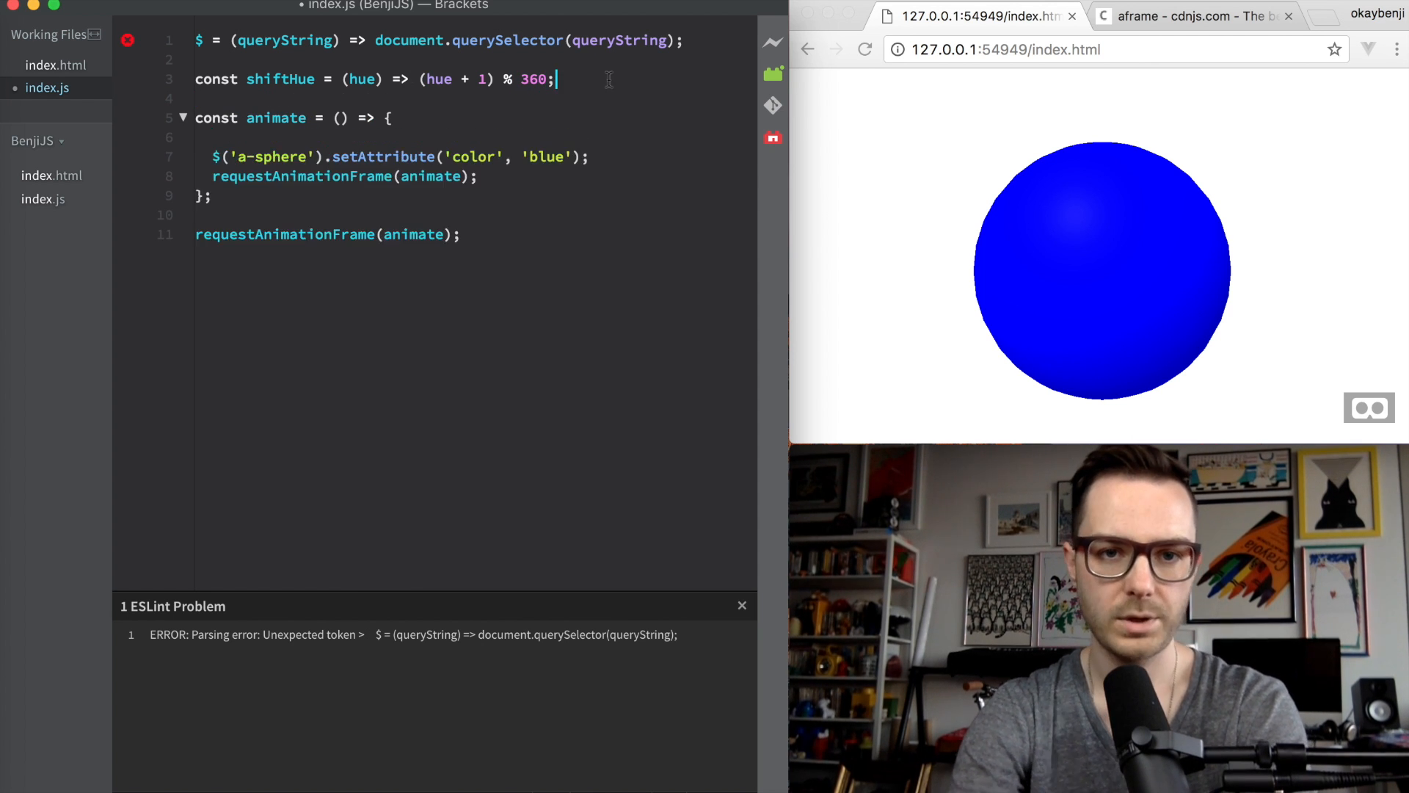
pyautogui.write('let hue = 0;')
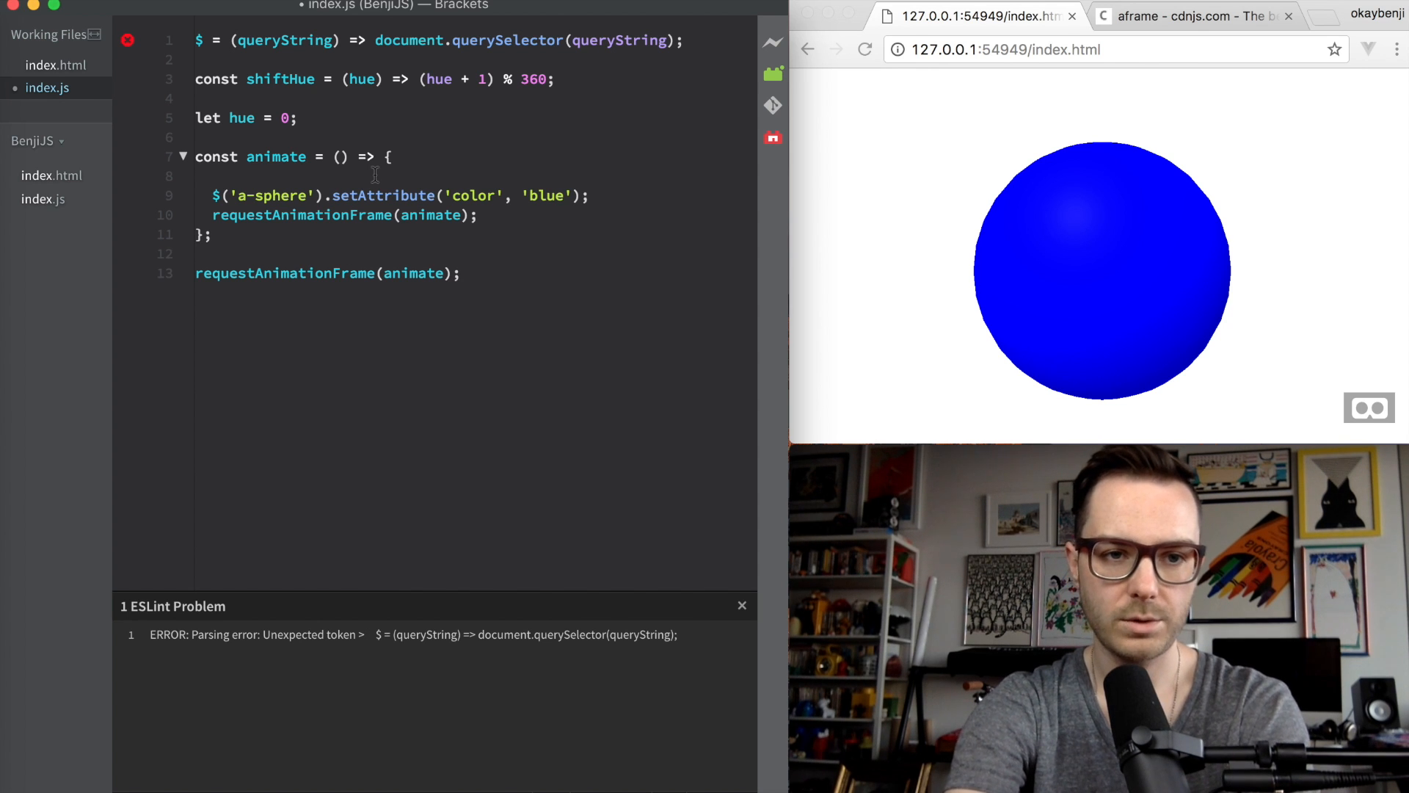
# Step: Inside animate, build a const from the template `hsl(${shiftHue(hue)}, 100%, 50%)`
pyautogui.write('const hue =')
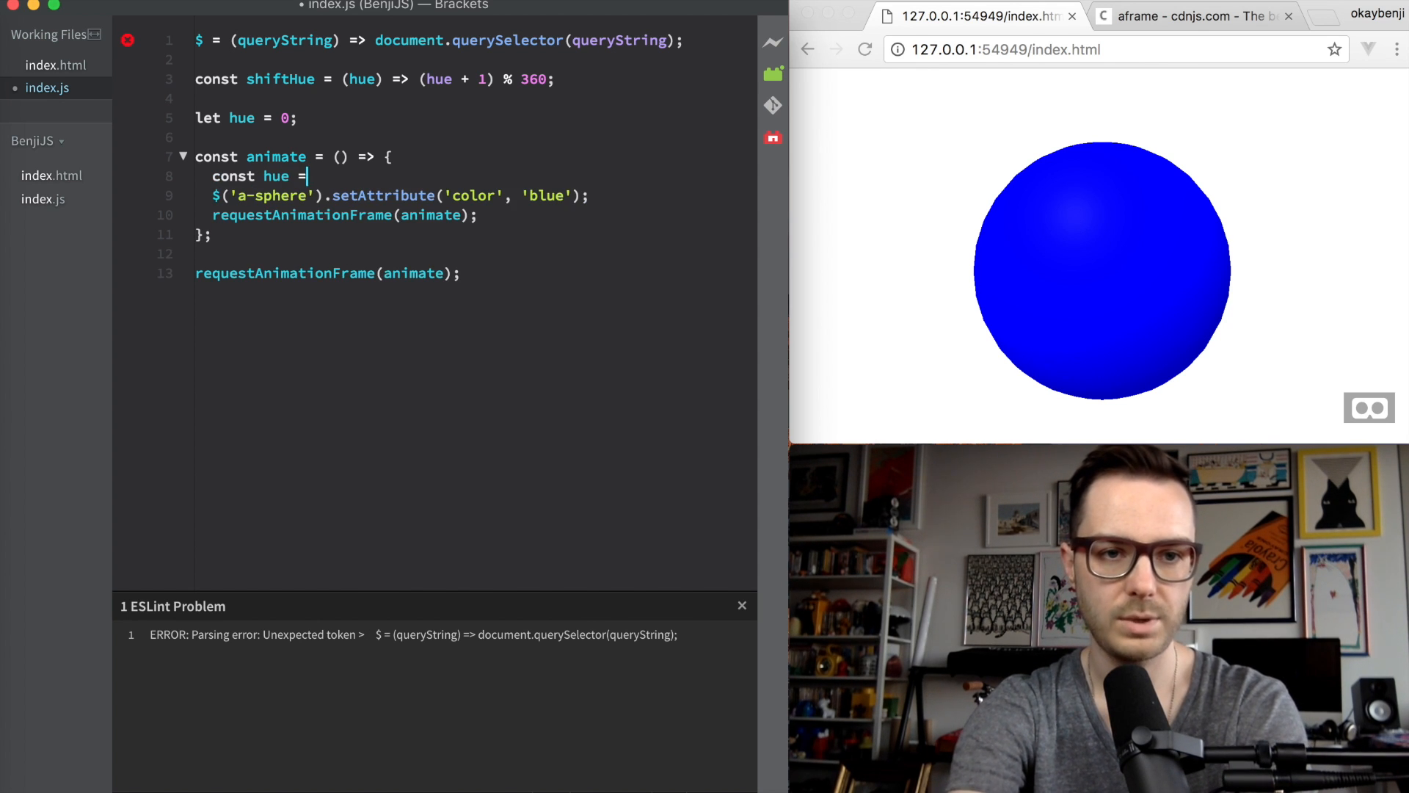
pyautogui.write('`hsl`')
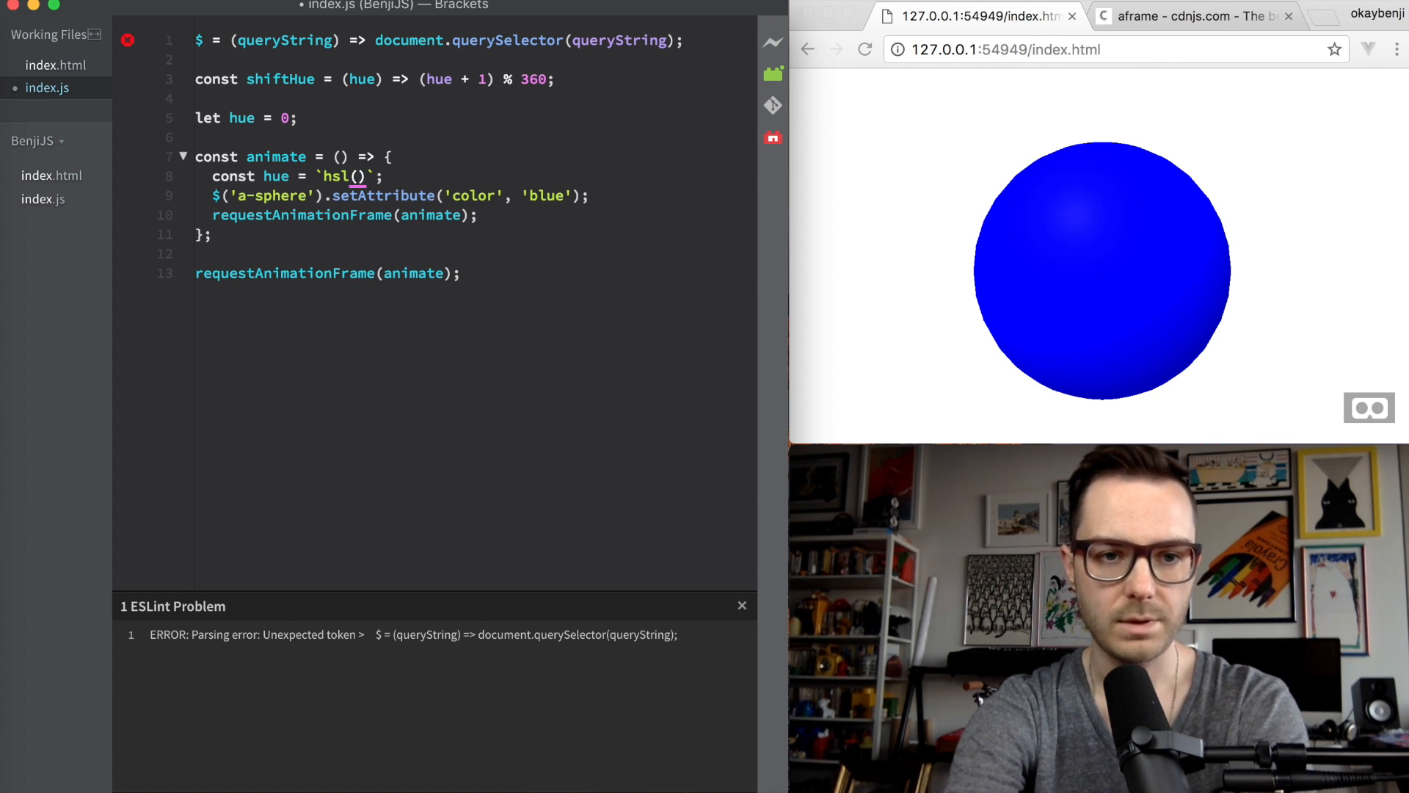
pyautogui.write('$')
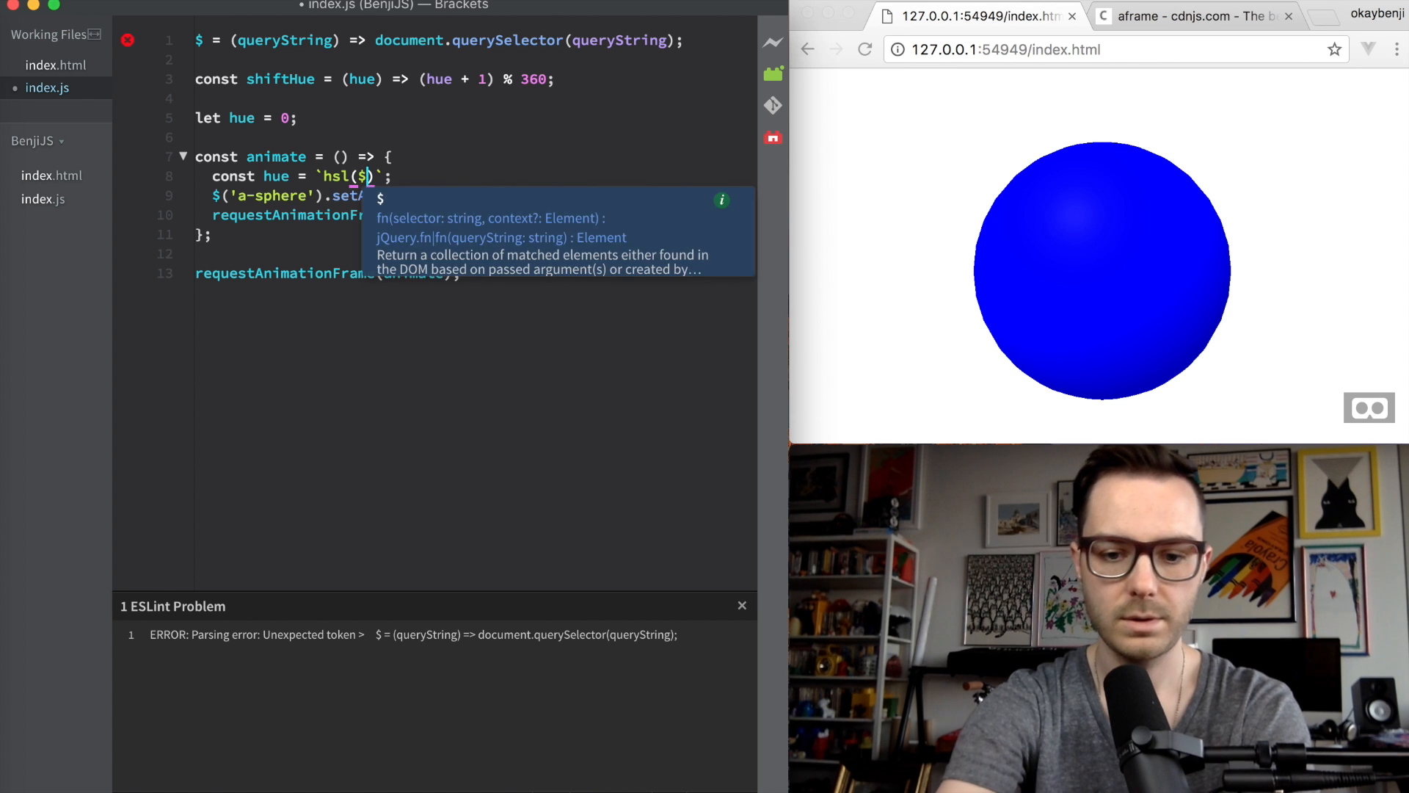
pyautogui.write('{hue},')
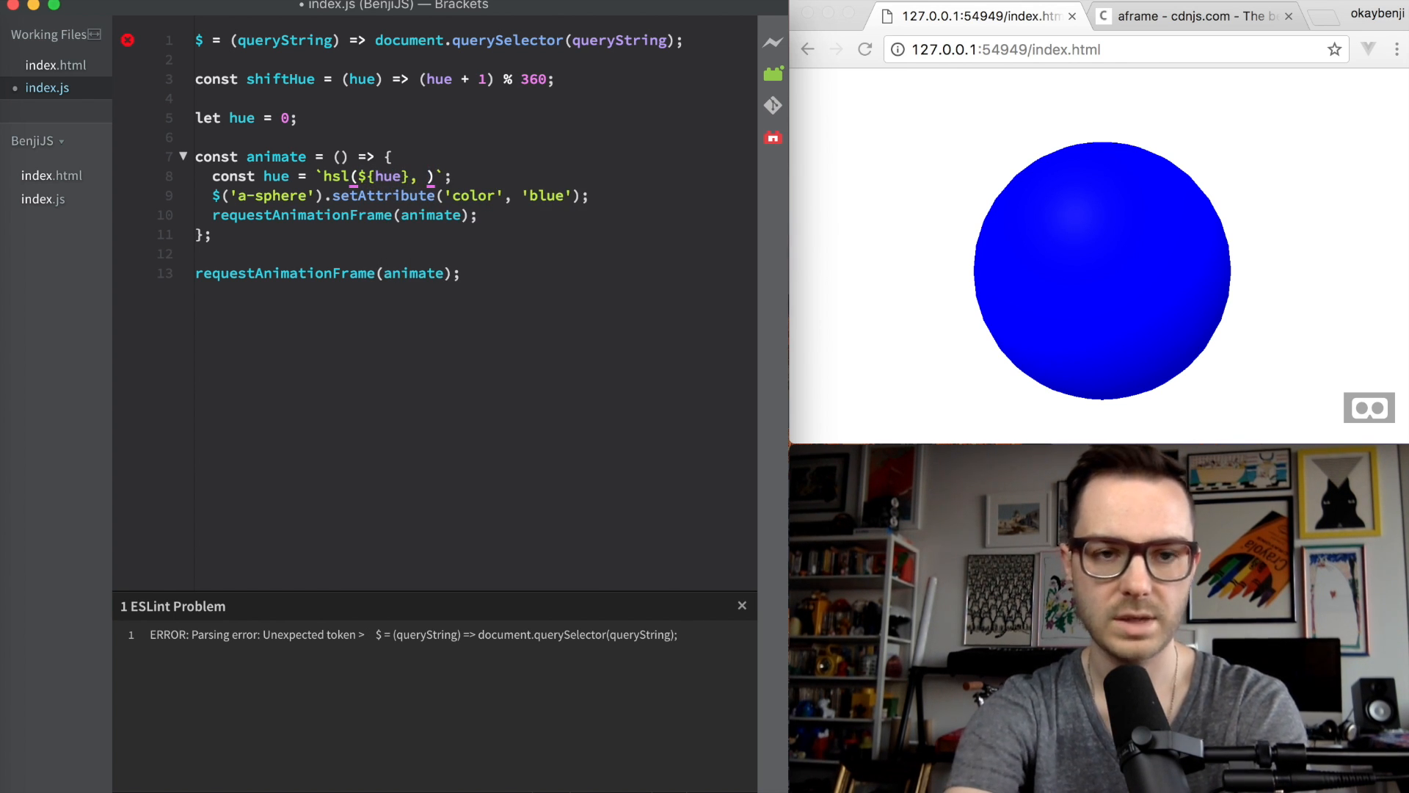
pyautogui.write('100%, 50%')
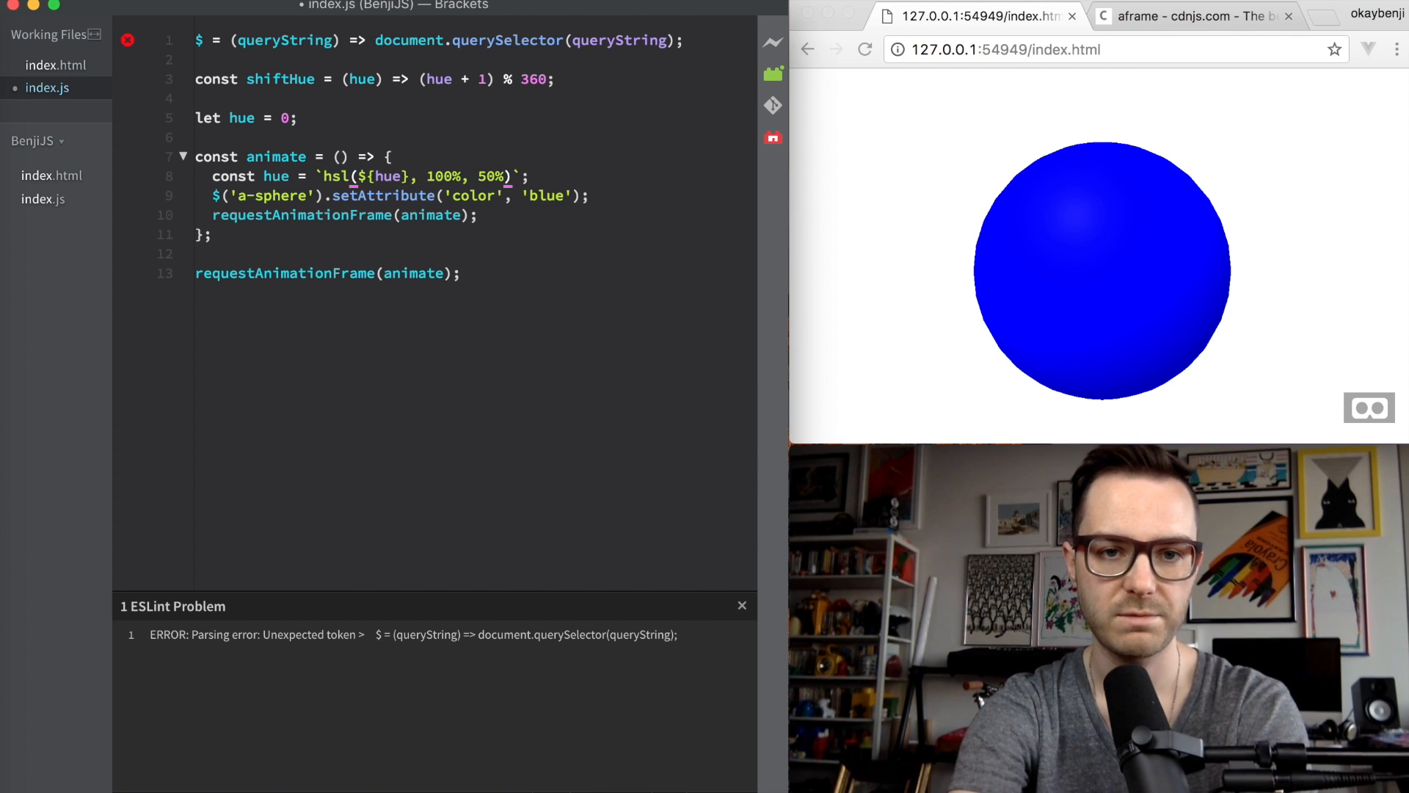
pyautogui.write('shifthue(')
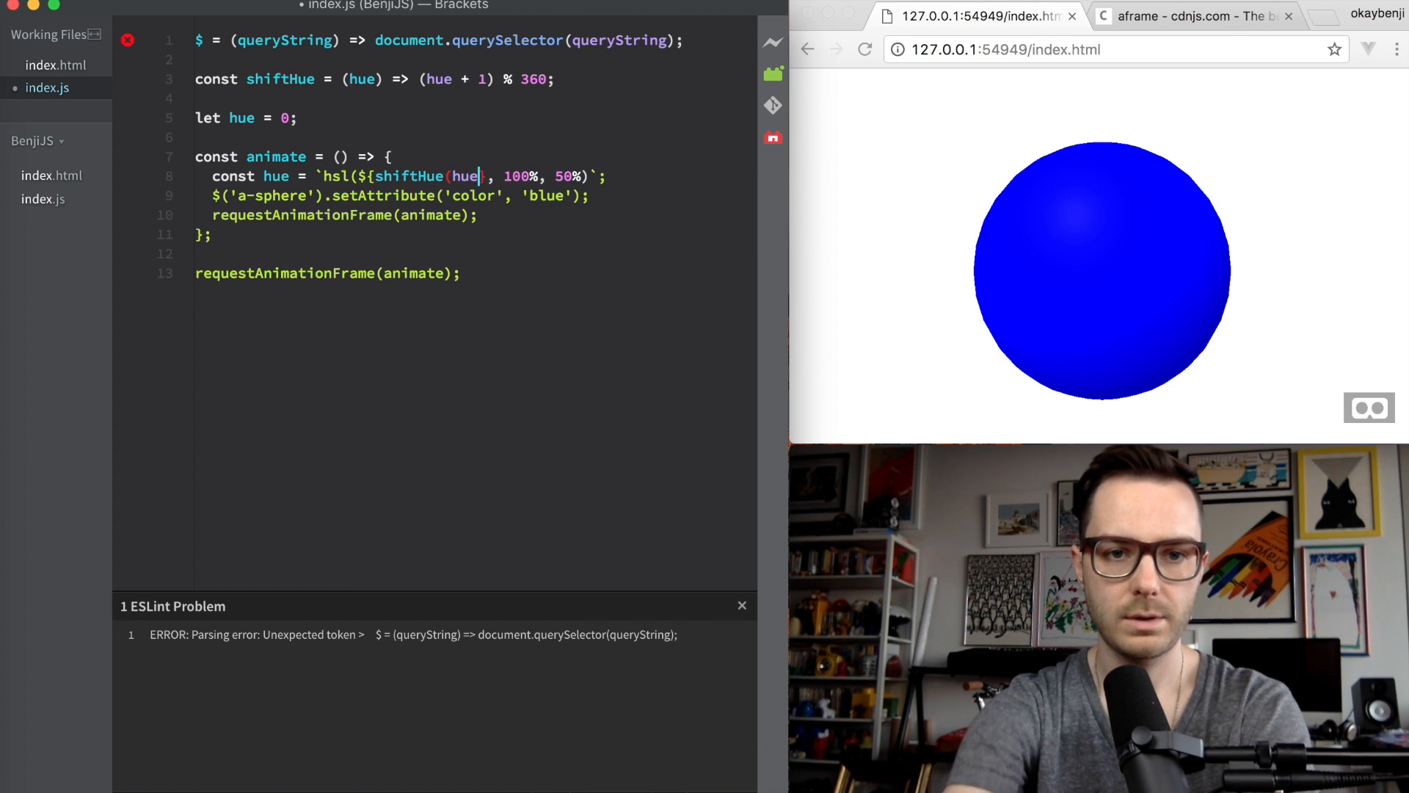
pyautogui.write('}')
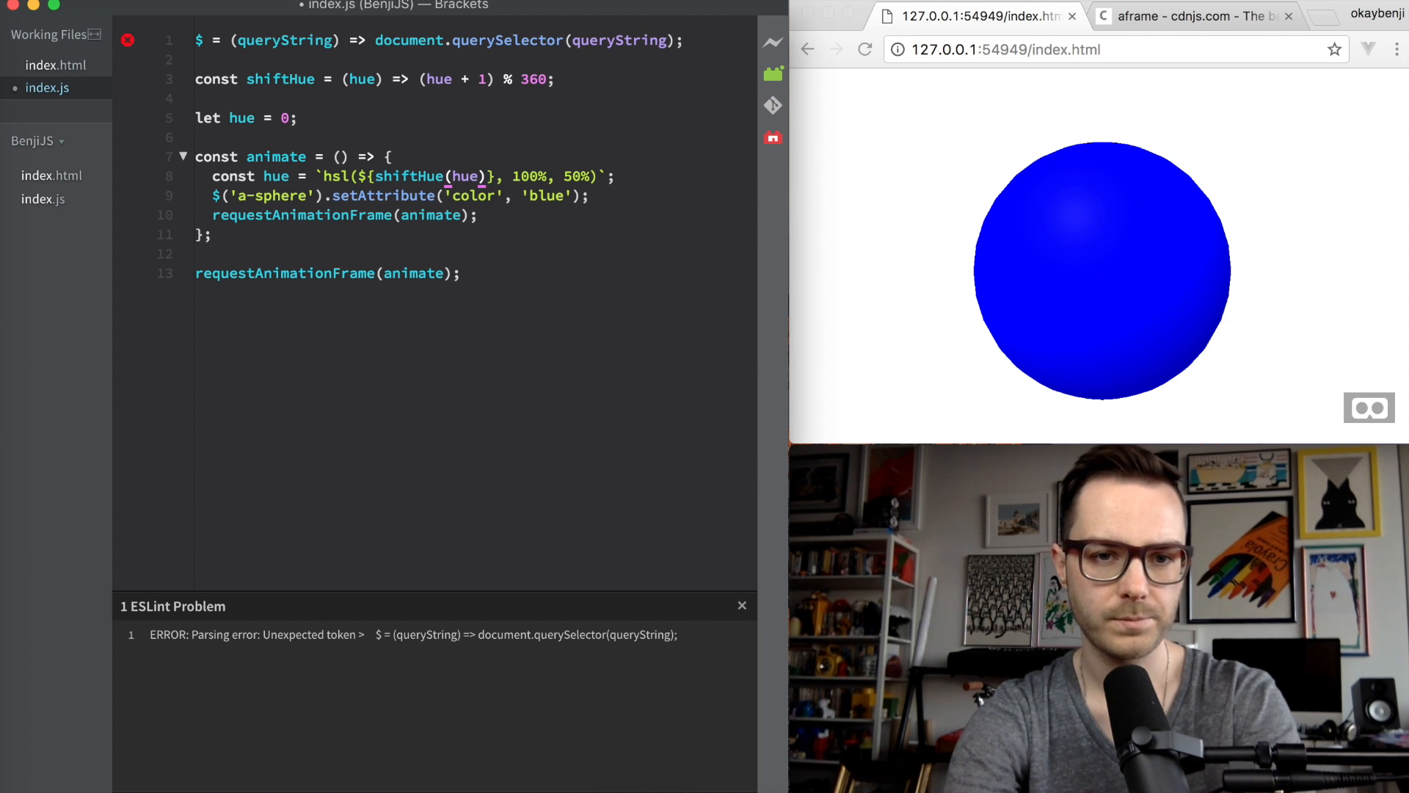
# Step: Replace 'blue' with color, set hue = shiftHue(hue) each frame and use ${hue} in the hsl string
pyautogui.doubleClick(545, 195)
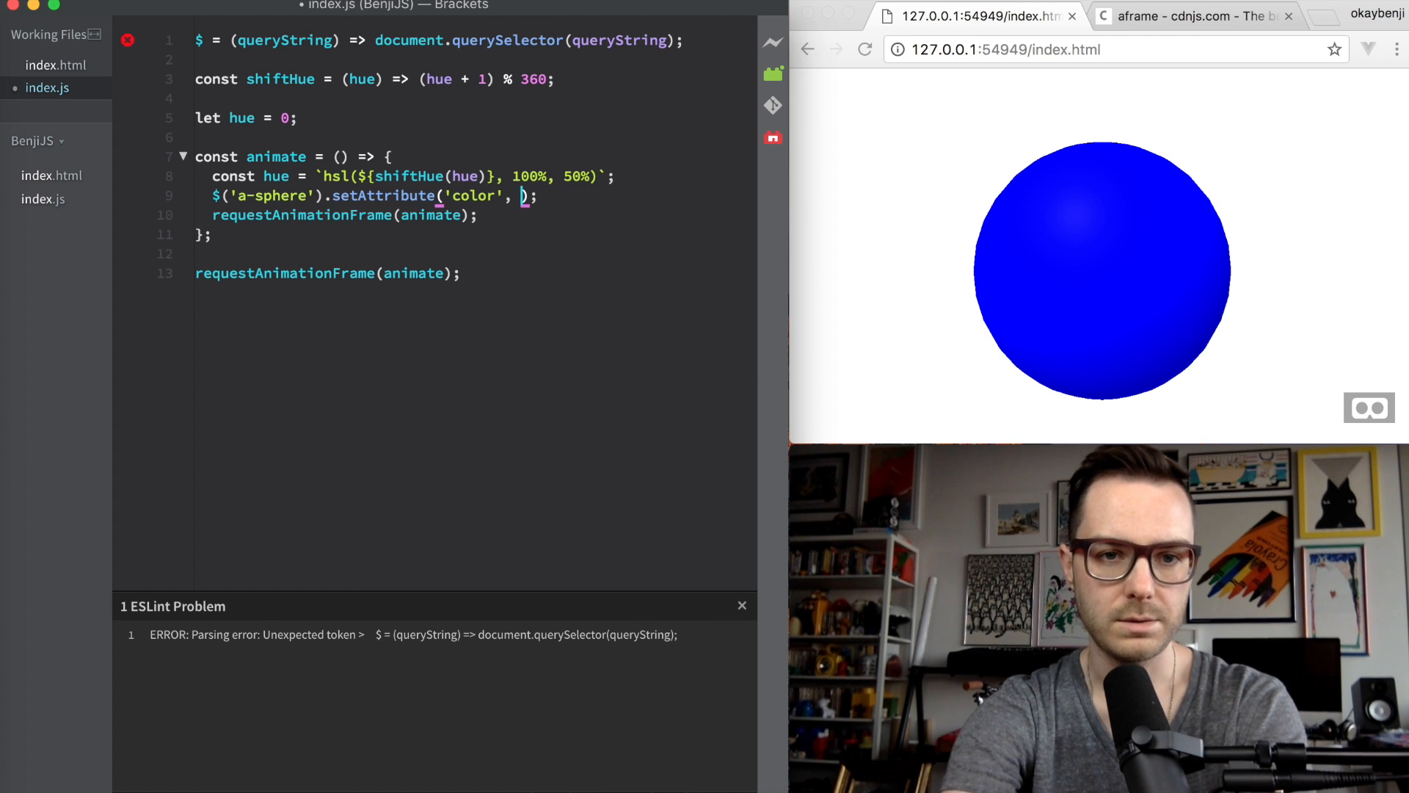
pyautogui.write('hue')
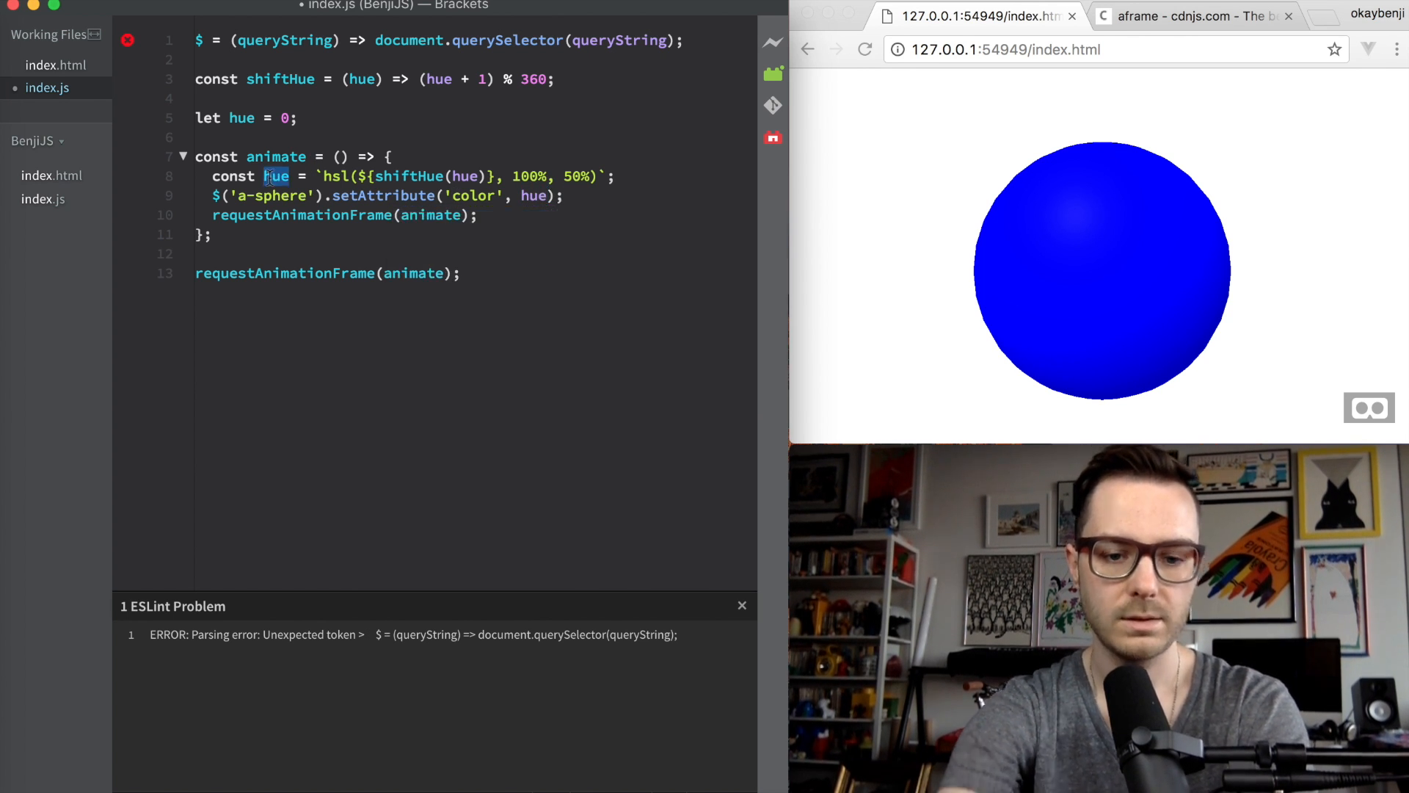
pyautogui.write('color')
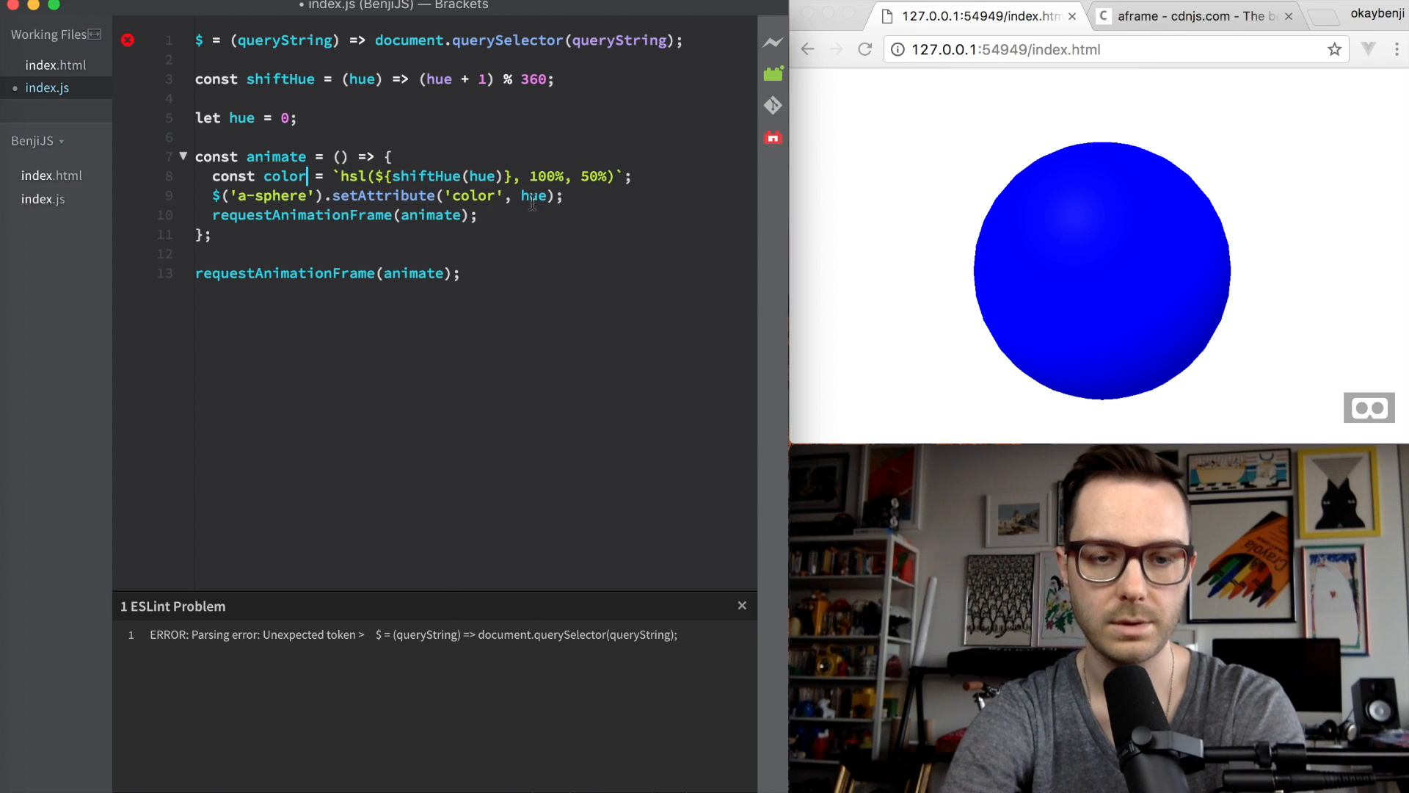
pyautogui.write('color')
pyautogui.write('hue =')
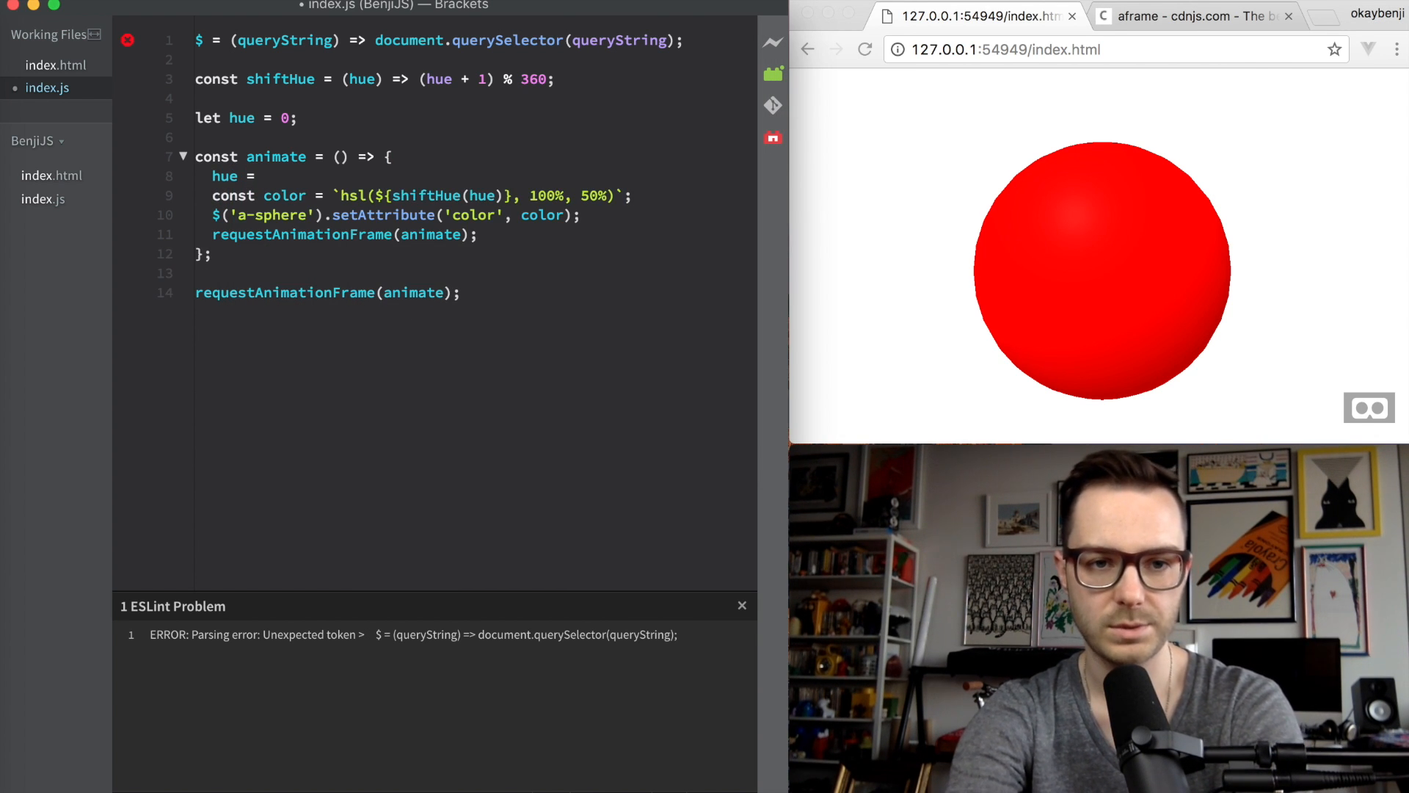
pyautogui.write('shiftHue(hue);')
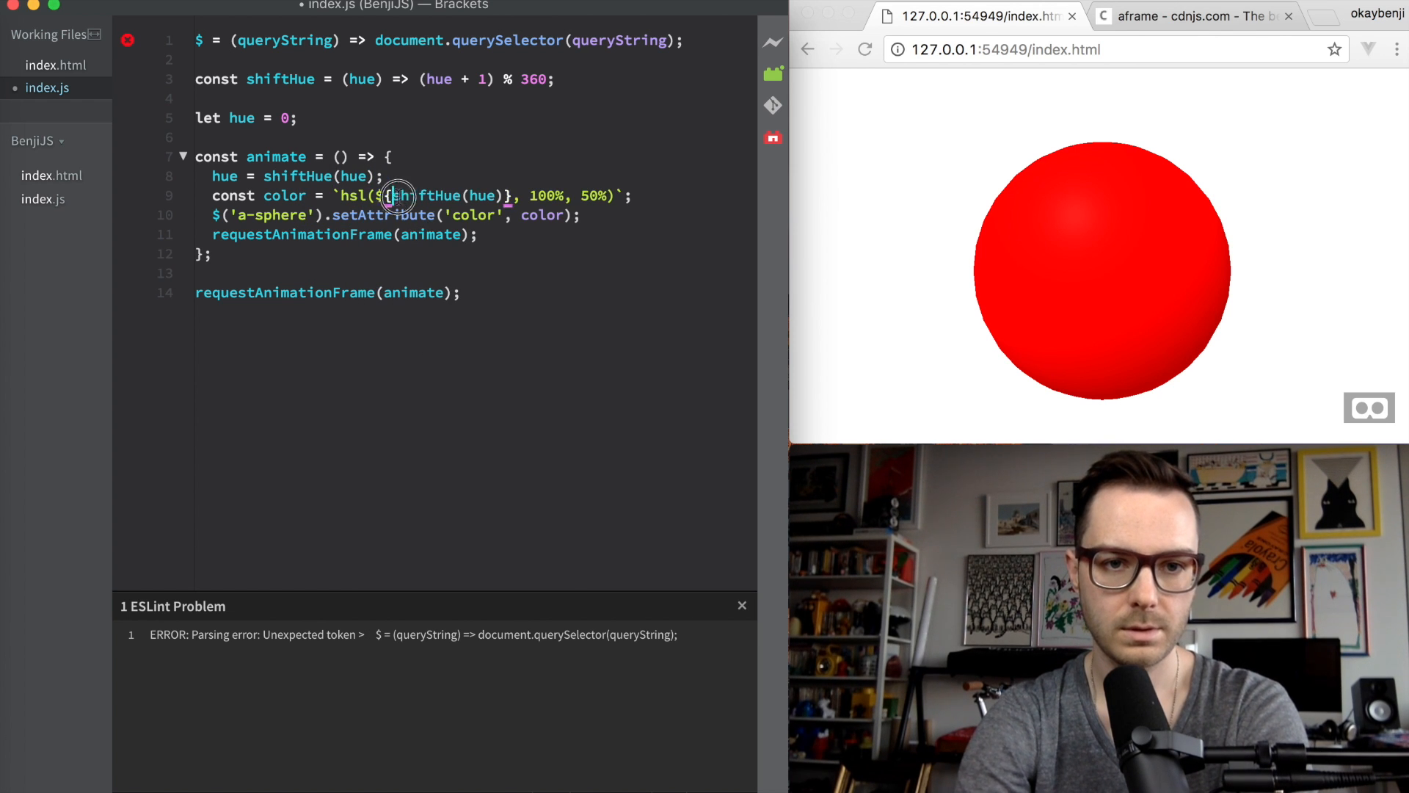
pyautogui.write('hue')
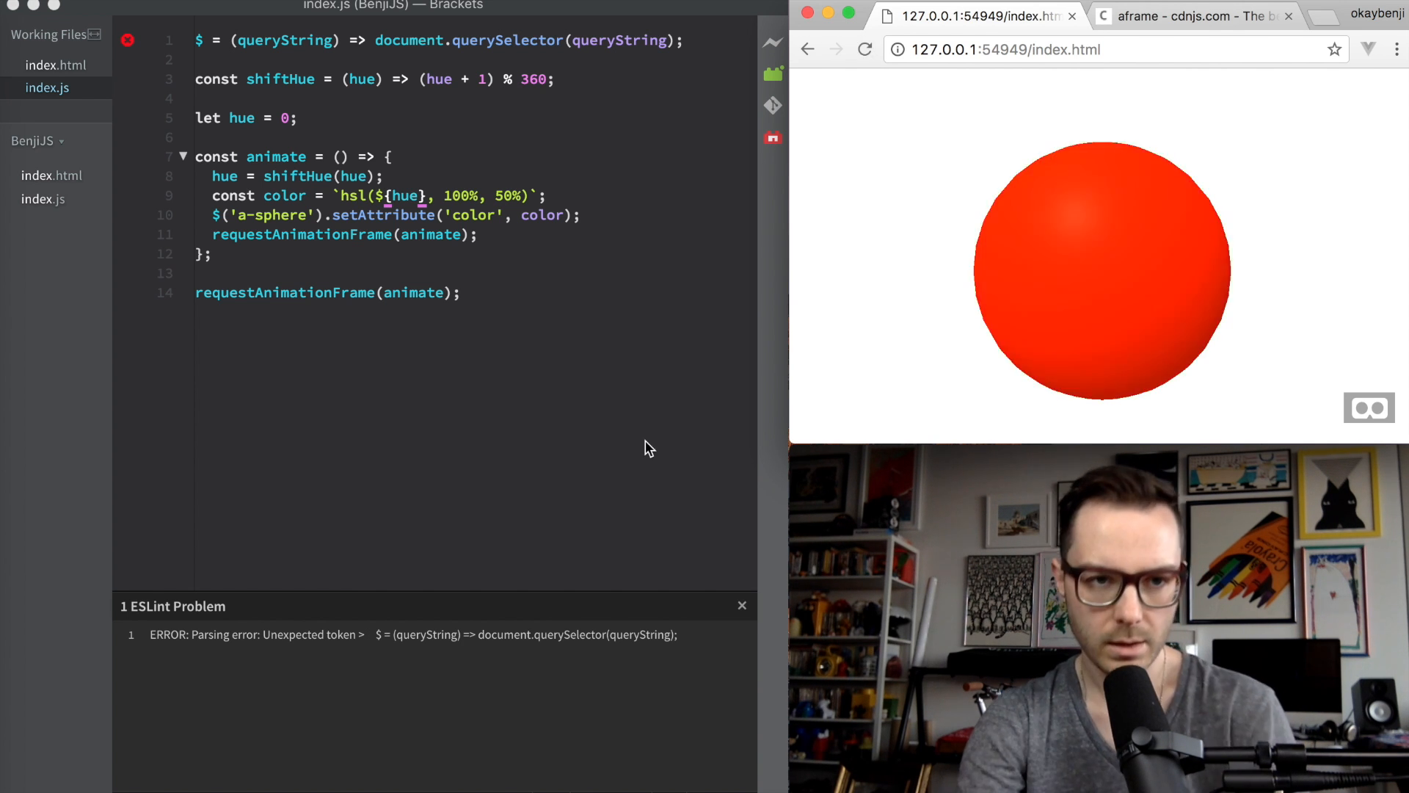
# Step: Add a position constant and $('a-sphere').setAttribute('position', position), then reload to test
pyautogui.click(57, 63)
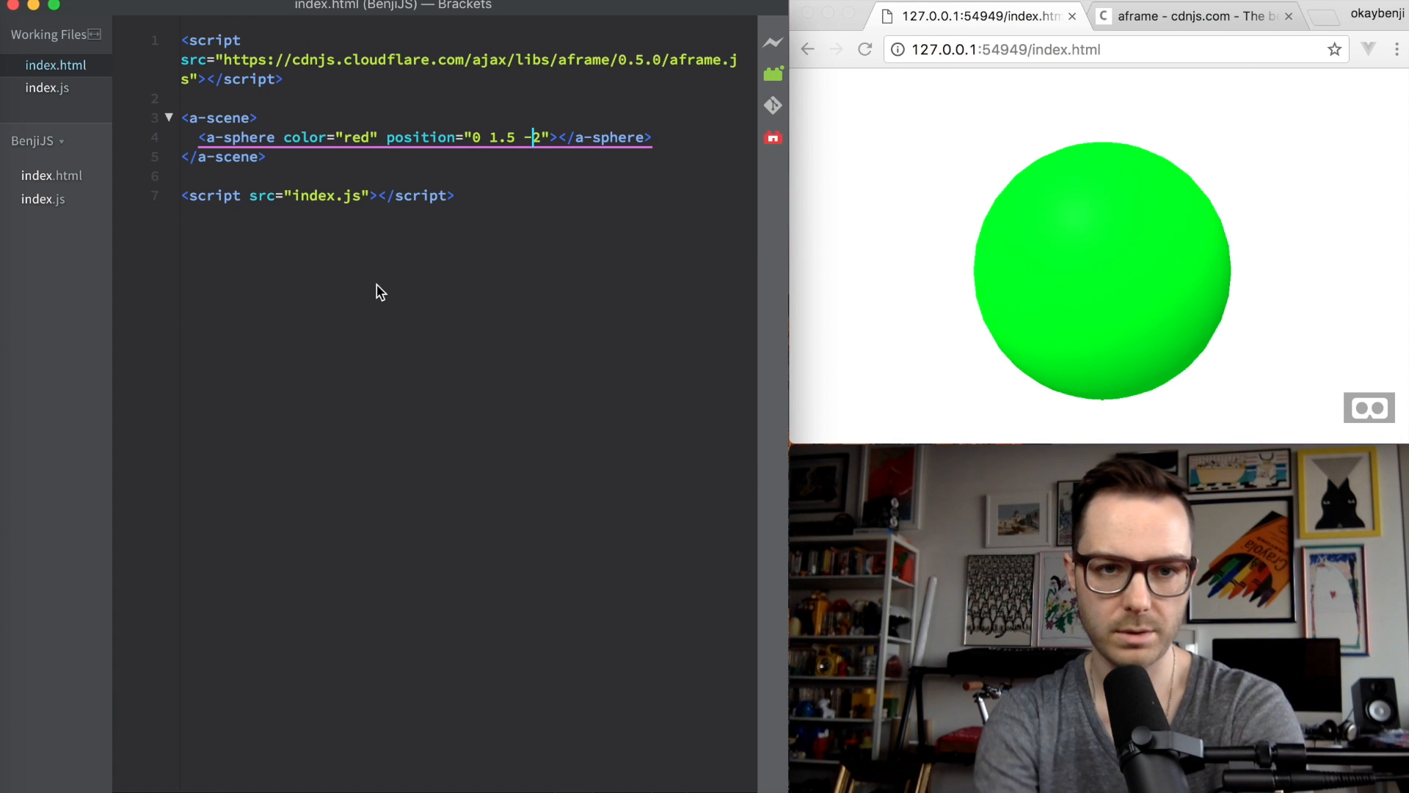
pyautogui.click(45, 87)
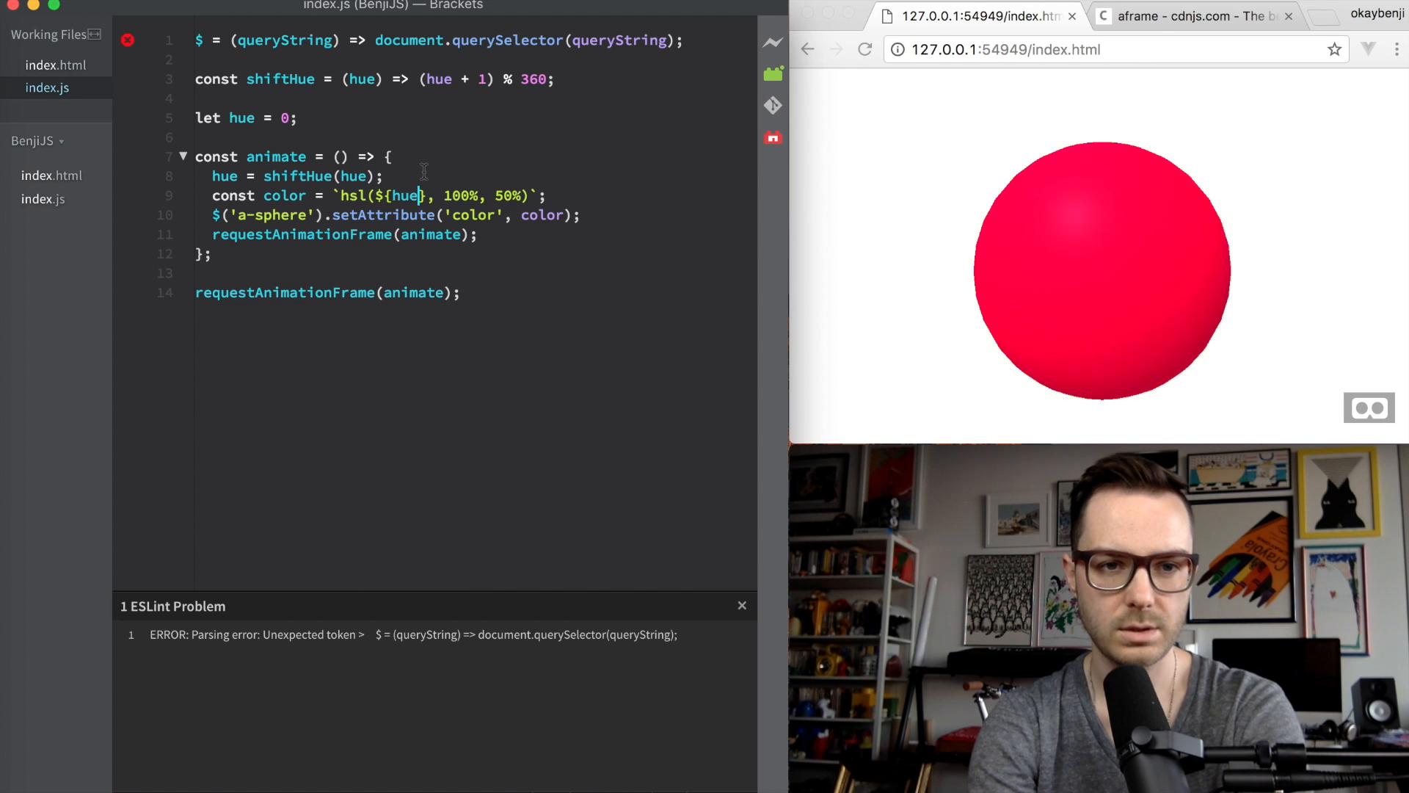
pyautogui.write("const position = '0 1.5 -2';")
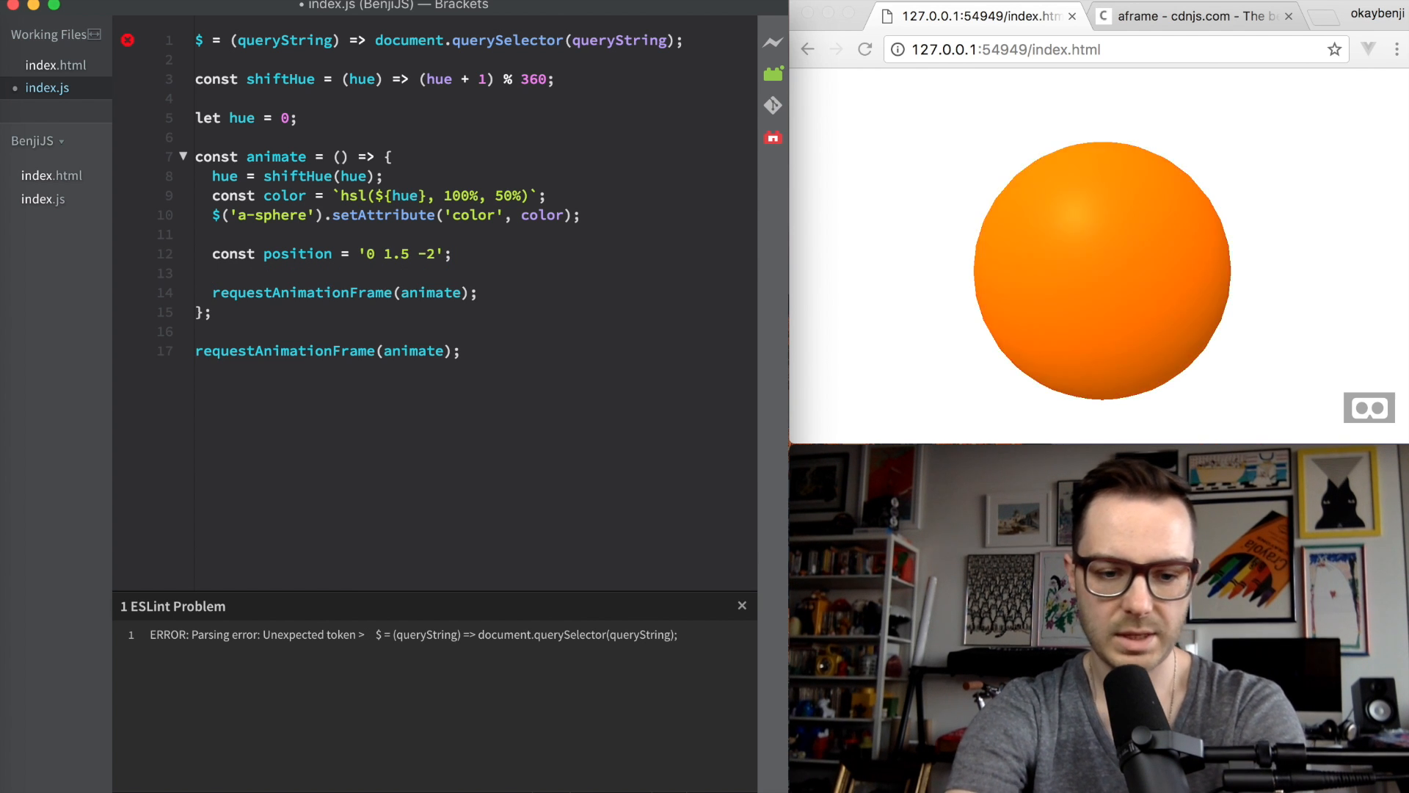
pyautogui.write("$('a')")
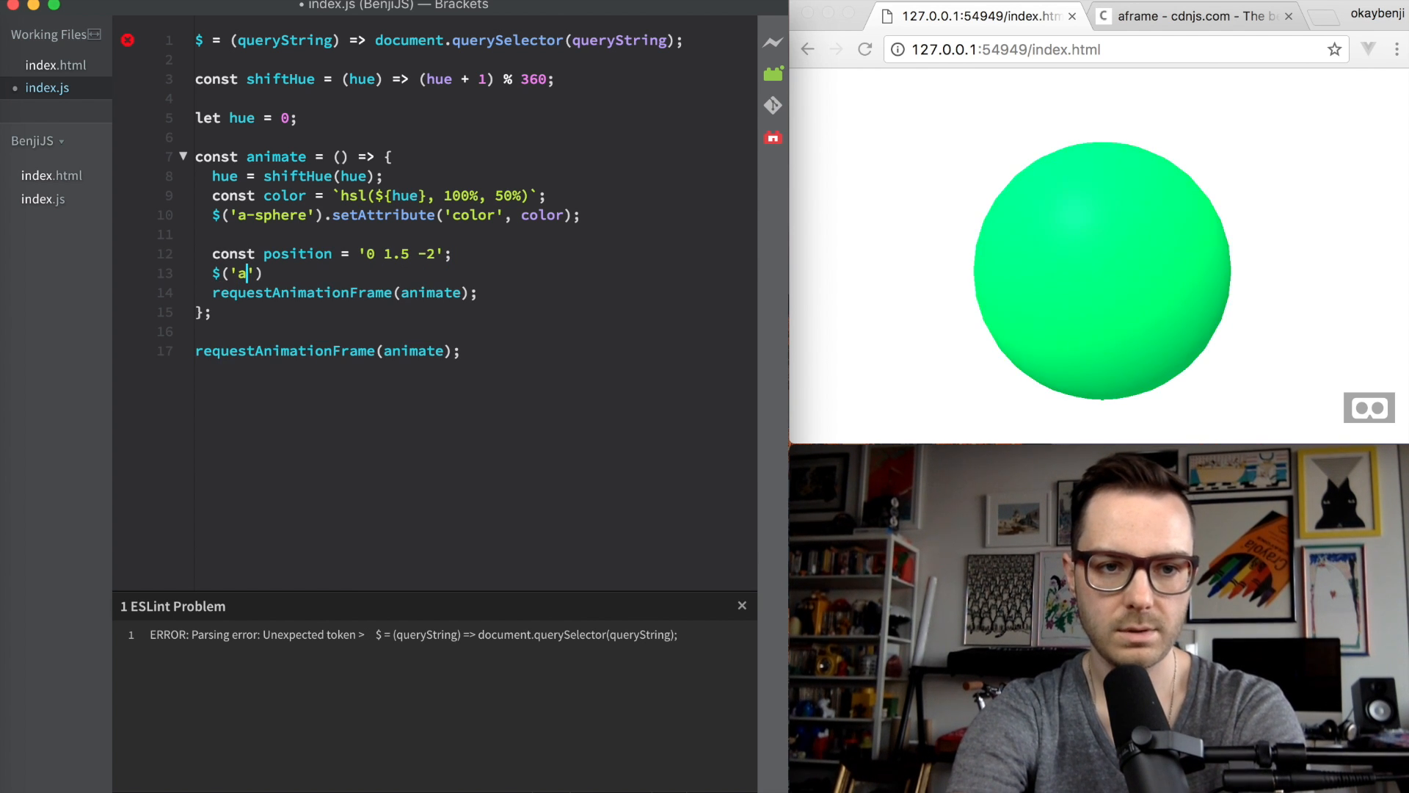
pyautogui.write('-sphere')
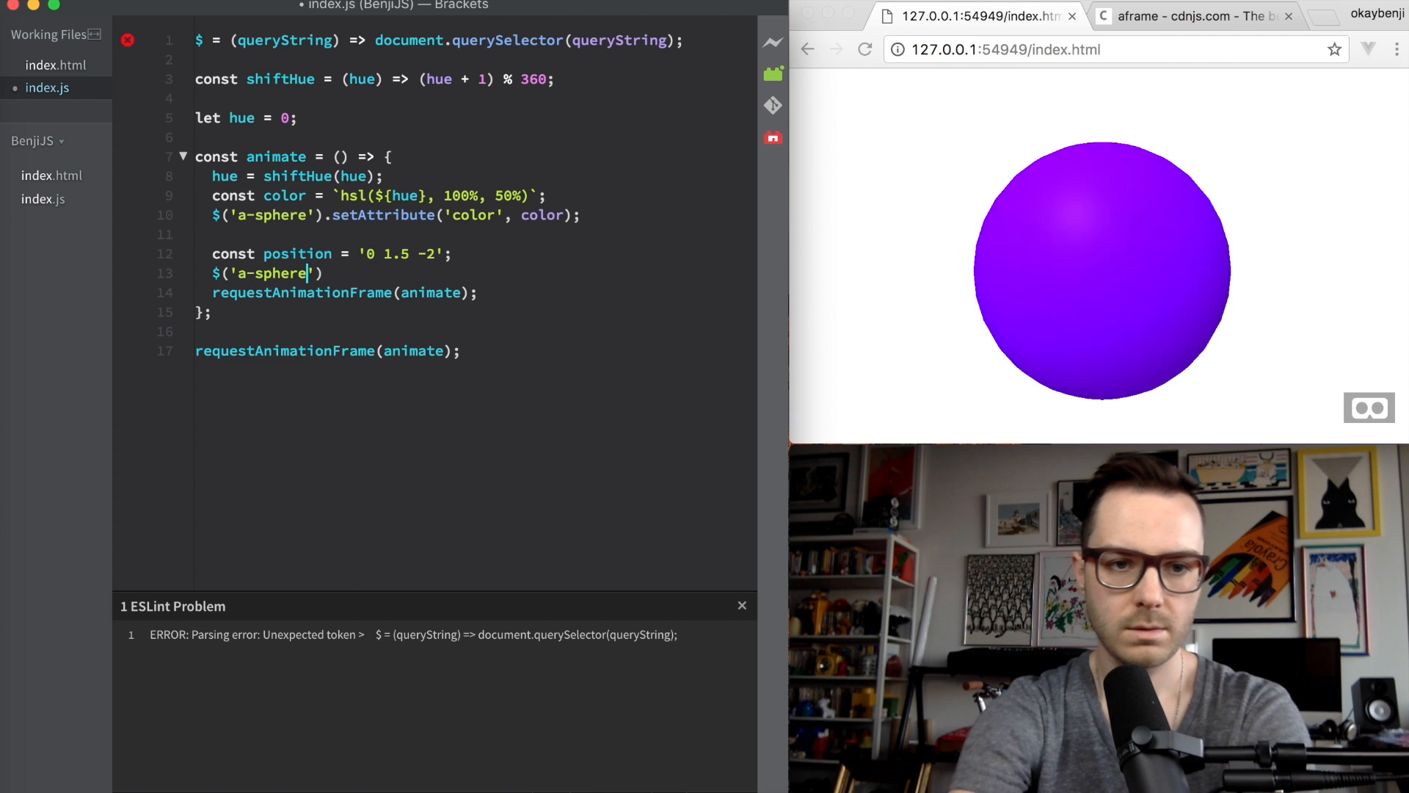
pyautogui.write('.setAttribute')
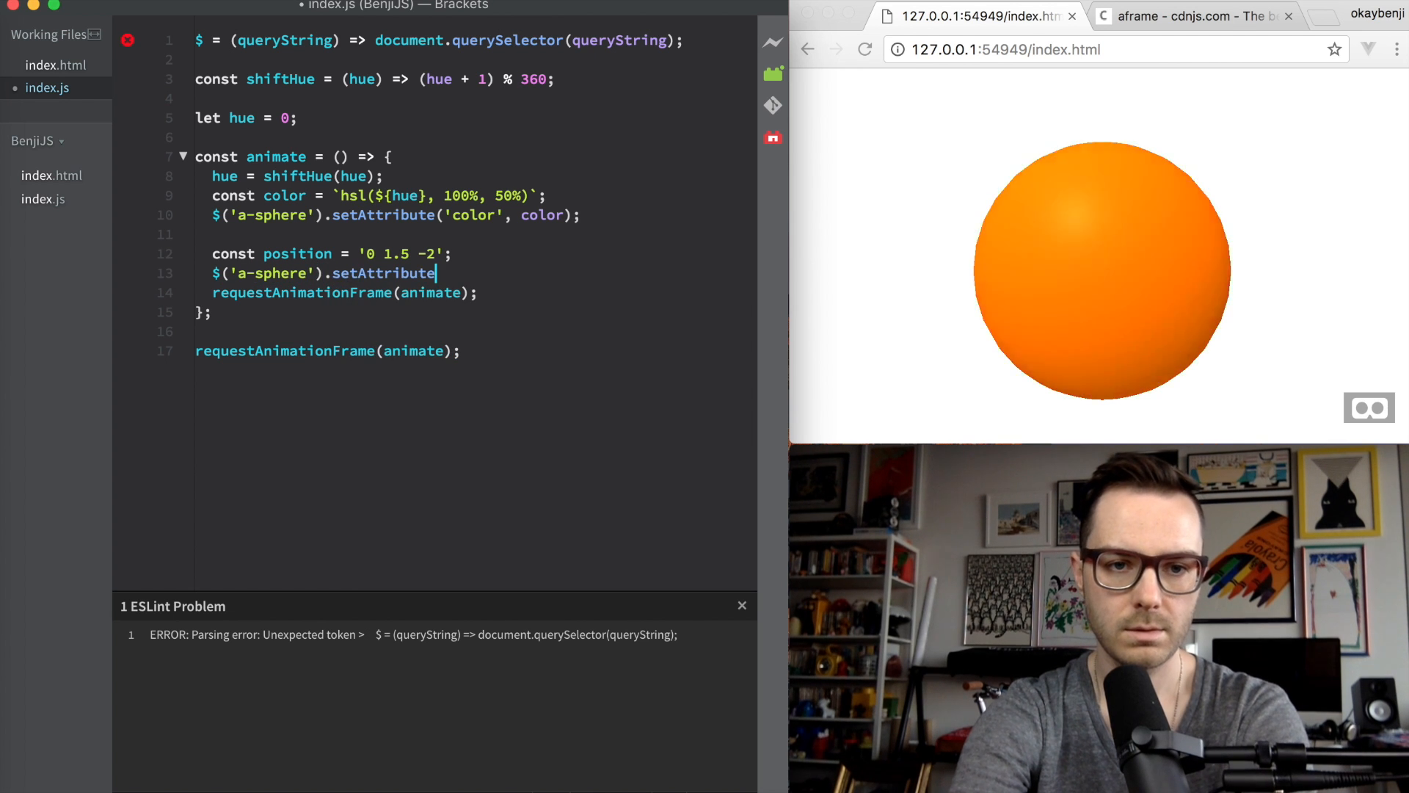
pyautogui.write("('position'")
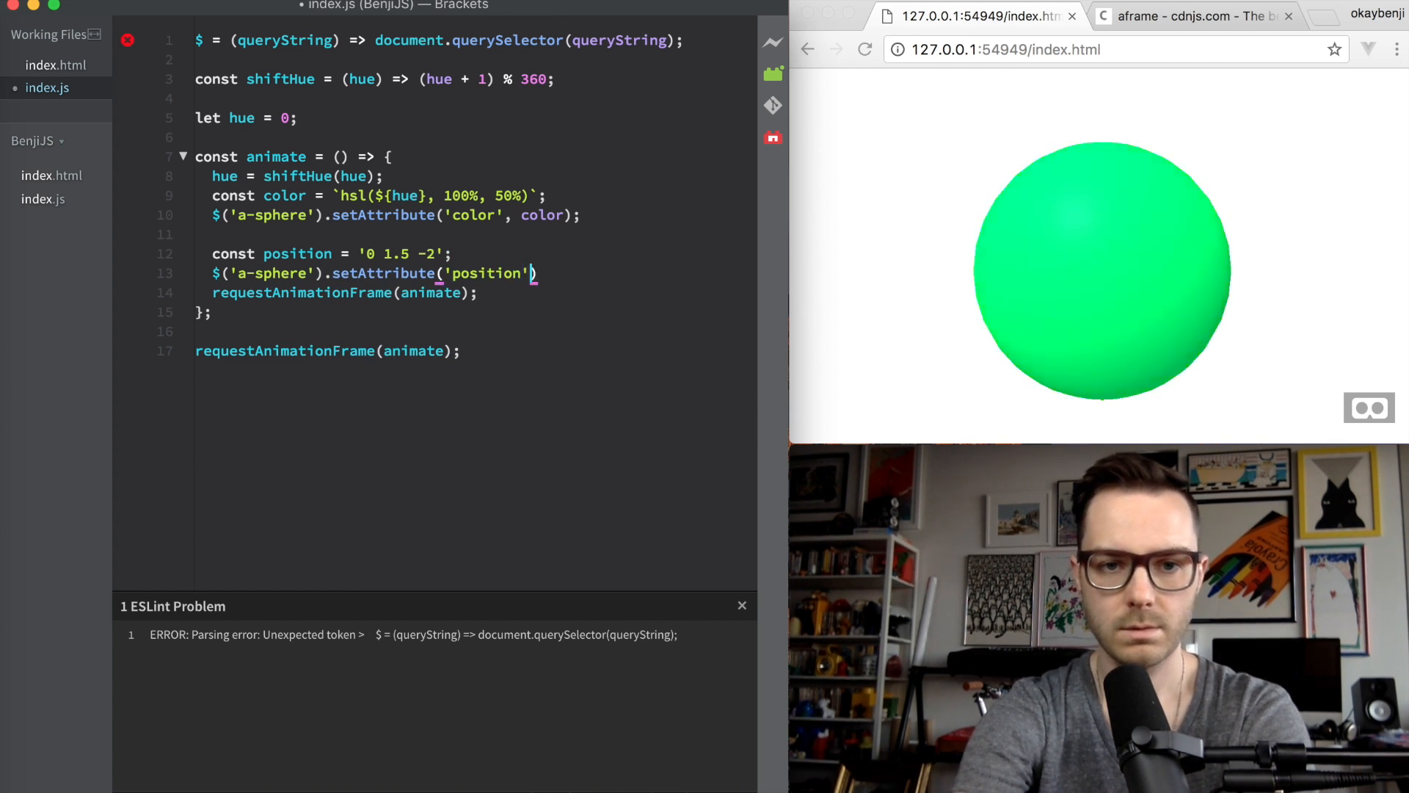
pyautogui.write(', position);')
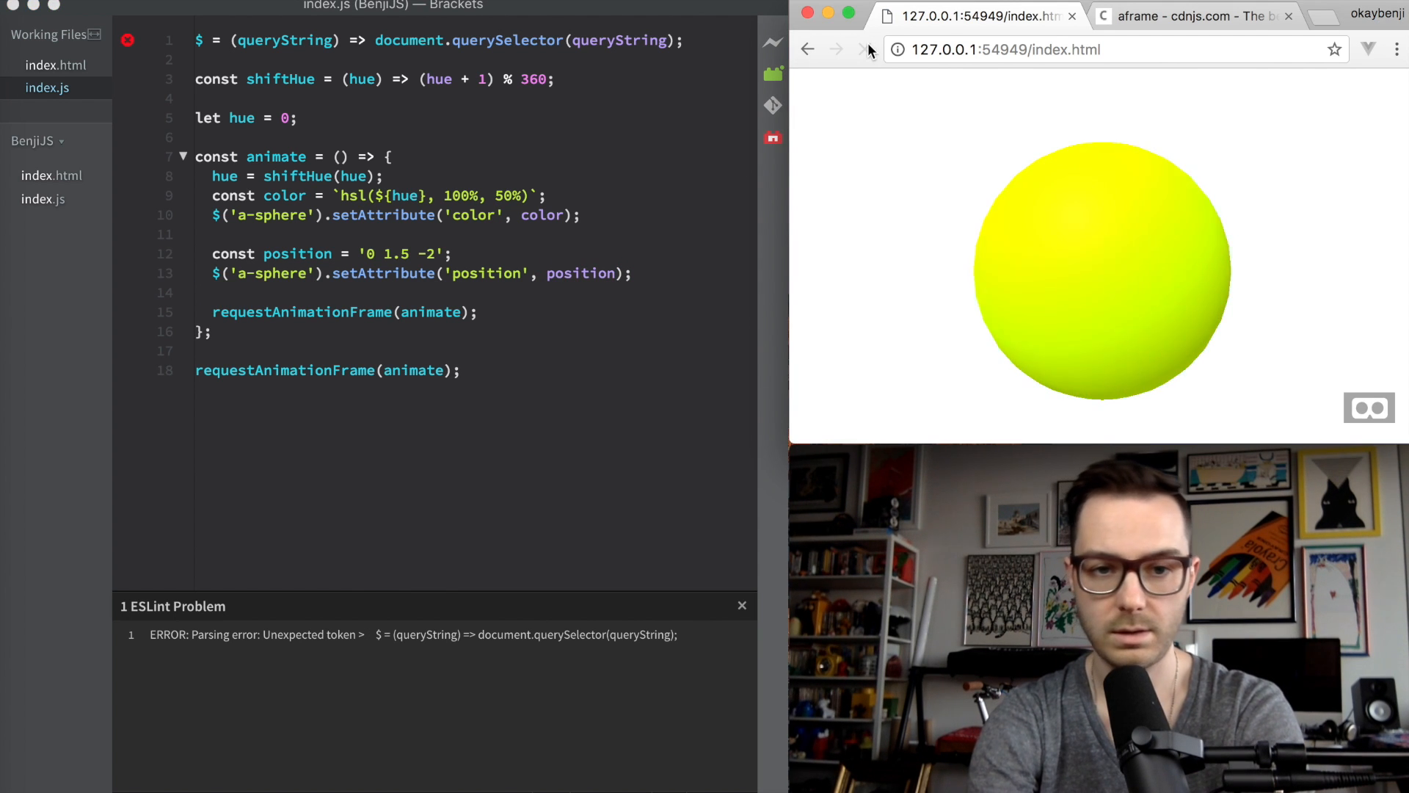
pyautogui.click(864, 50)
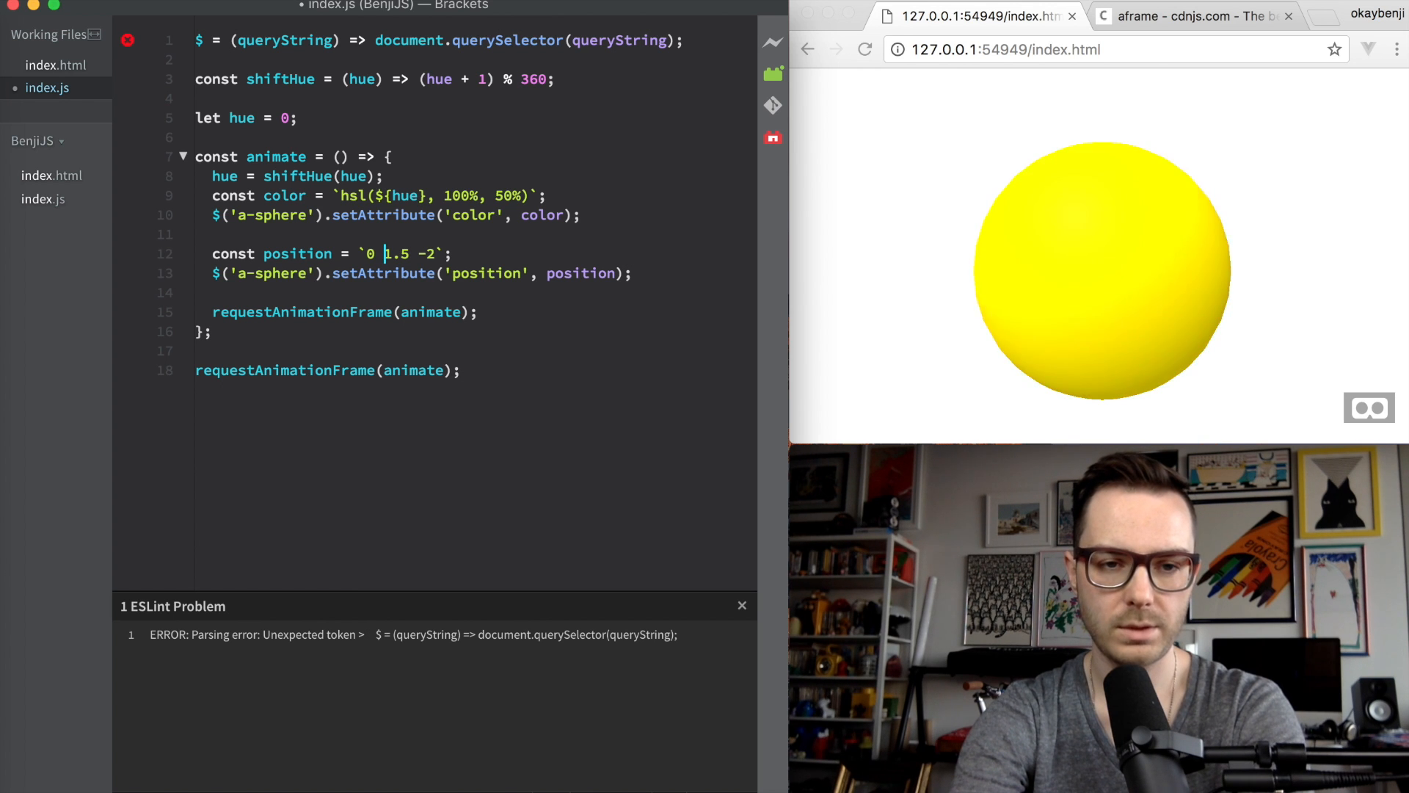
# Step: Make the height `${1.5 + Math.sin(Date.now() / 1000)}` so the sphere bobs in Chrome
pyautogui.write('${')
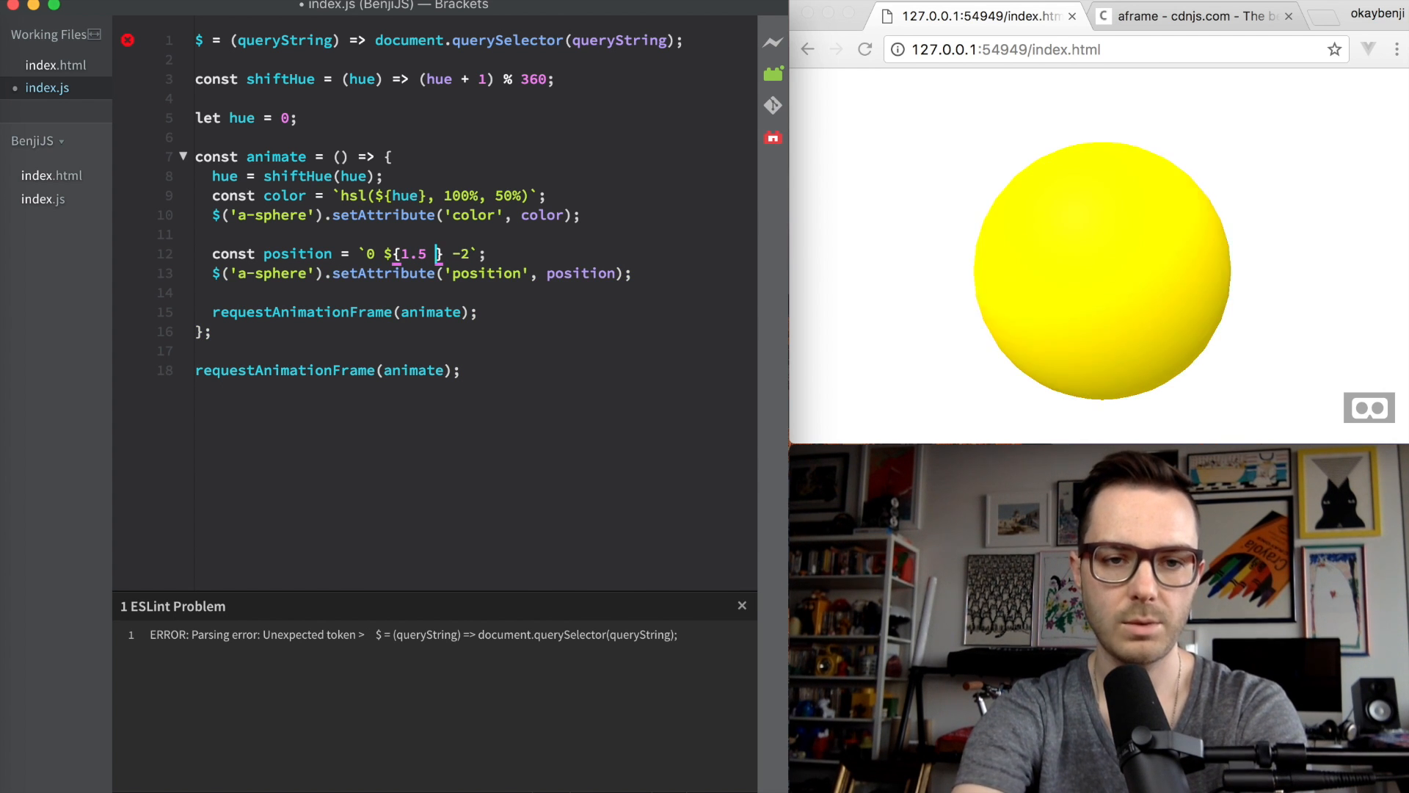
pyautogui.write('+')
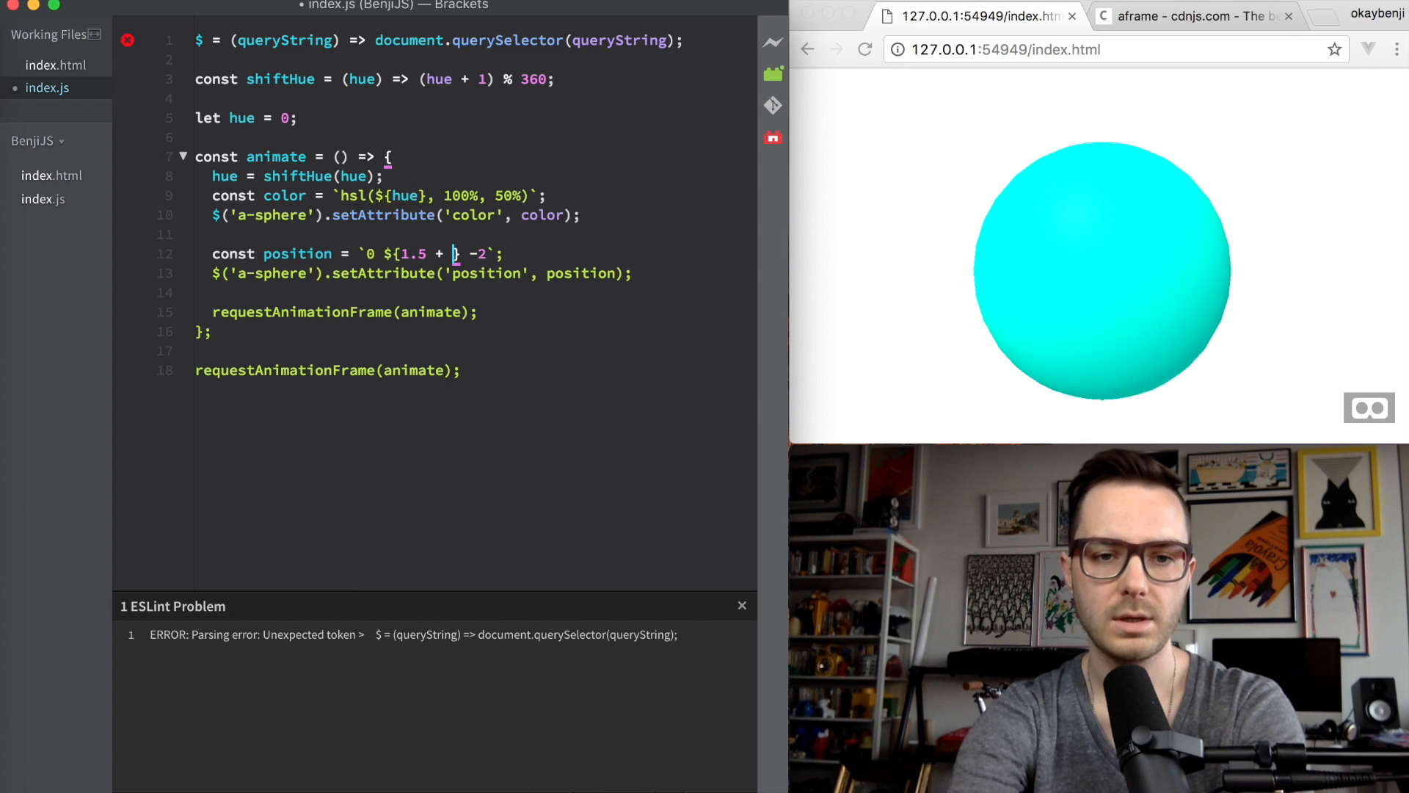
pyautogui.write('Math.sin(Date.now')
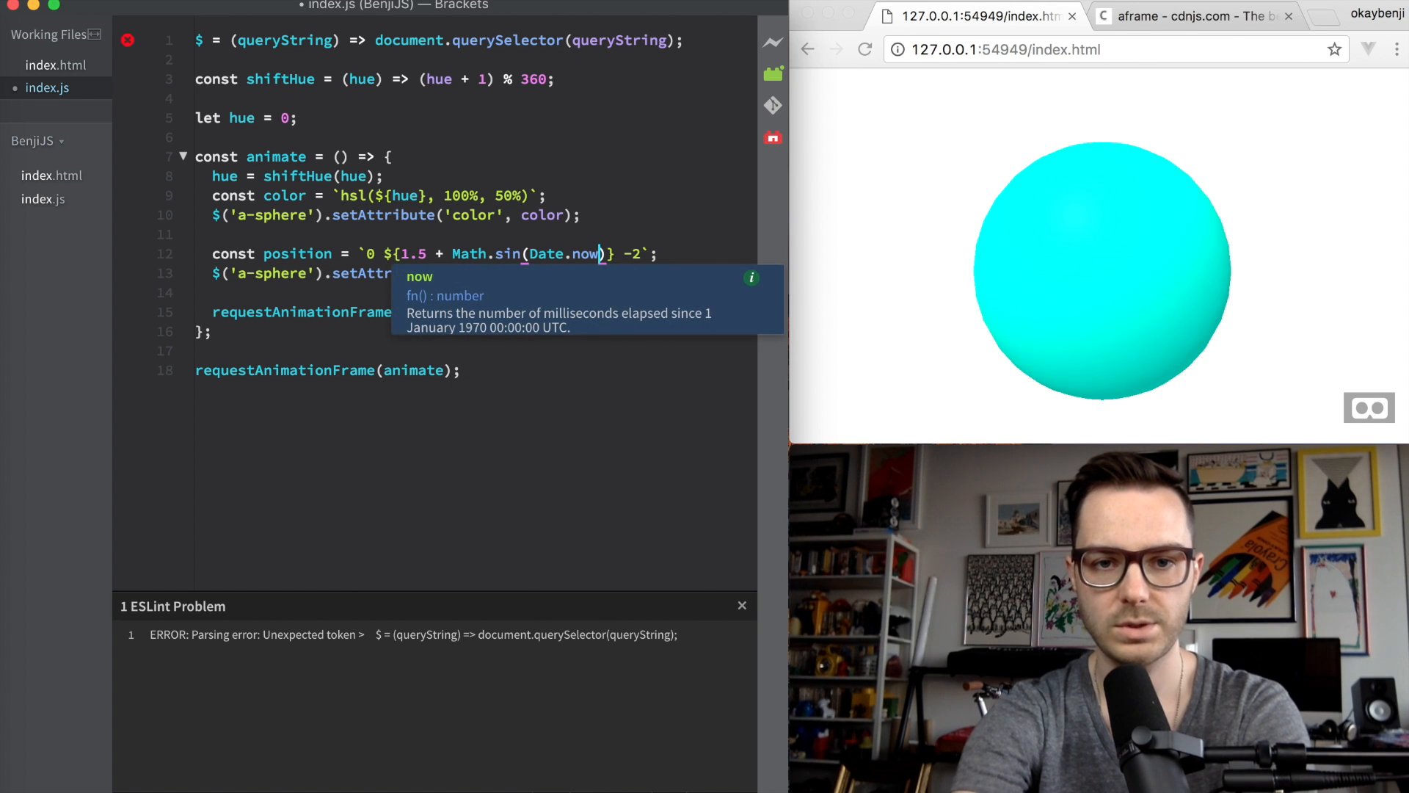
pyautogui.write(')')
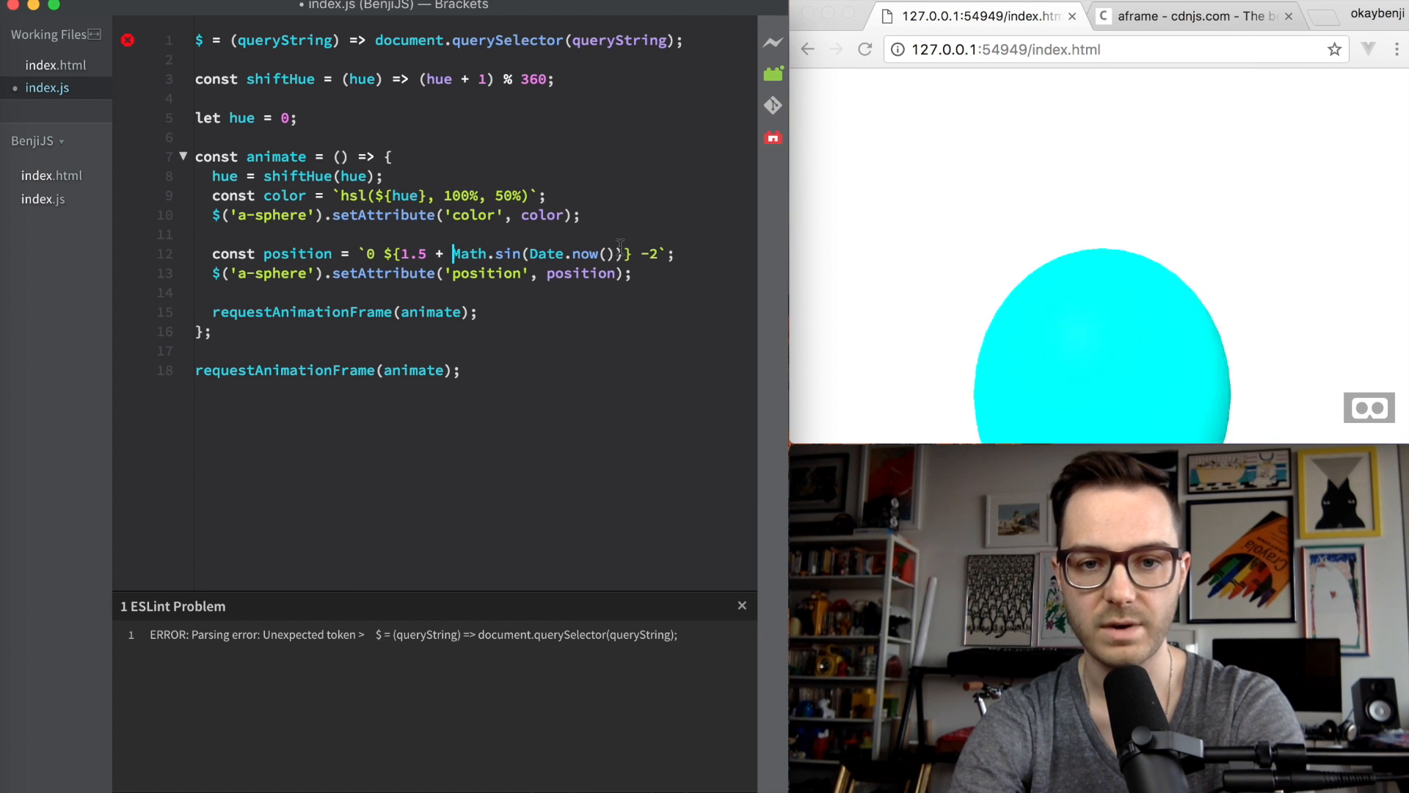
pyautogui.write('/ 1')
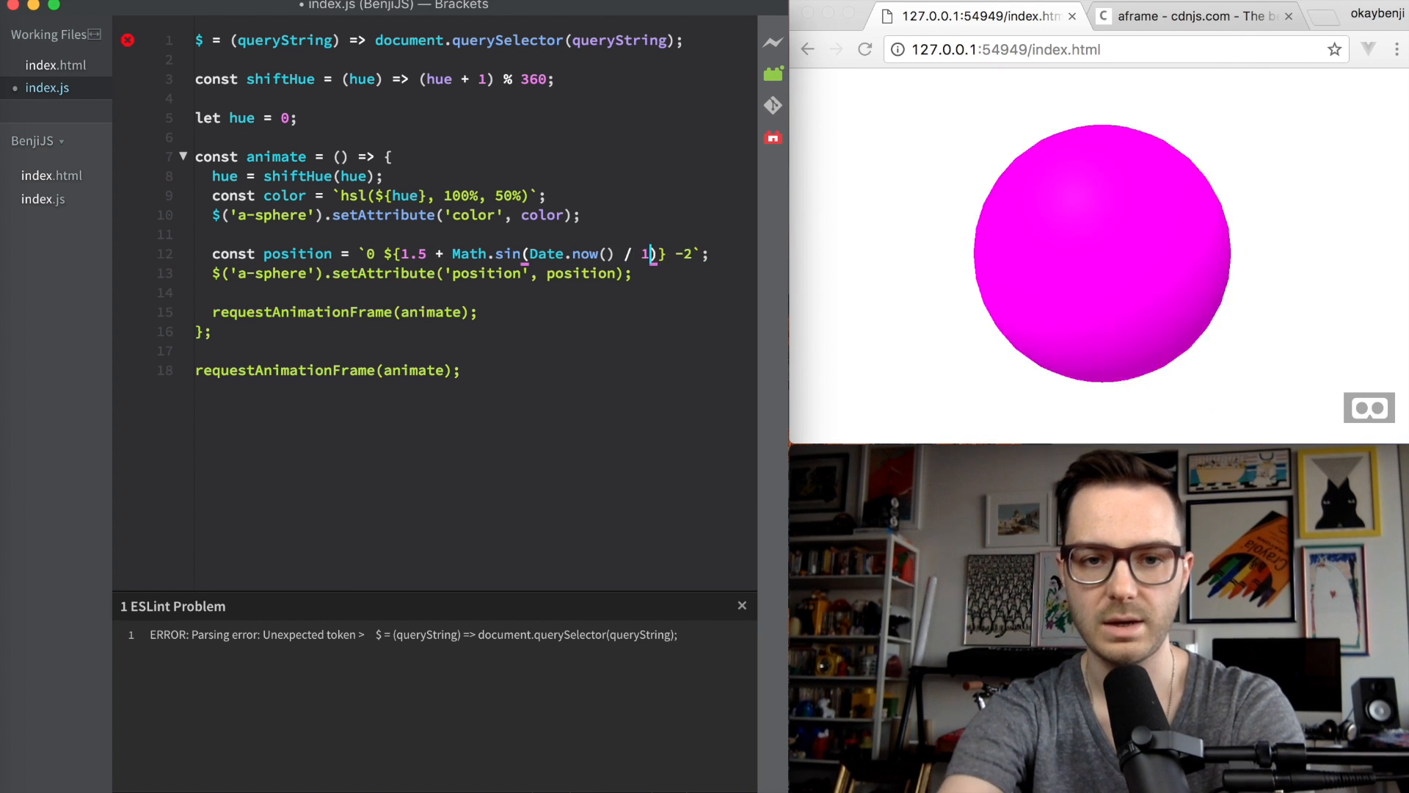
pyautogui.write('000')
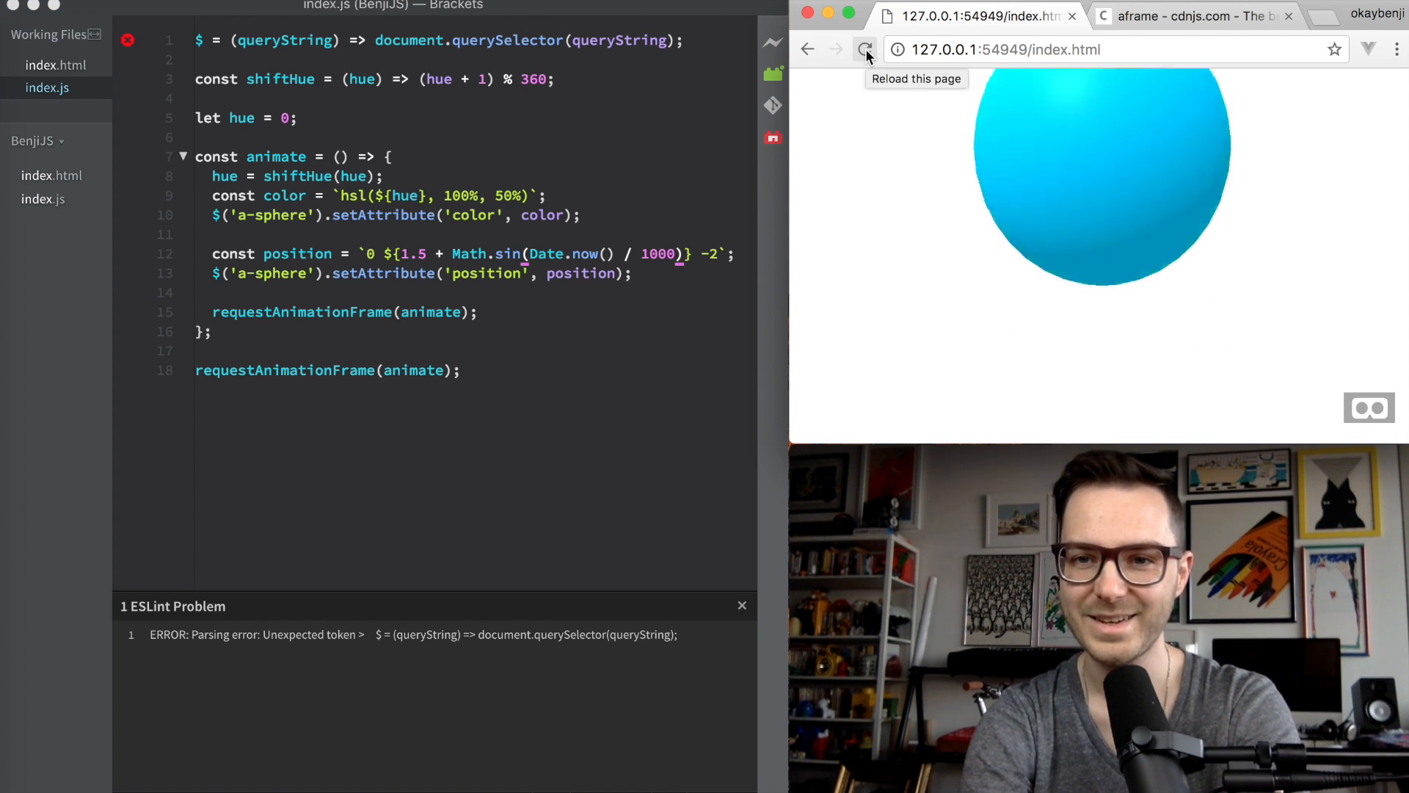
pyautogui.click(863, 50)
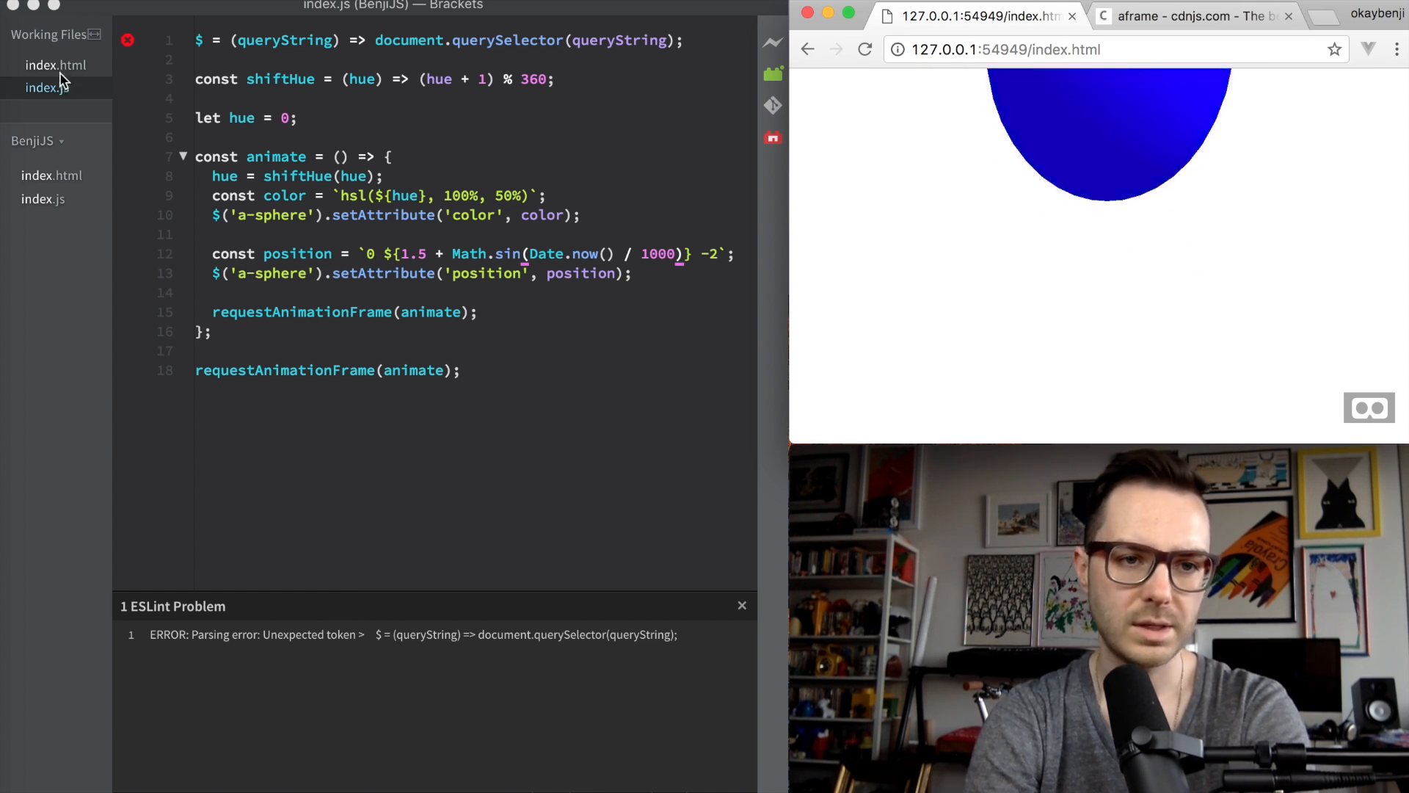
# Step: Add a black <a-plane> rotated -90 0 0 to index.html
pyautogui.click(56, 64)
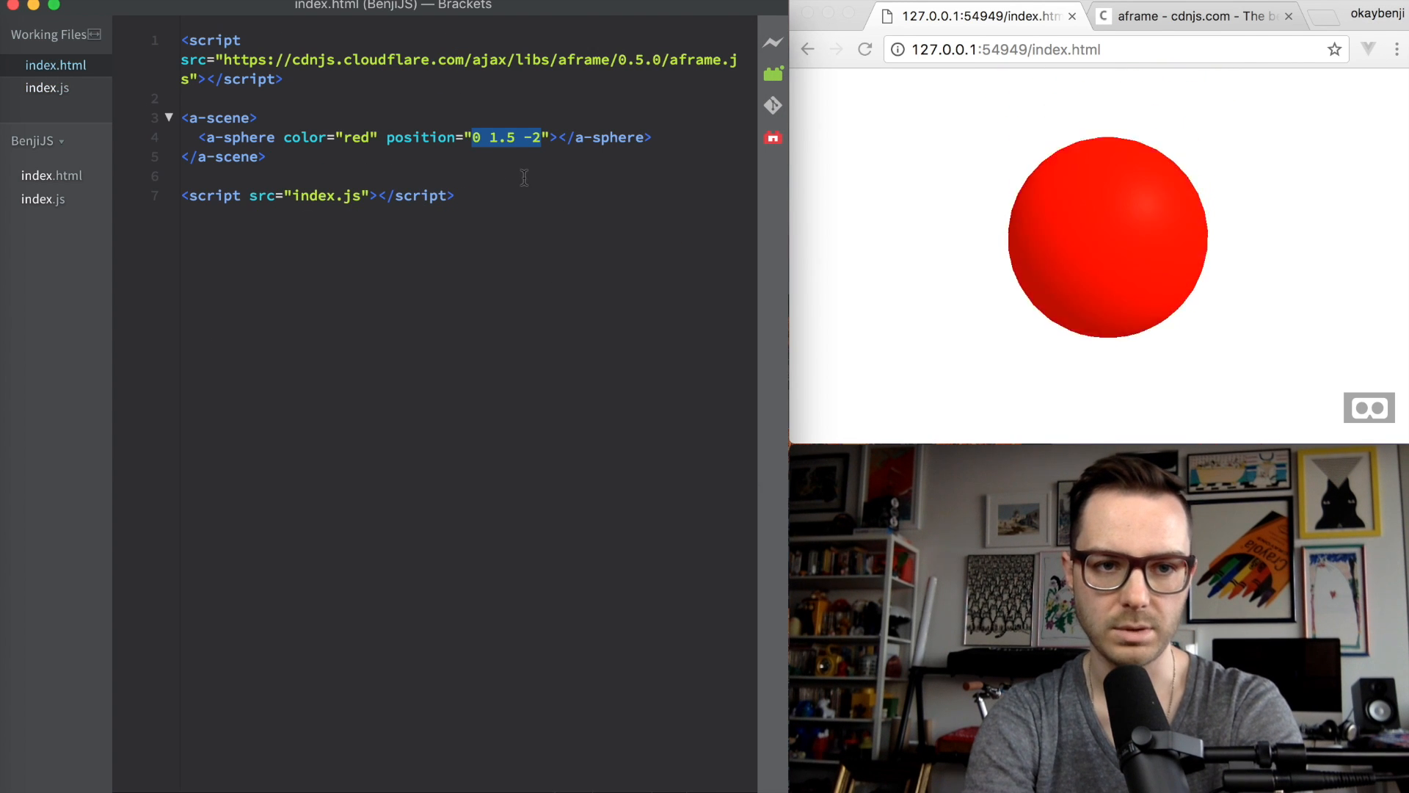
pyautogui.write('<a-p')
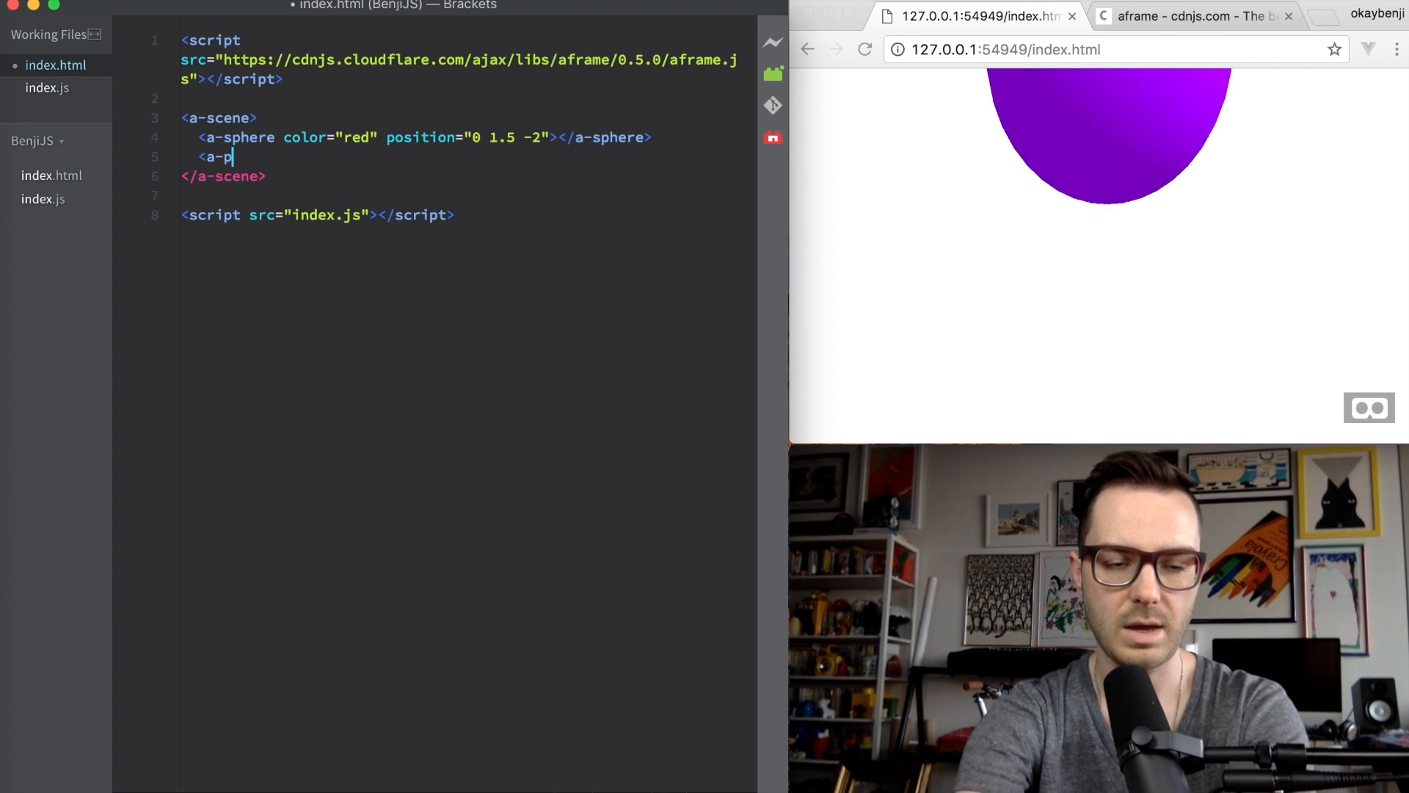
pyautogui.write('lane></a-plane>')
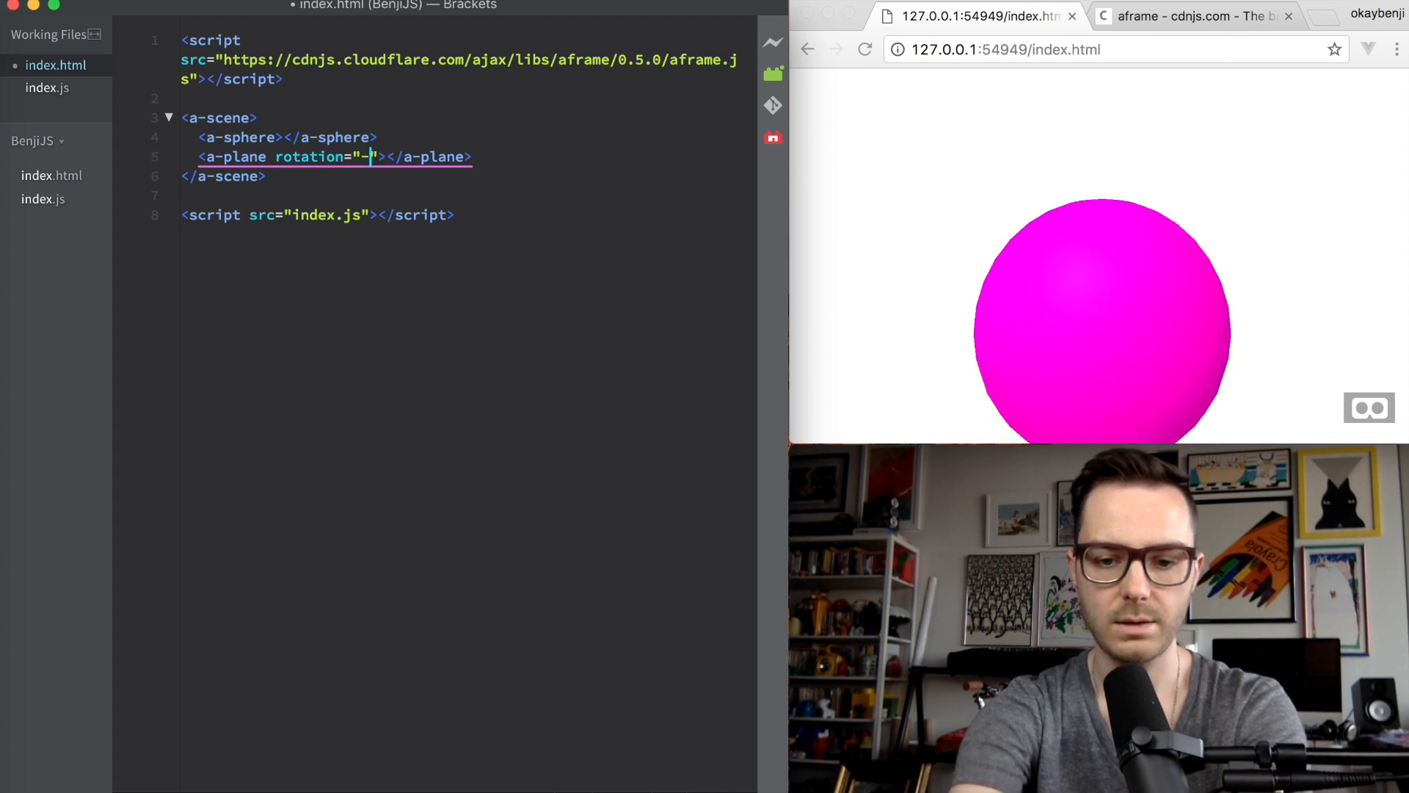
pyautogui.write('90 0 0')
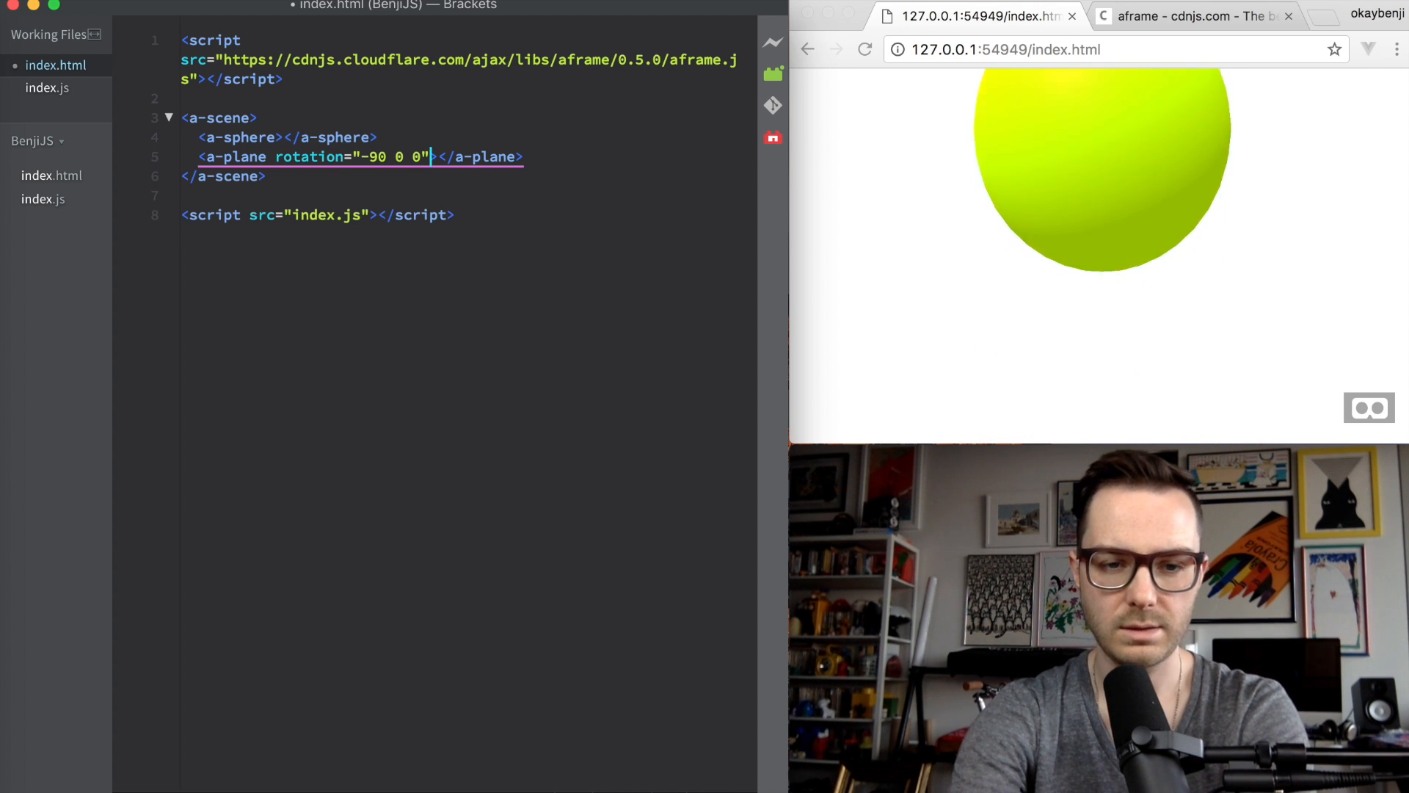
pyautogui.write('c')
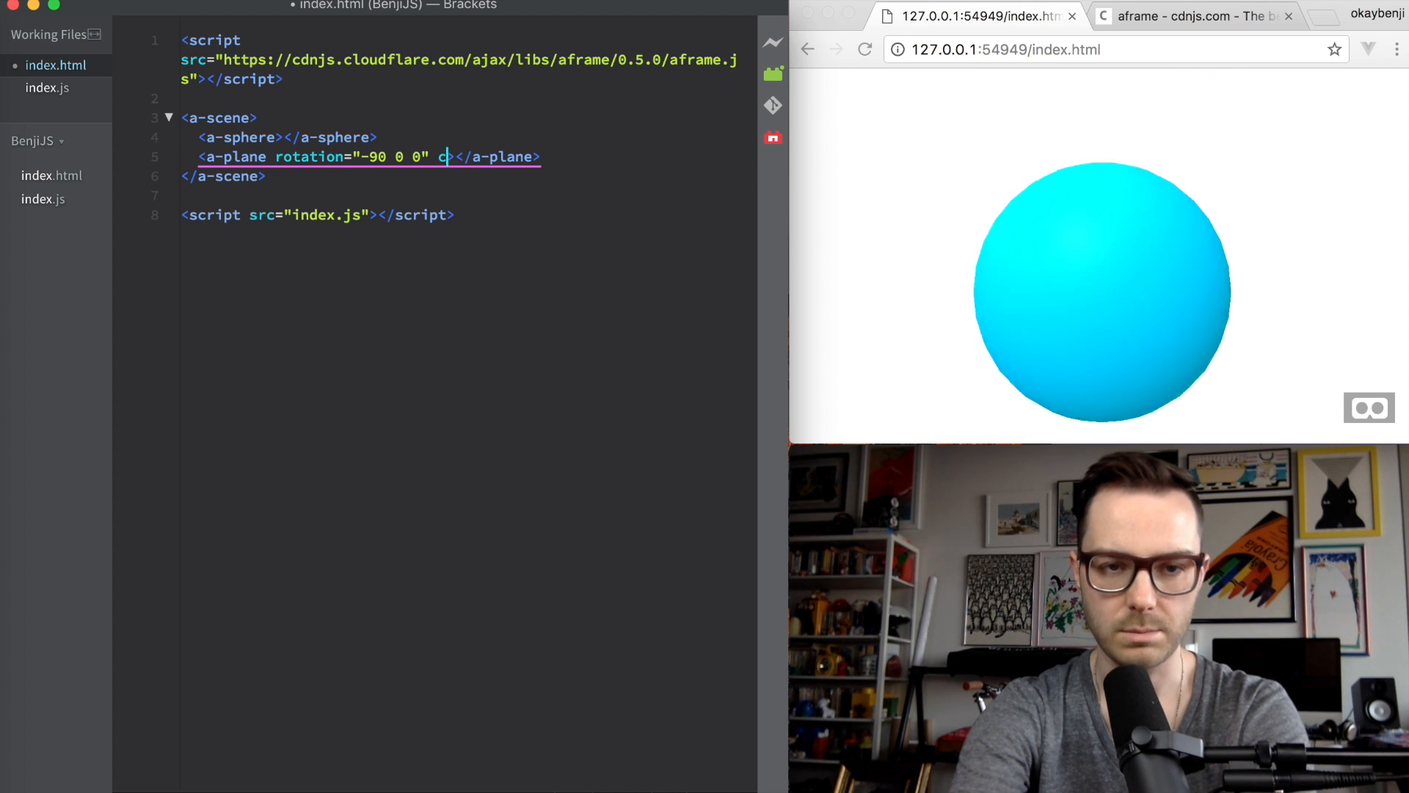
pyautogui.write('olor="black"')
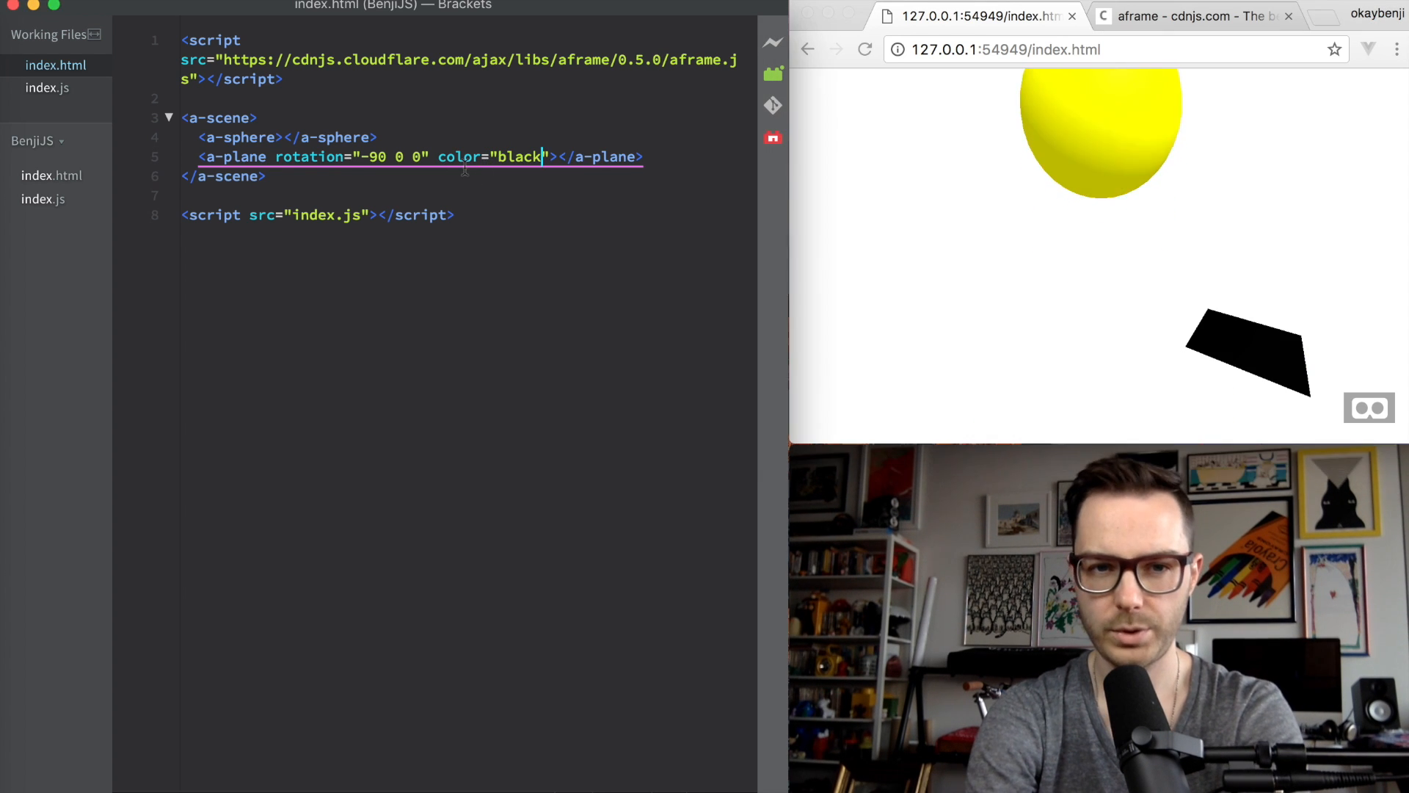
# Step: Give the plane position 0 0 -5, width="10" and height="10" to form the floor
pyautogui.write('p')
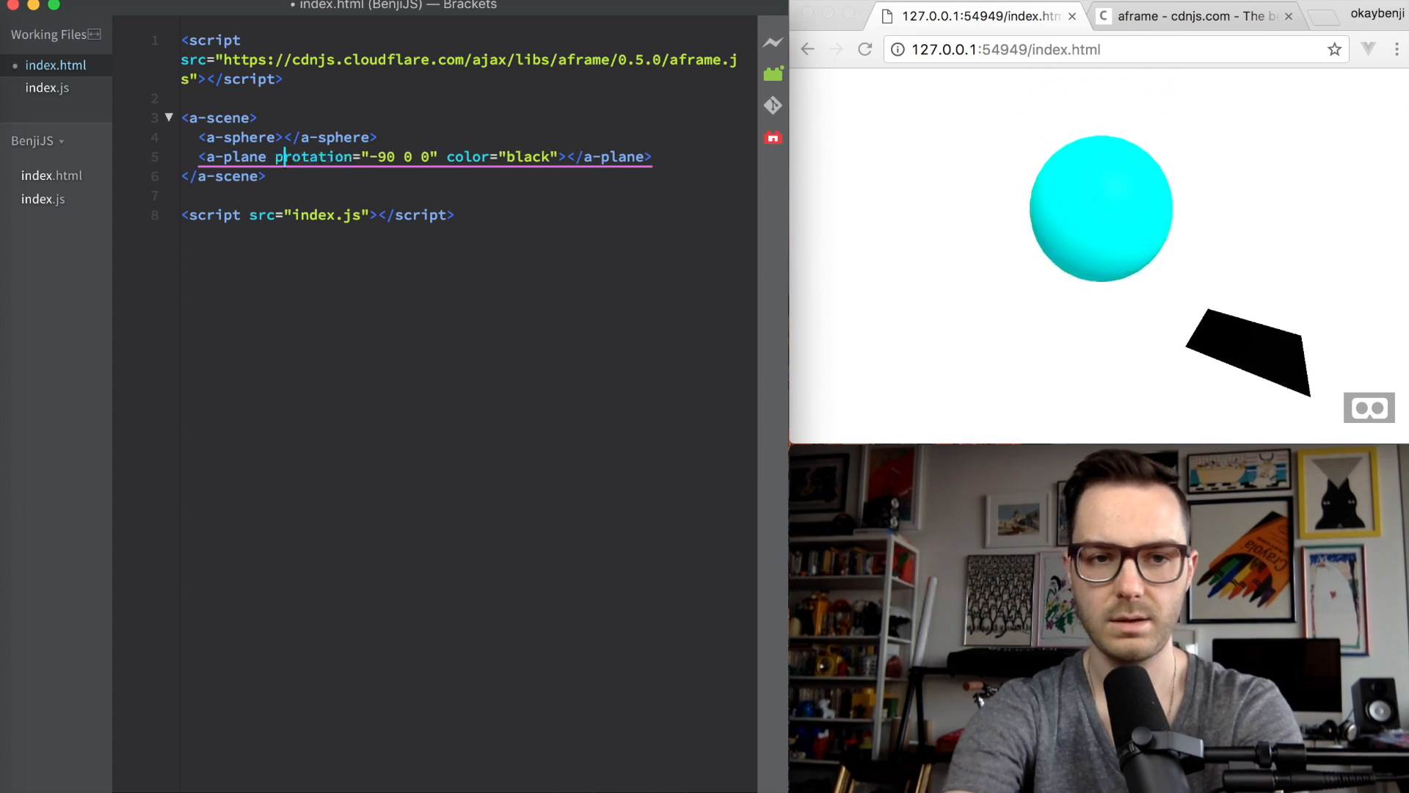
pyautogui.write('osition="')
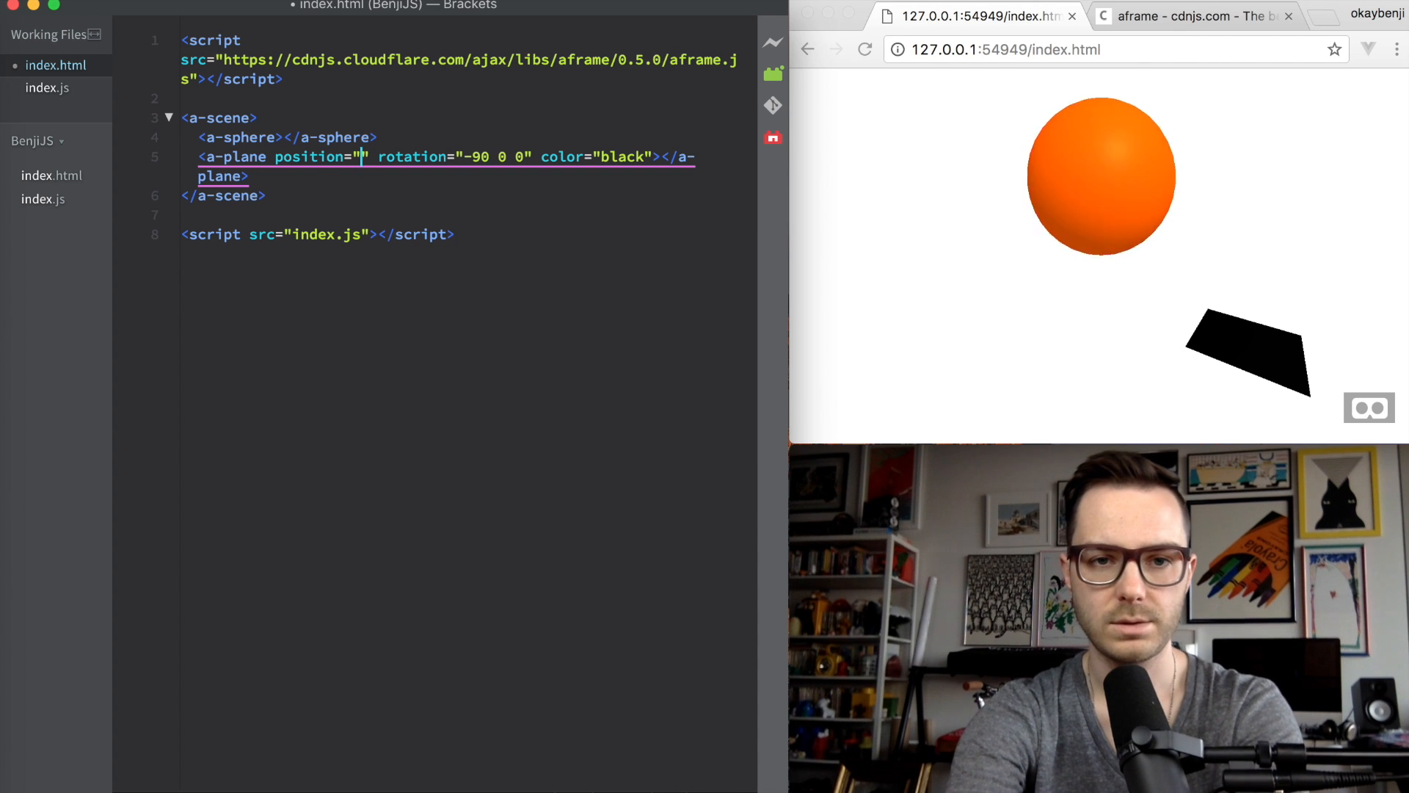
pyautogui.write('0')
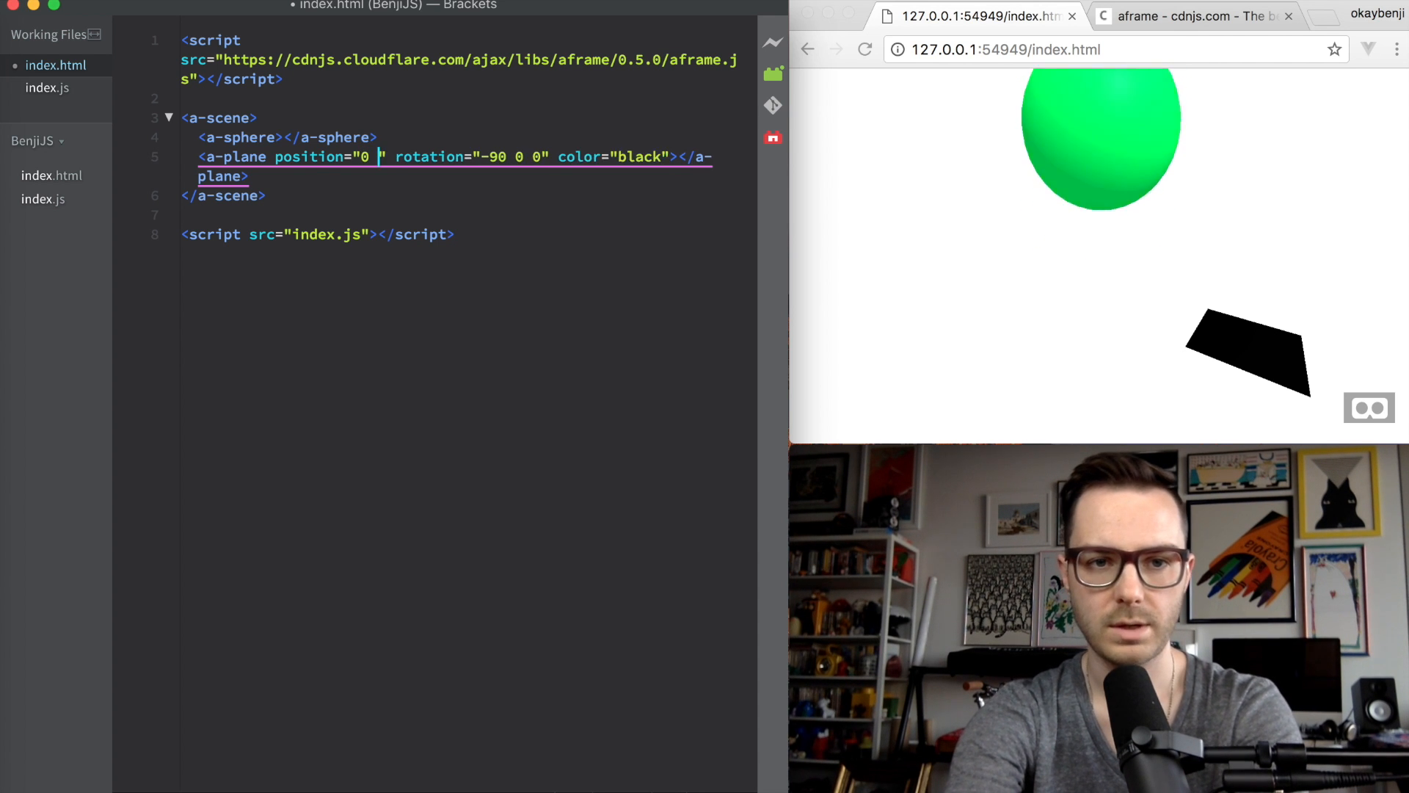
pyautogui.write('0 -')
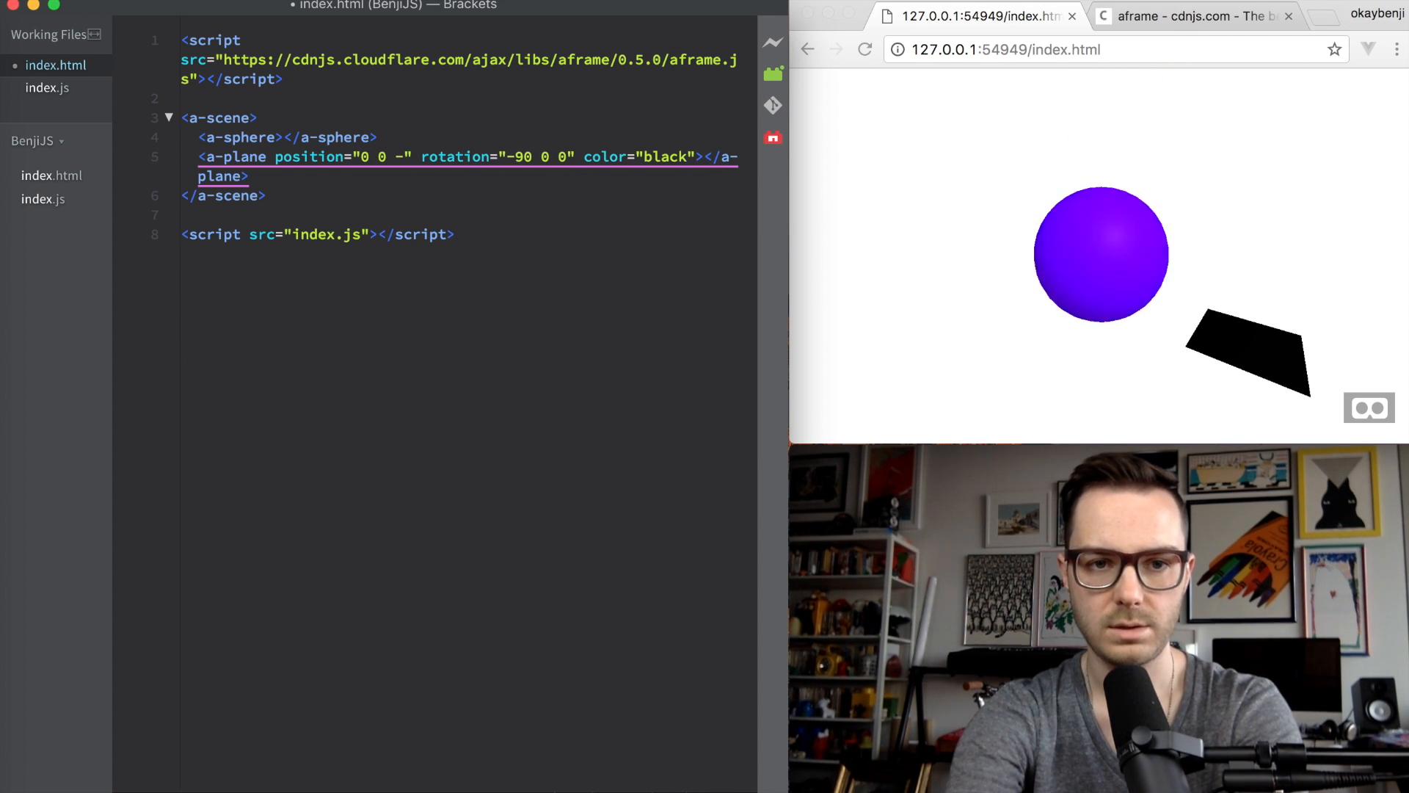
pyautogui.write('width=')
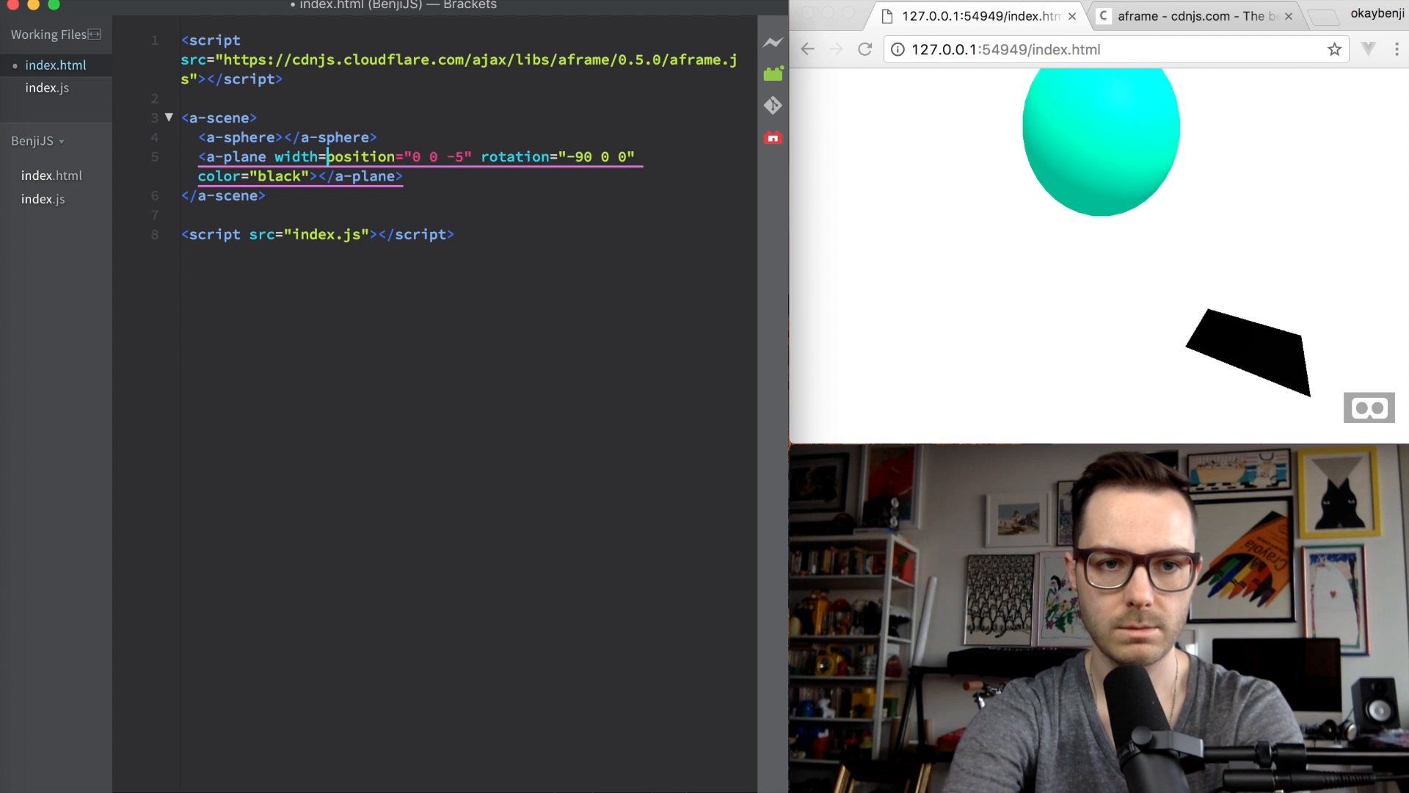
pyautogui.write('10')
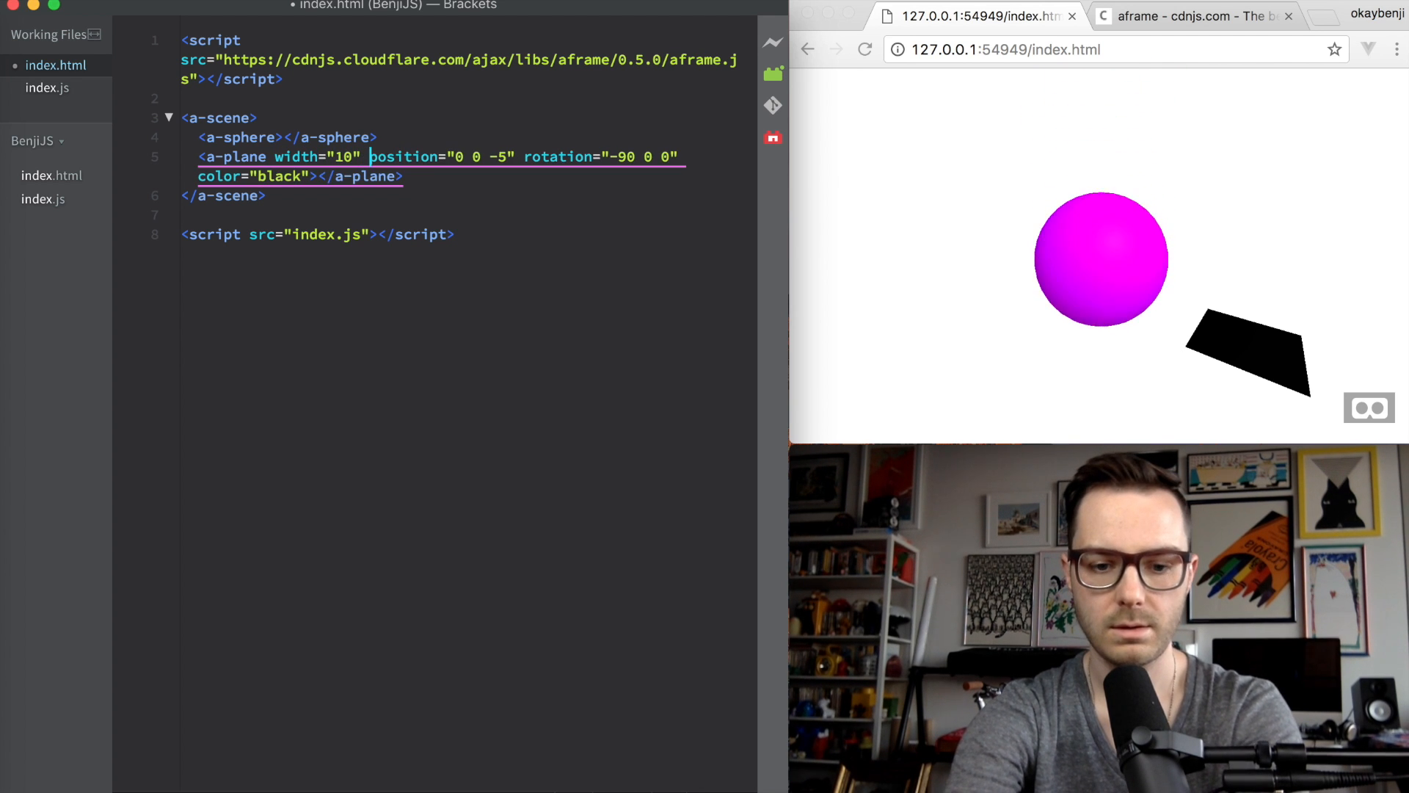
pyautogui.write('height="')
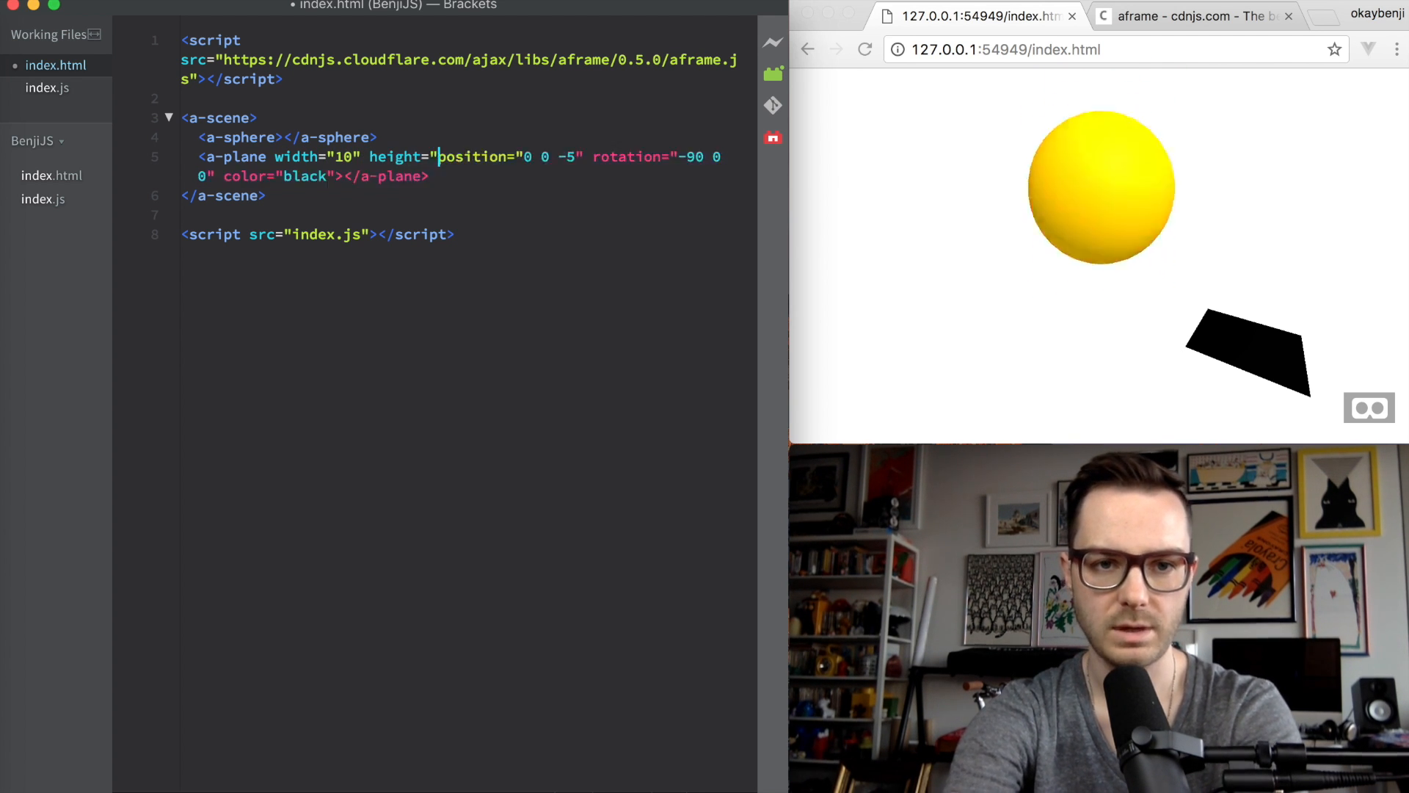
pyautogui.write('10"')
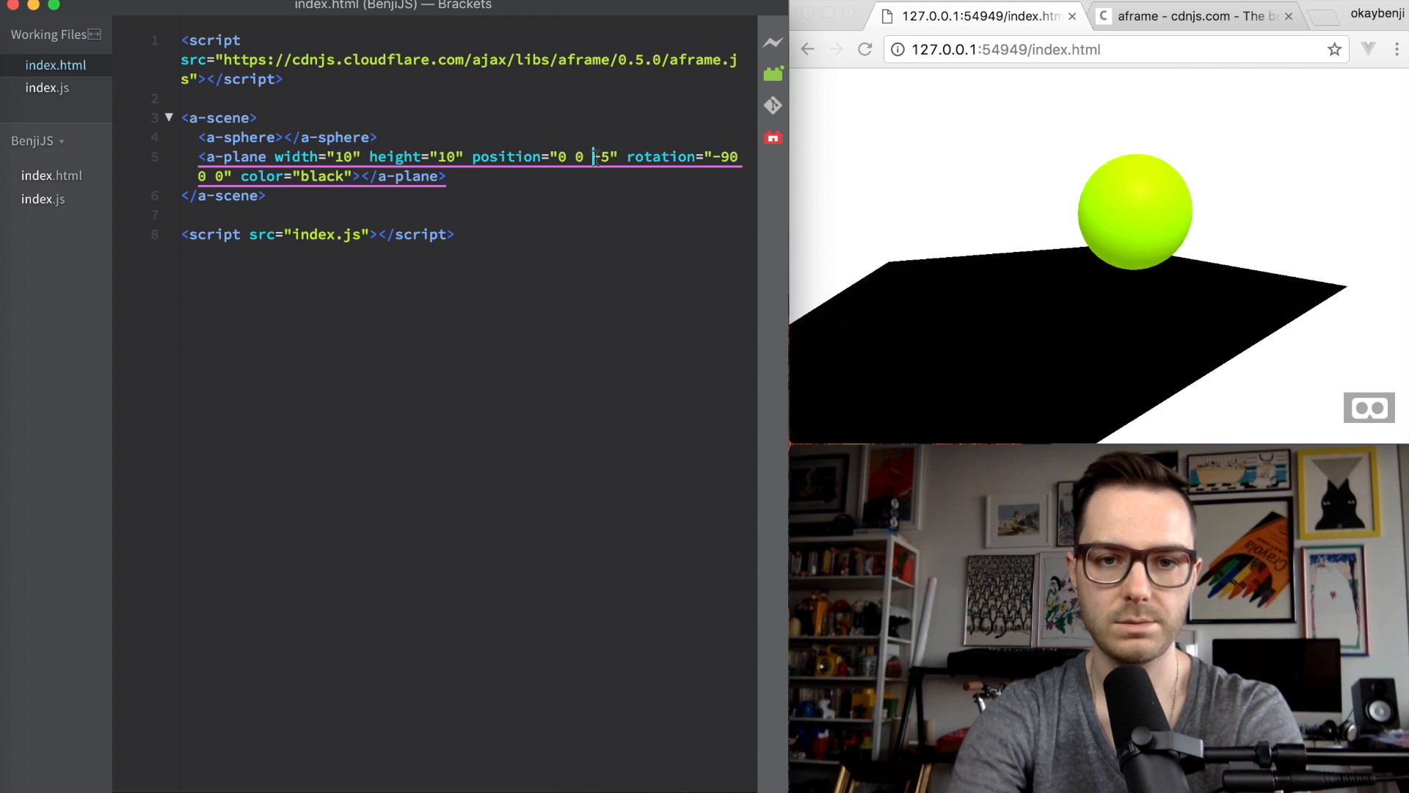
pyautogui.click(47, 87)
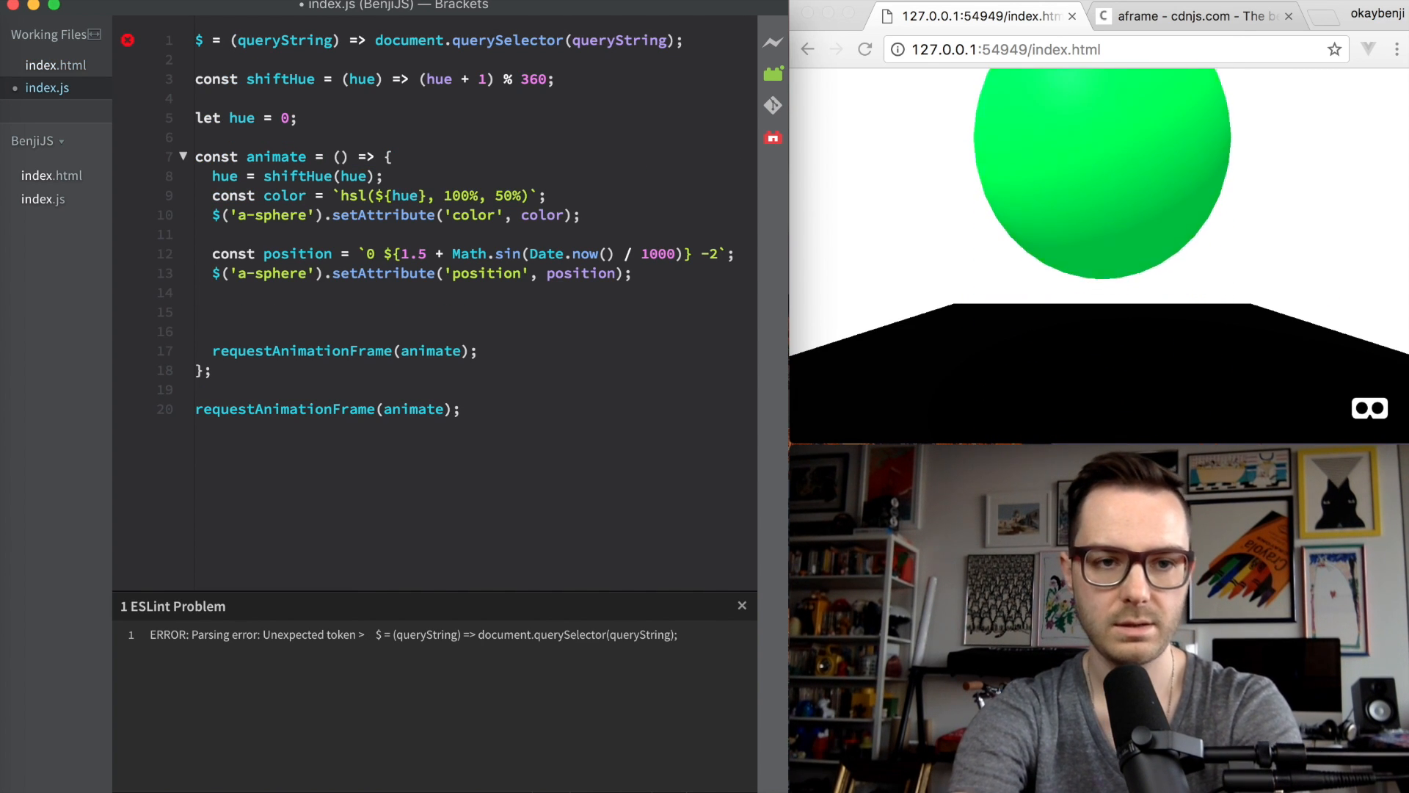
# Step: Add $('a-plane').setAttribute('color', color) so the floor cycles colours, and reload
pyautogui.write("$('a')")
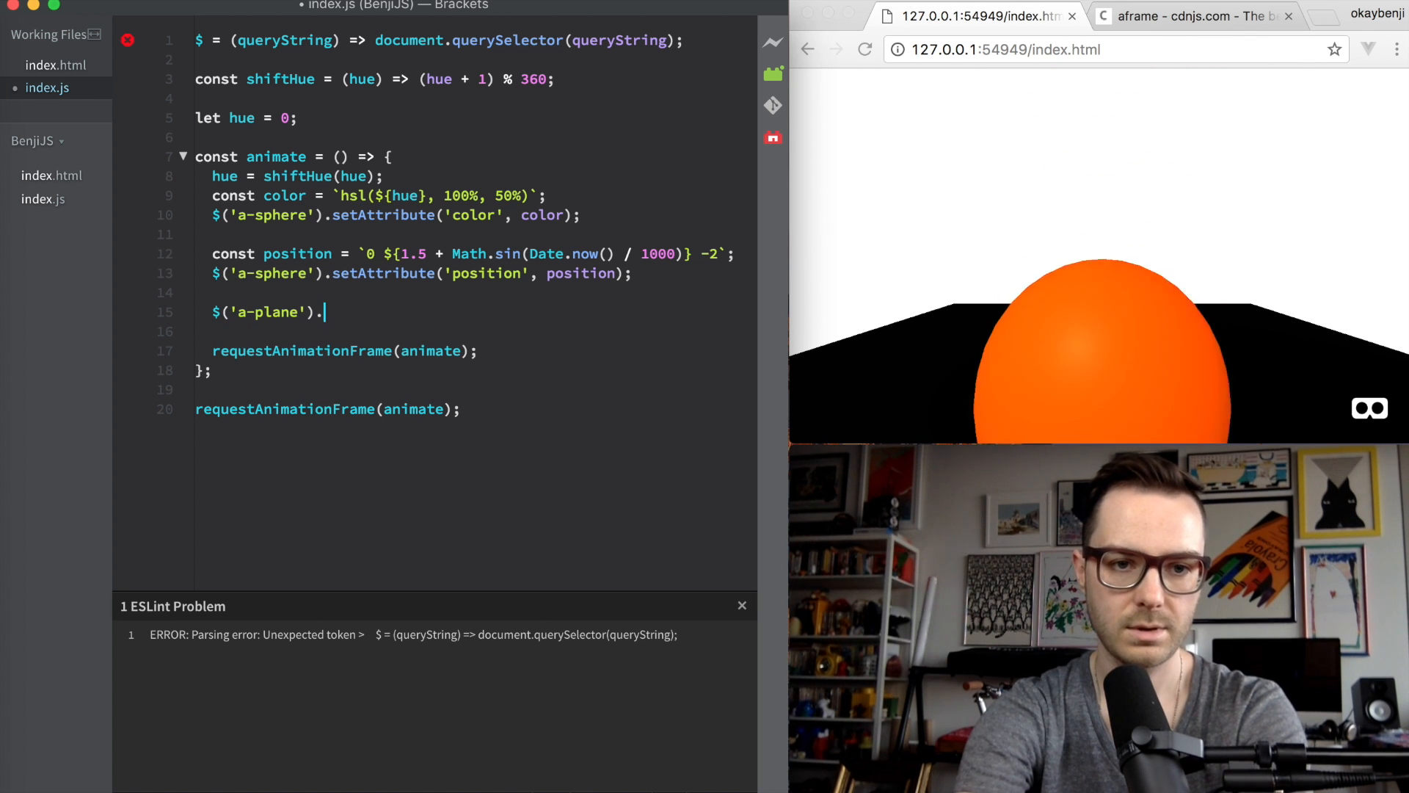
pyautogui.write("setAttribute('co")
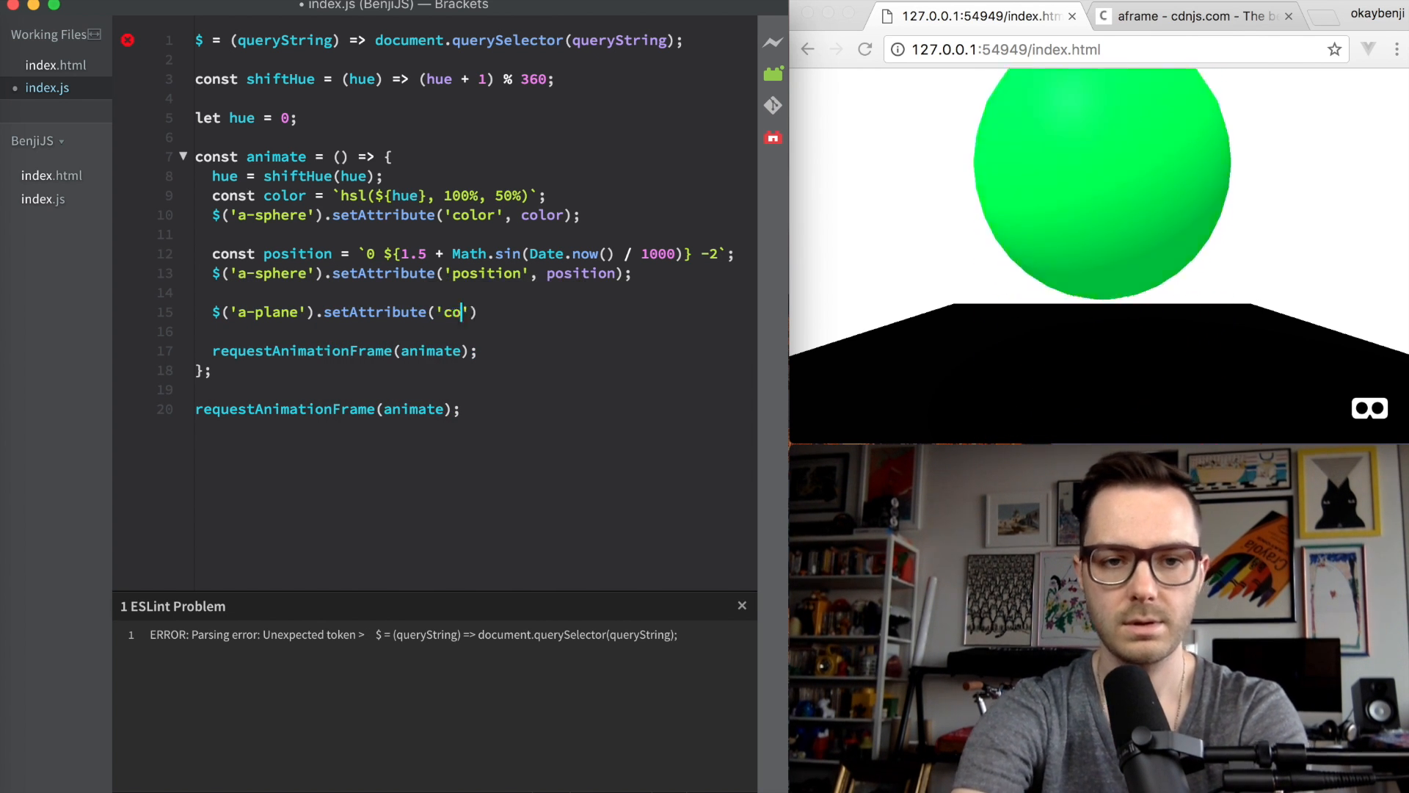
pyautogui.write("lor', color);")
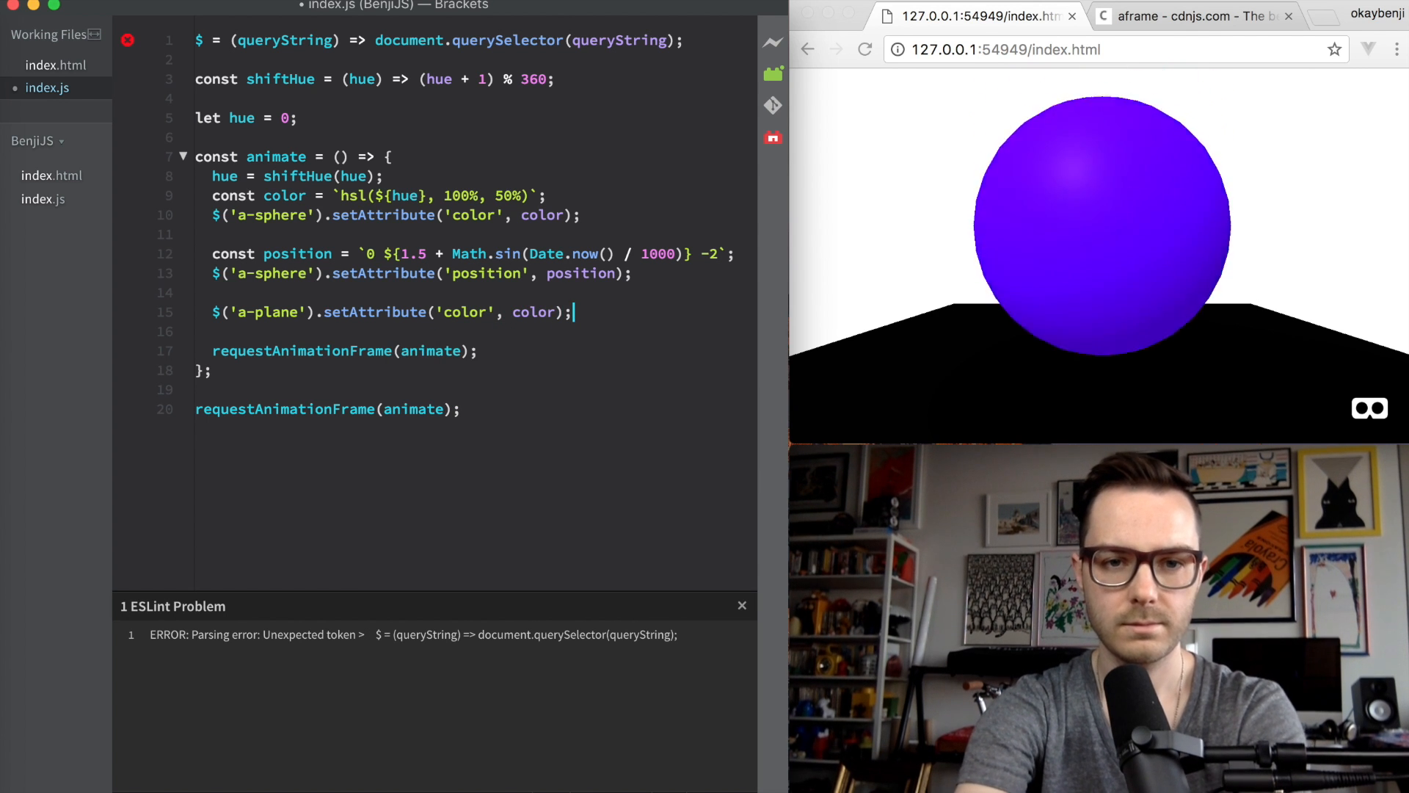
pyautogui.click(864, 50)
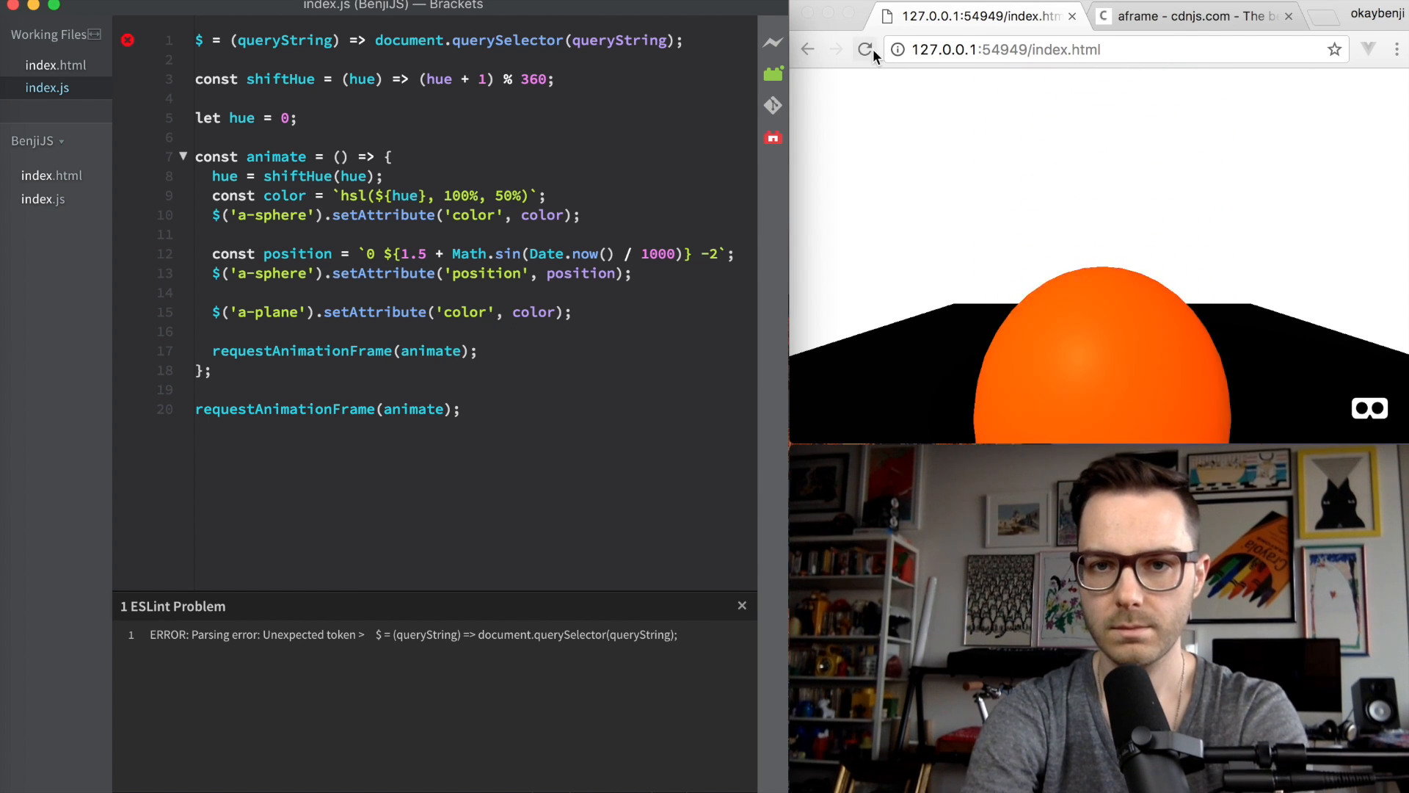
# Step: Check the plane's rotation in index.html, then start a new $('a-plane').setAttribute line
pyautogui.click(57, 65)
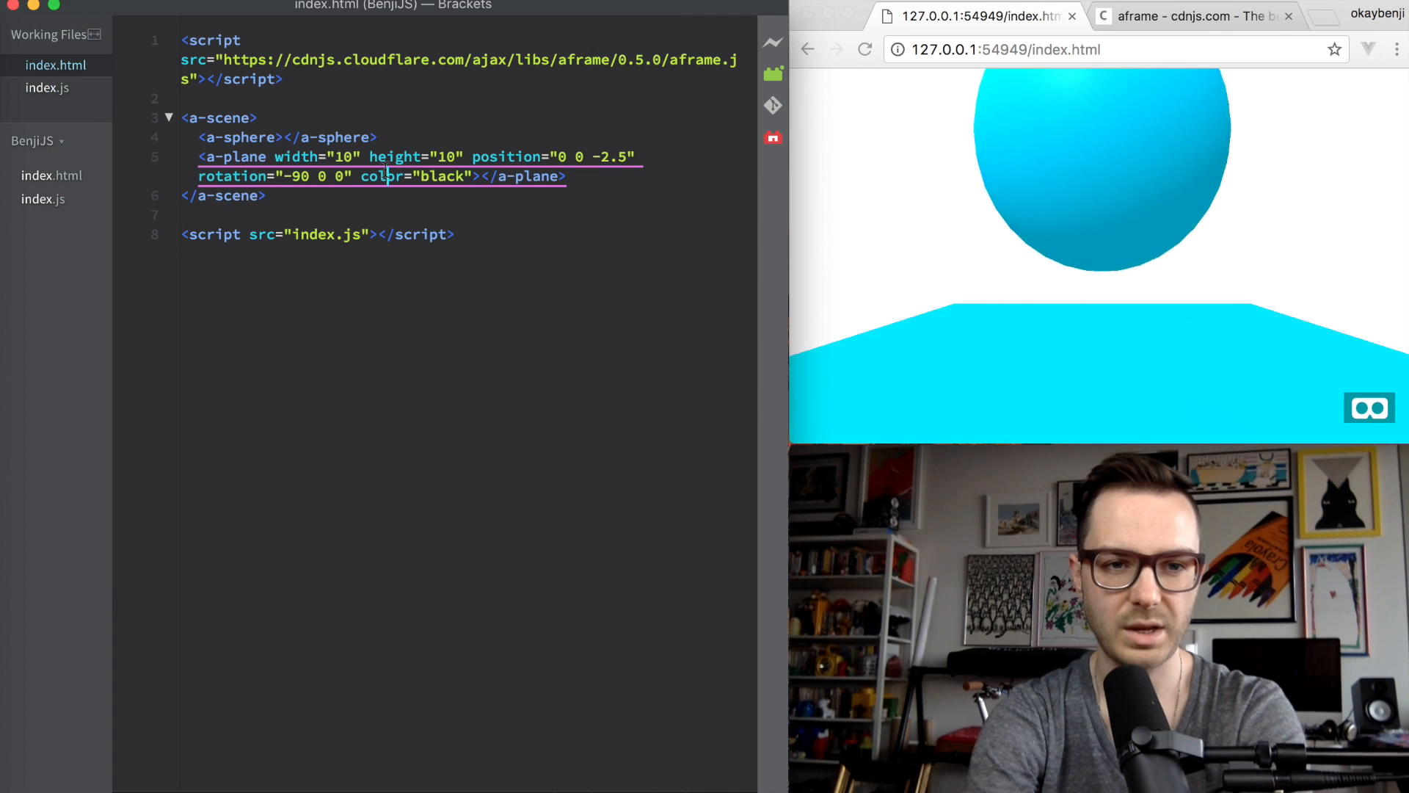
pyautogui.click(200, 177)
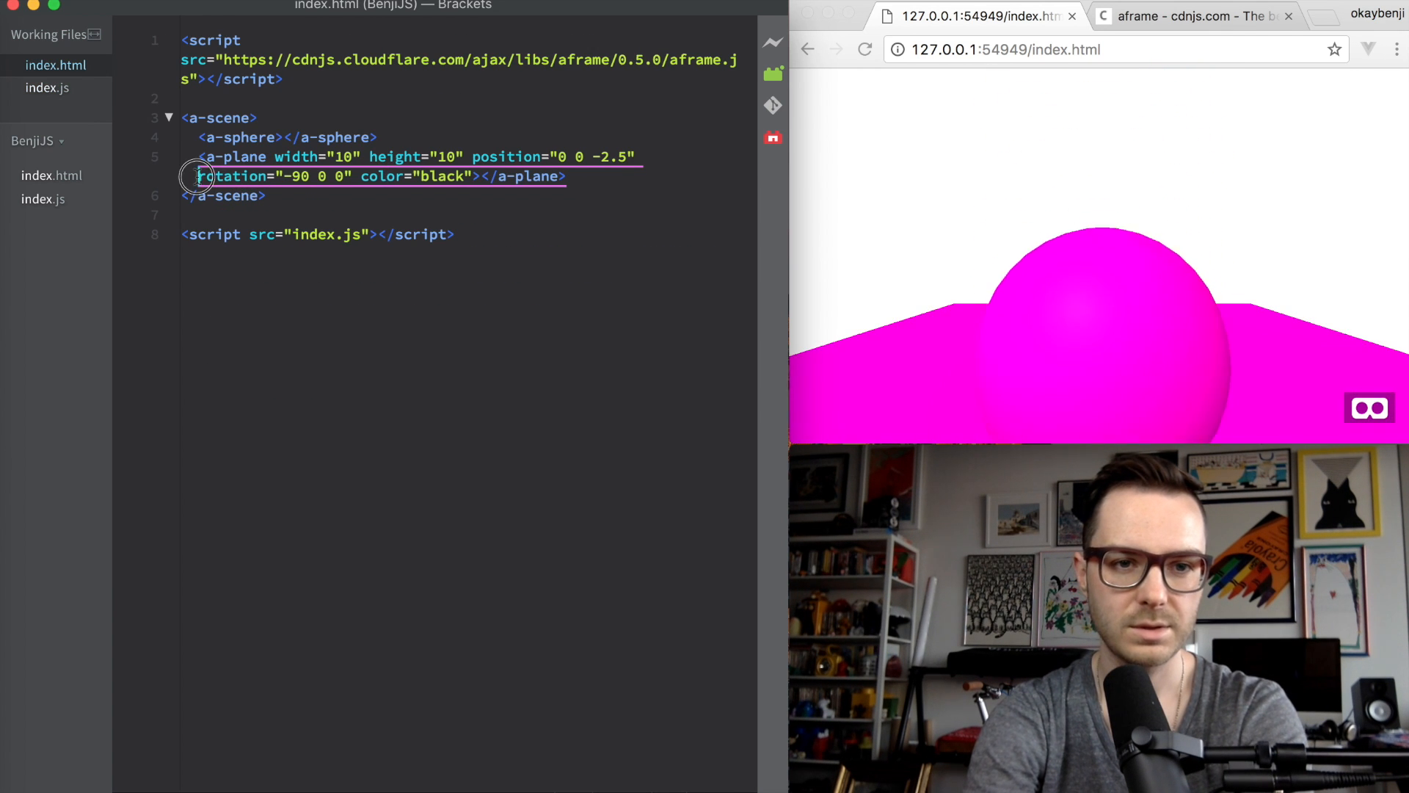
pyautogui.click(47, 86)
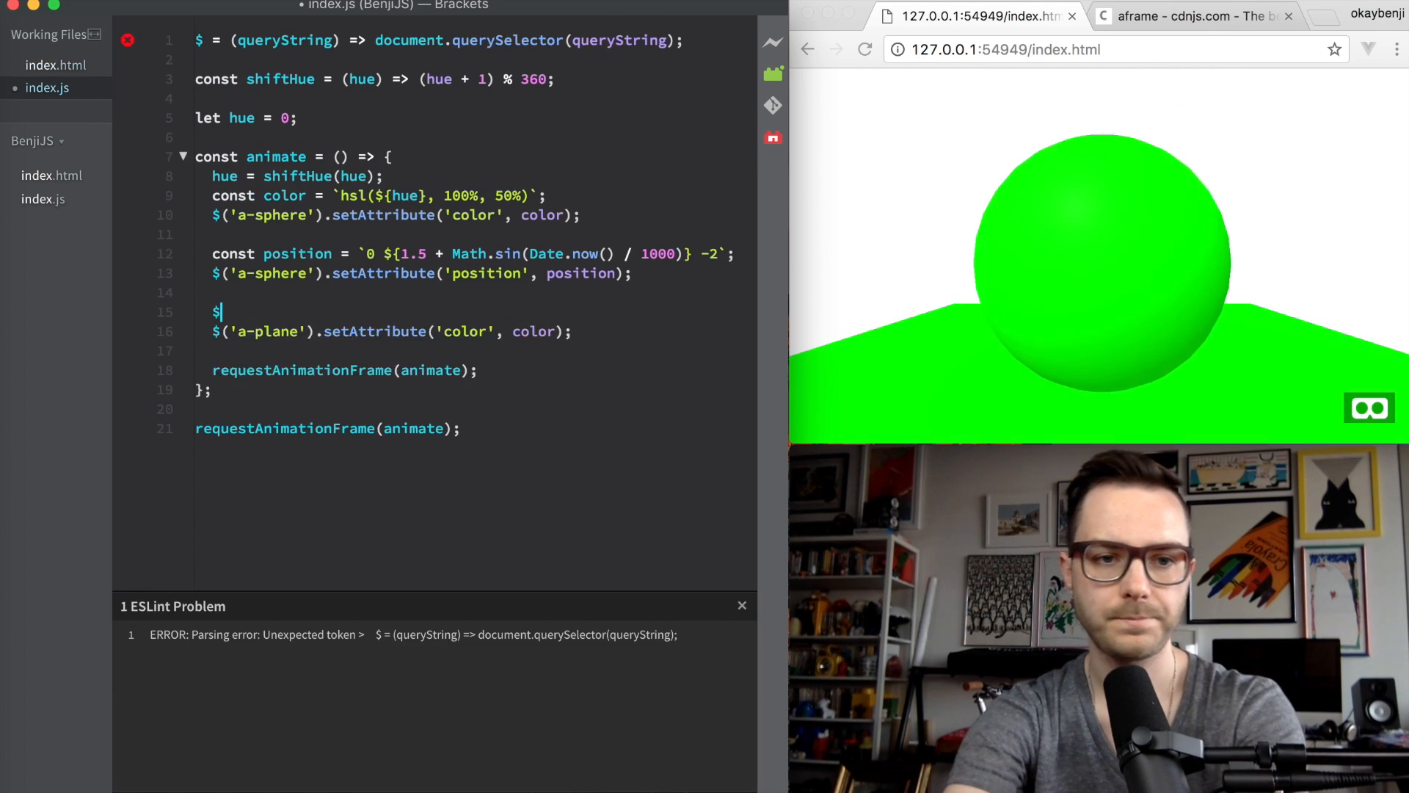
pyautogui.write("('a-plane')")
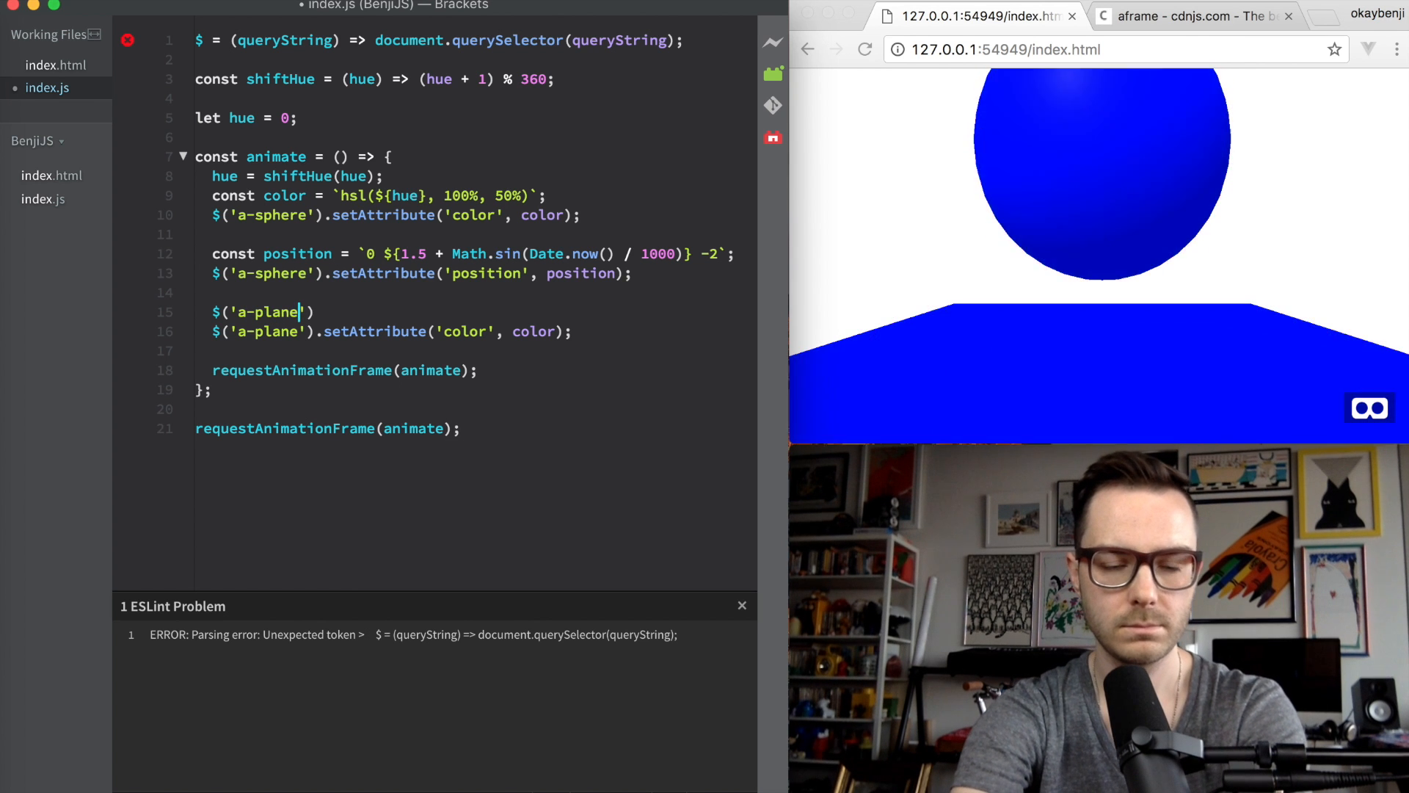
pyautogui.write(".setAttribute('rotation', `-90 0 0")
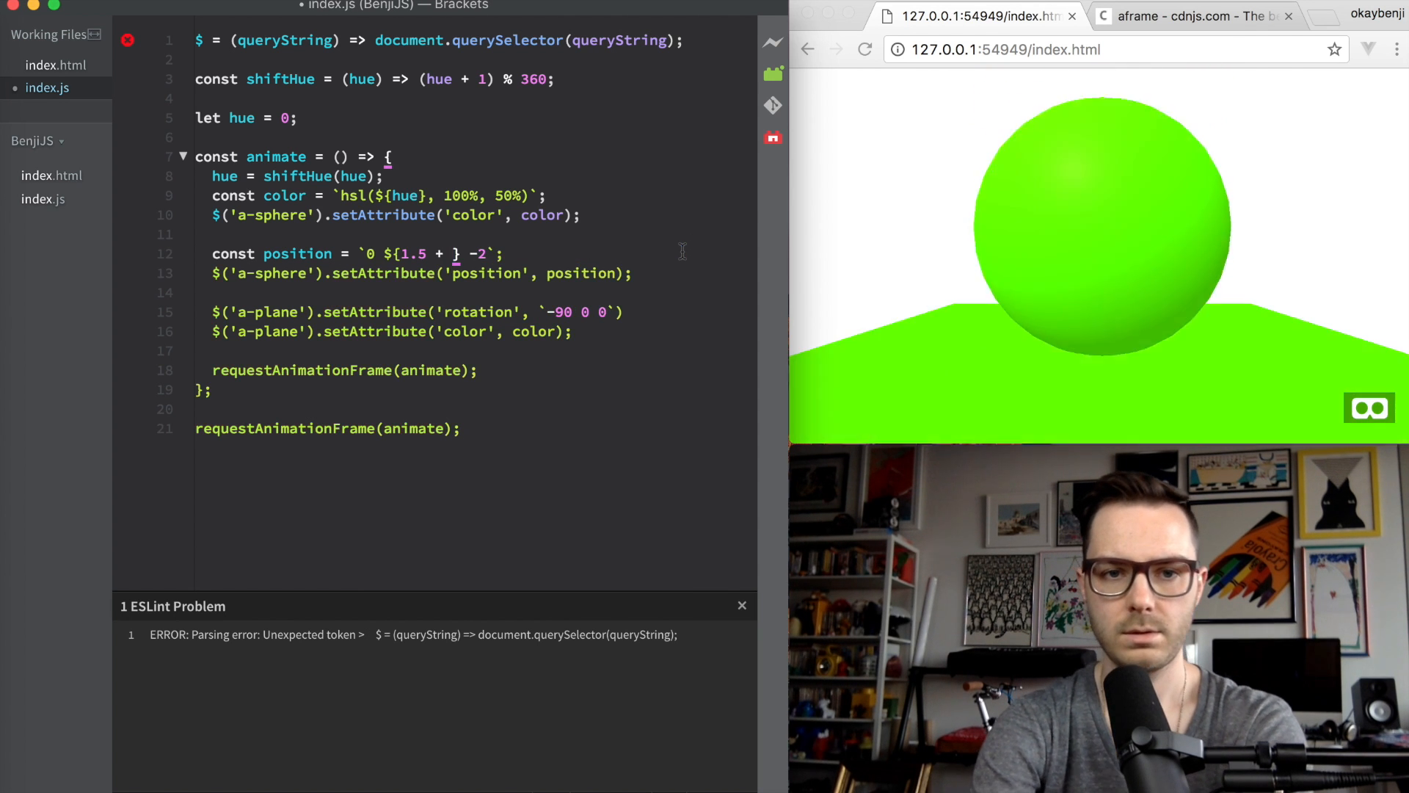
# Step: Define const variation = Math.sin(Date.now() / 1000) and use it for the sphere height
pyautogui.write('variatin')
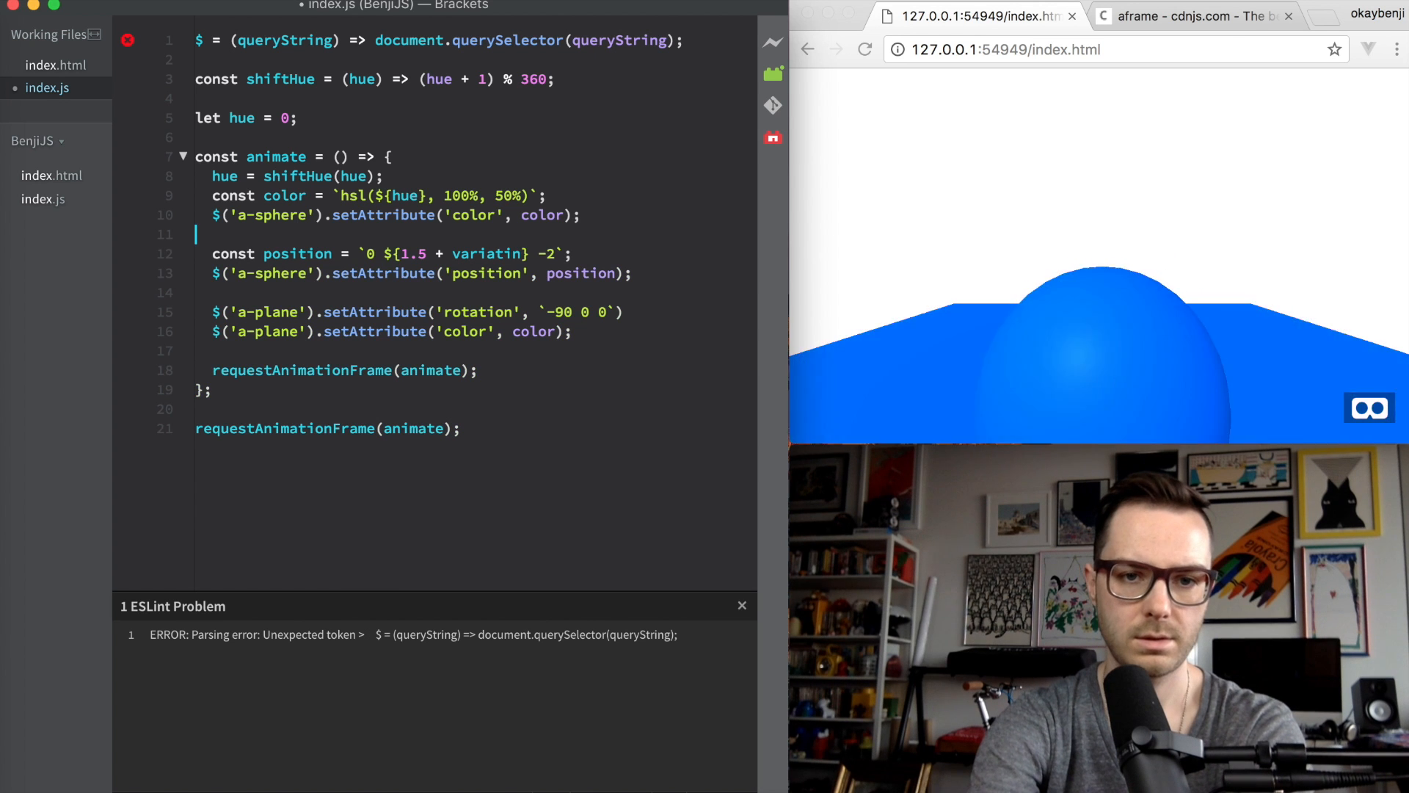
pyautogui.write('c')
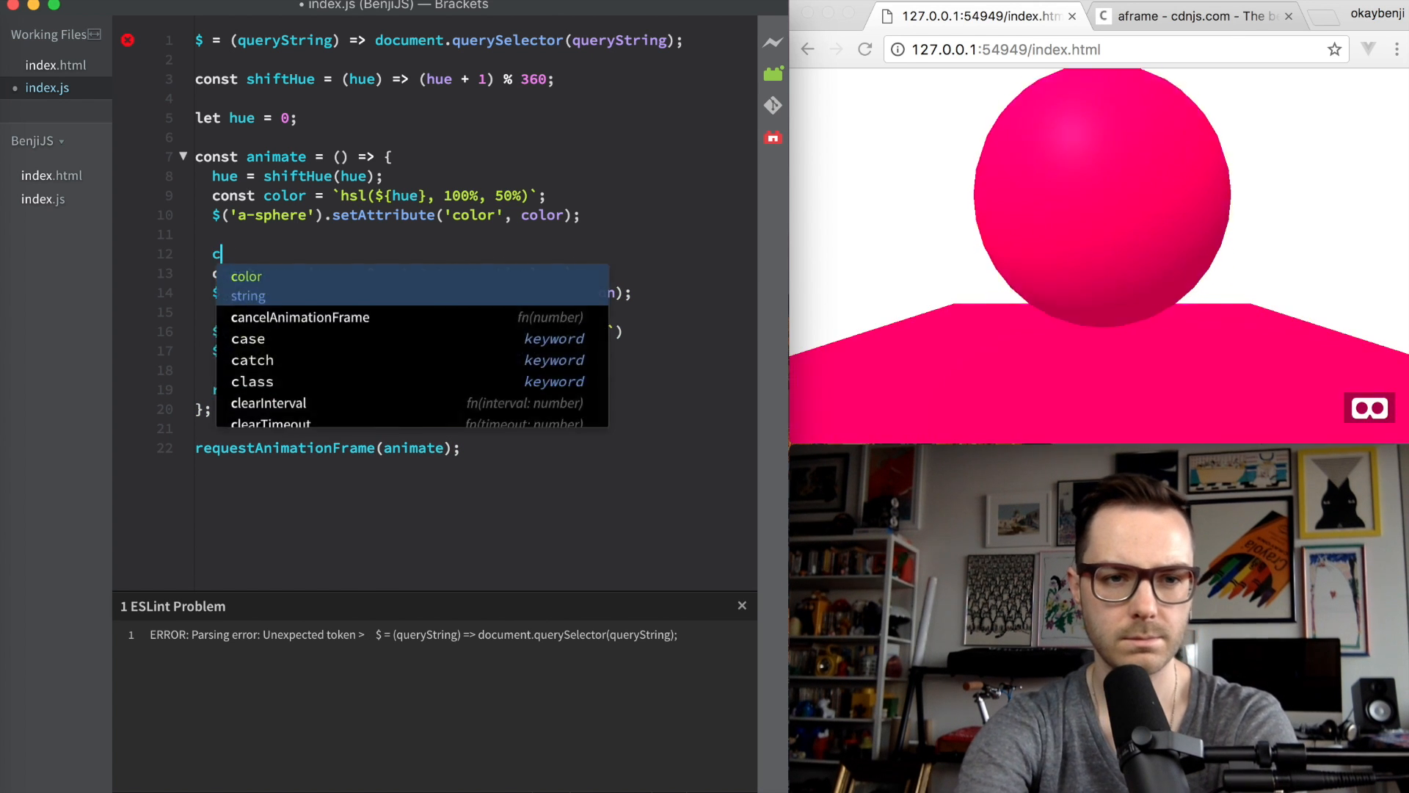
pyautogui.write('onst variation')
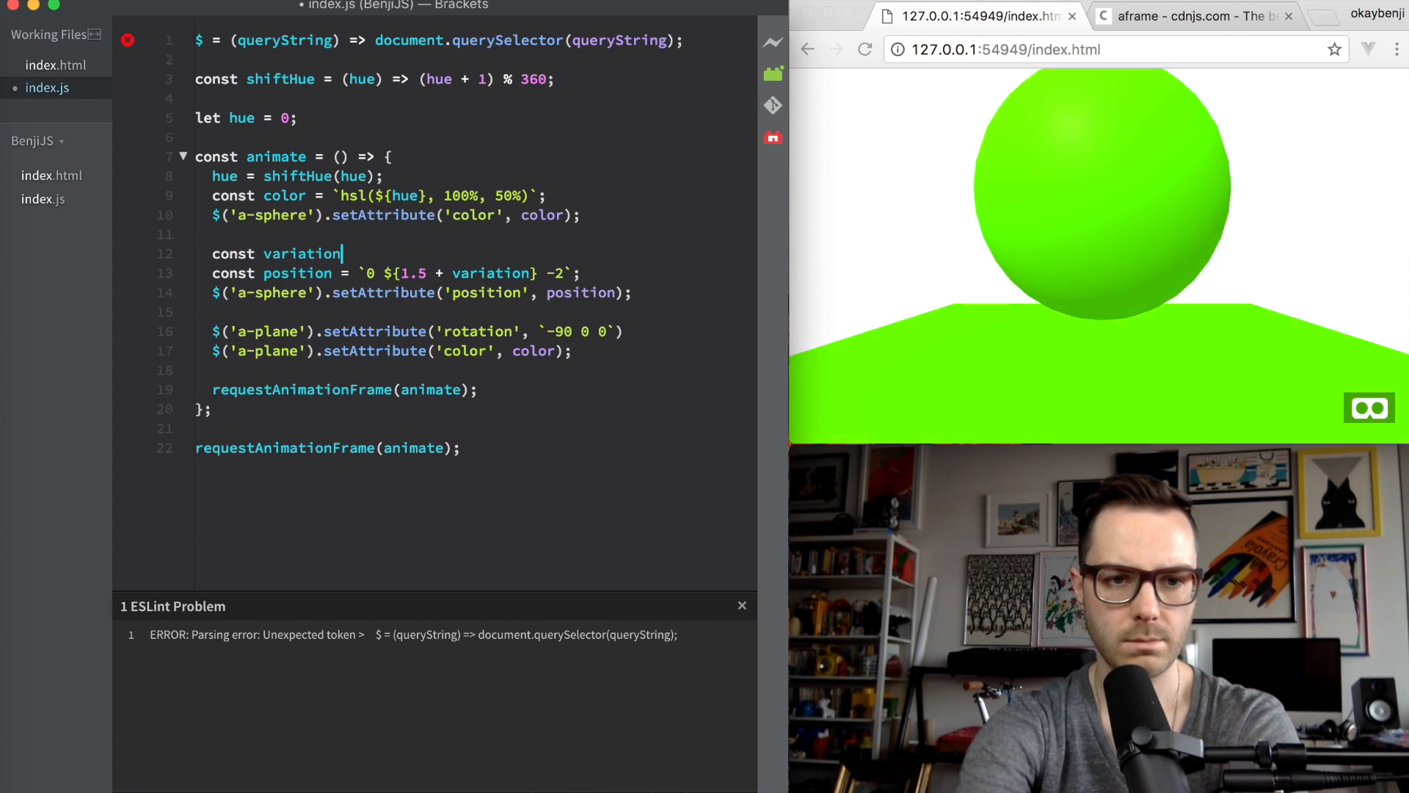
pyautogui.write('= Math.sin(Date.now() / 1000);')
pyautogui.click(417, 331)
pyautogui.write('${')
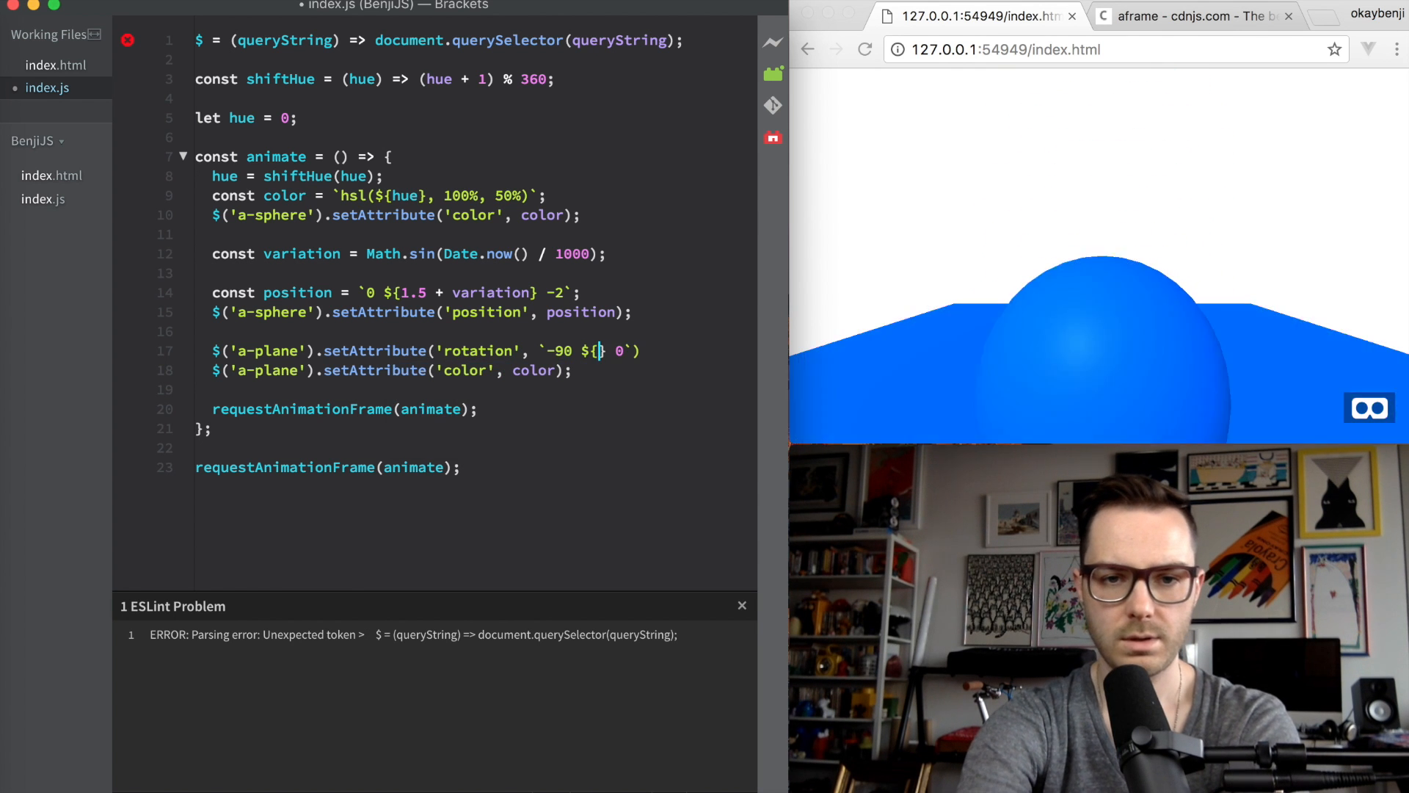
# Step: Rotate the plane `-90 ${90 * variation} 0` so it swings, and reload to check
pyautogui.write('90 * variation')
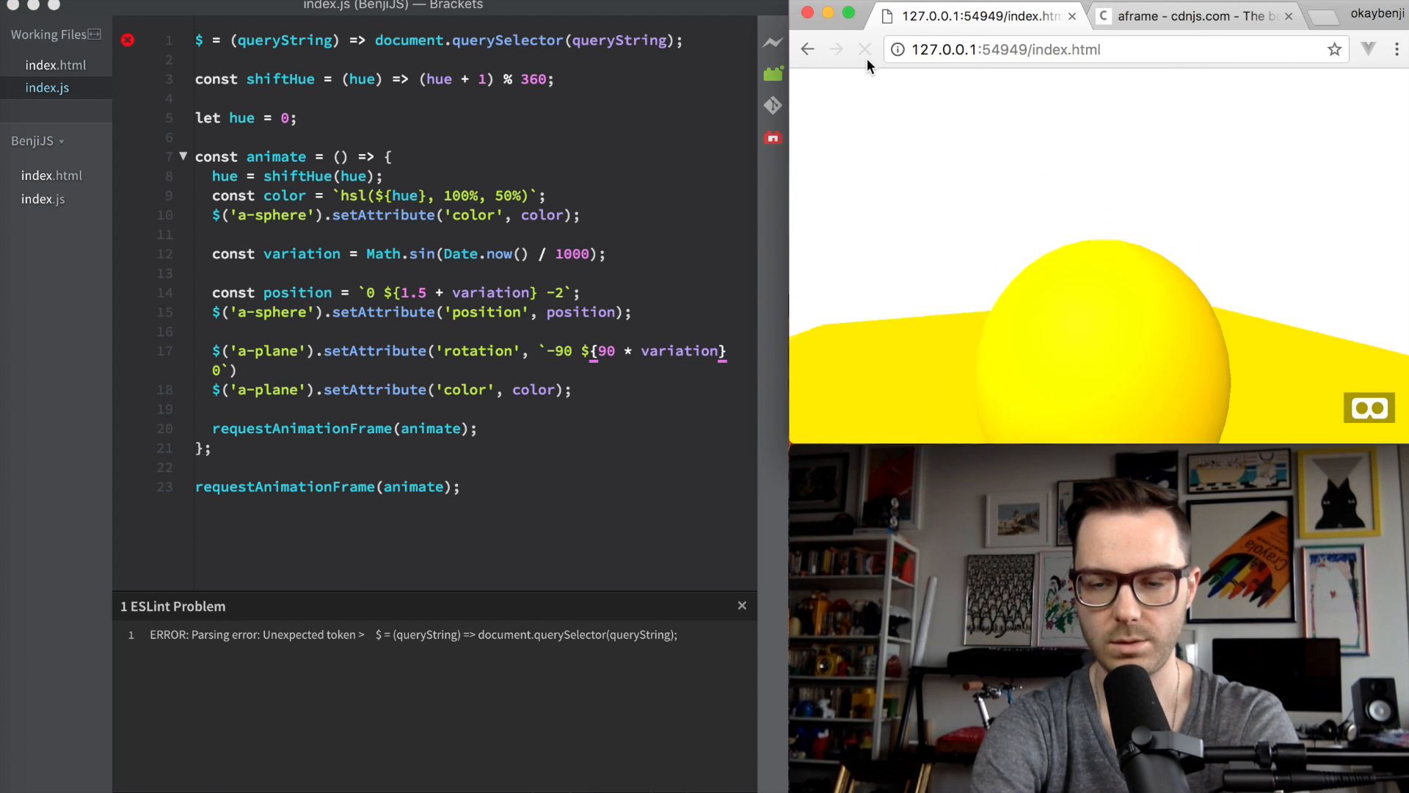
pyautogui.click(863, 50)
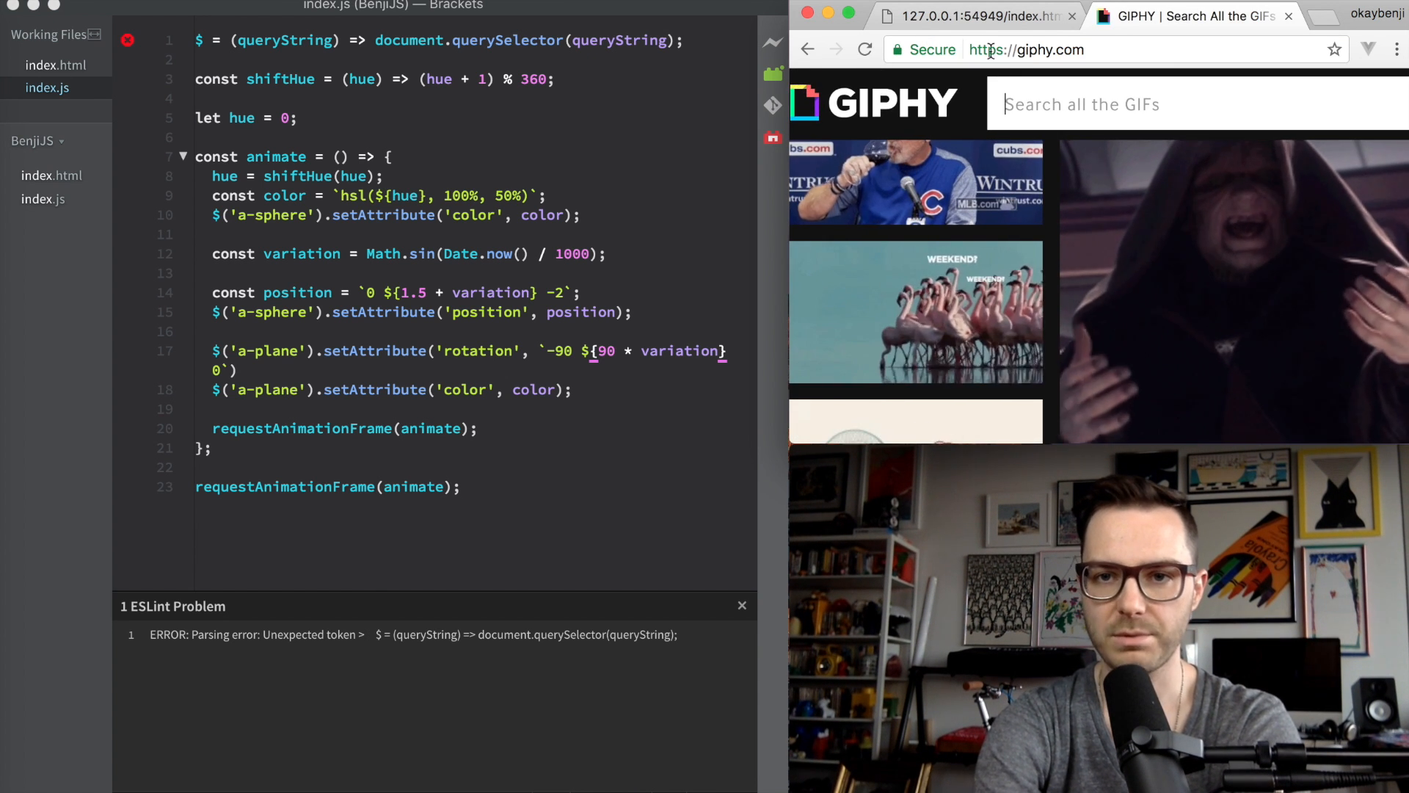
pyautogui.click(975, 16)
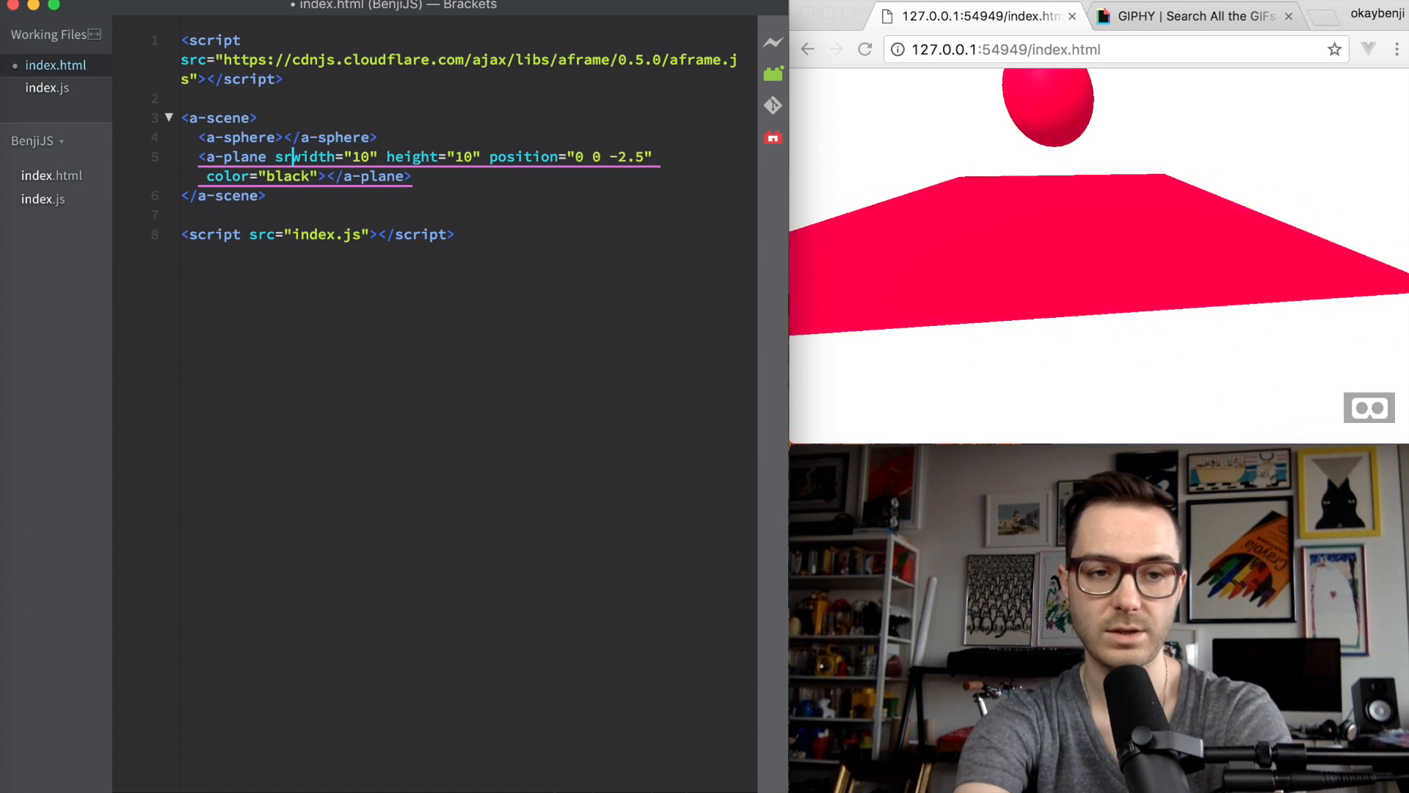
pyautogui.write('src=""')
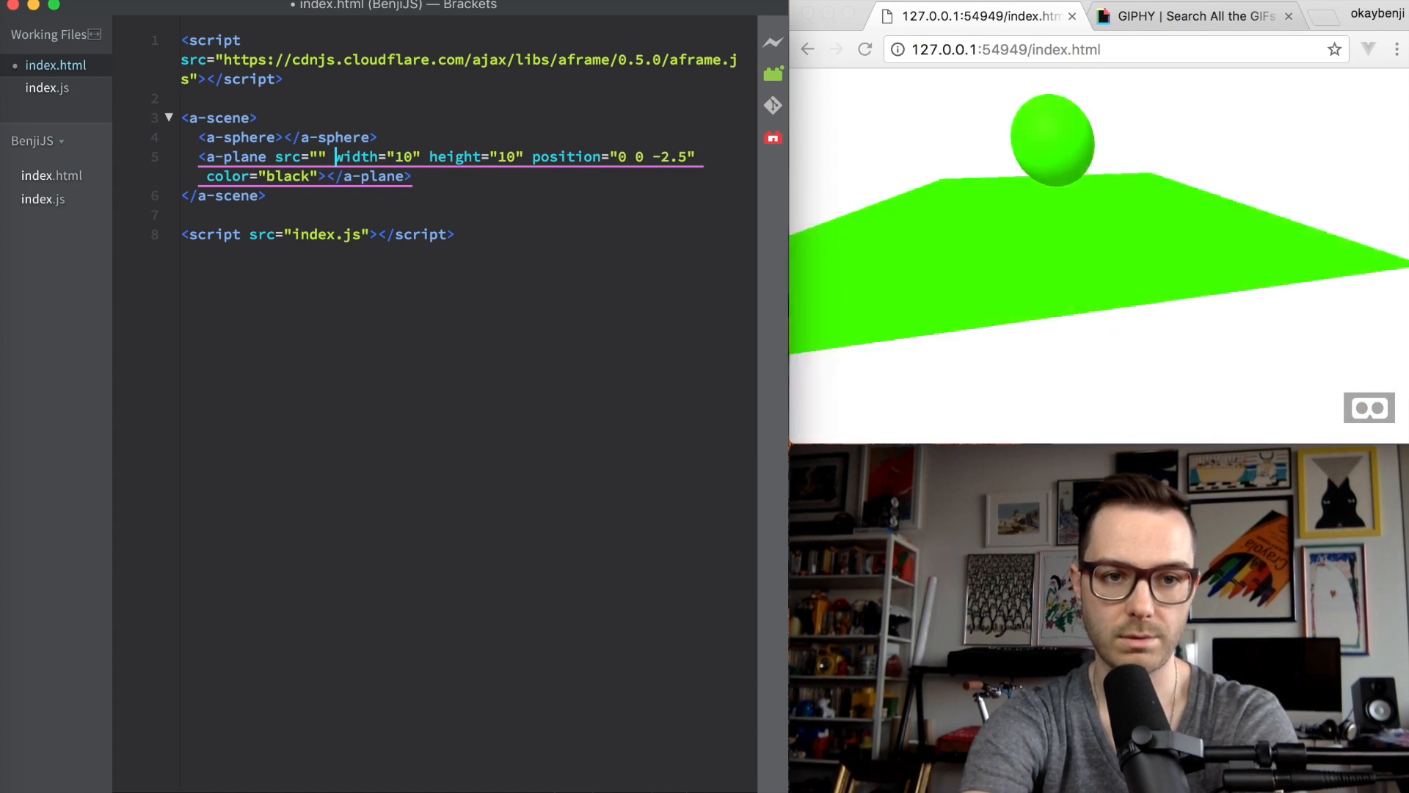
pyautogui.write('https://media.giphy.com/media/oYtVHSxngR3lC/giphy.gif')
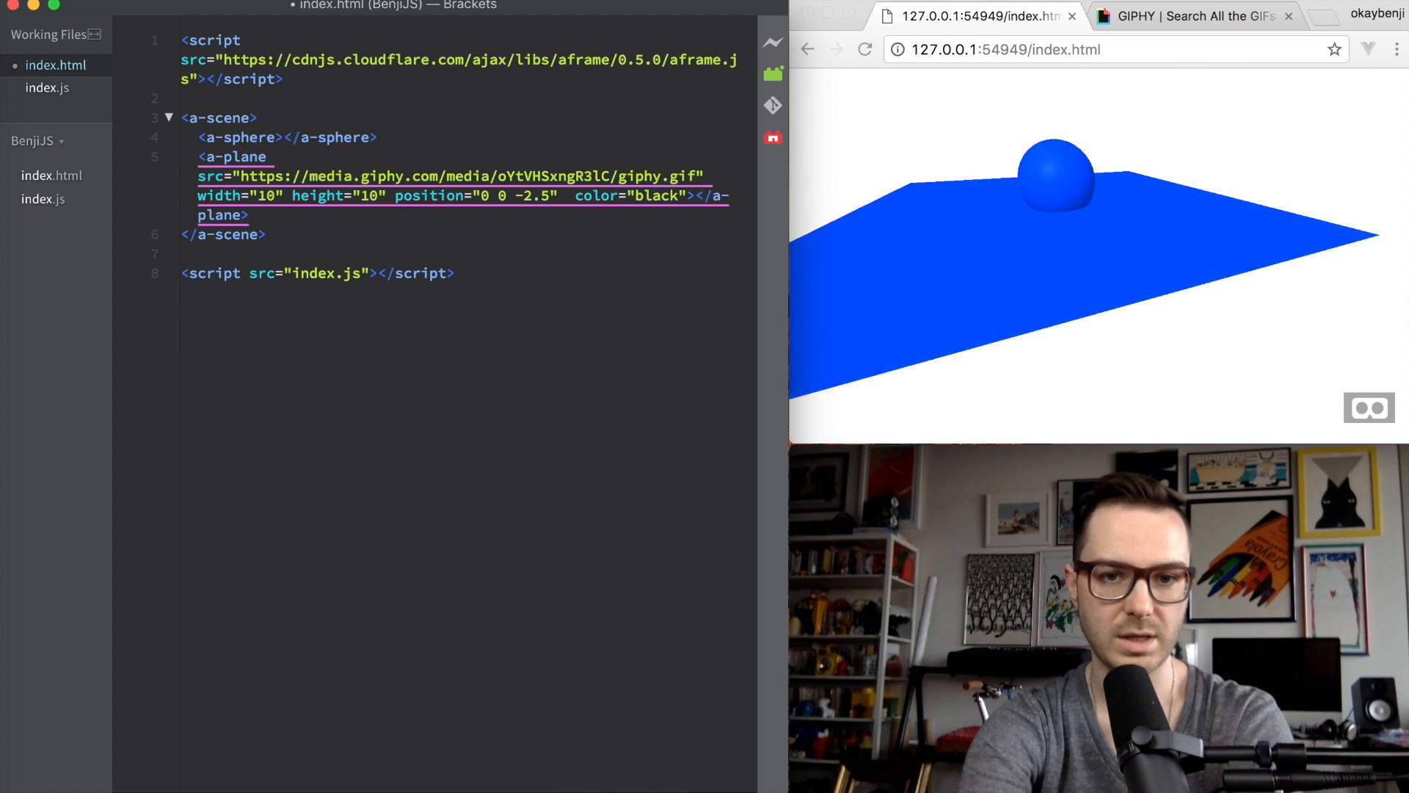